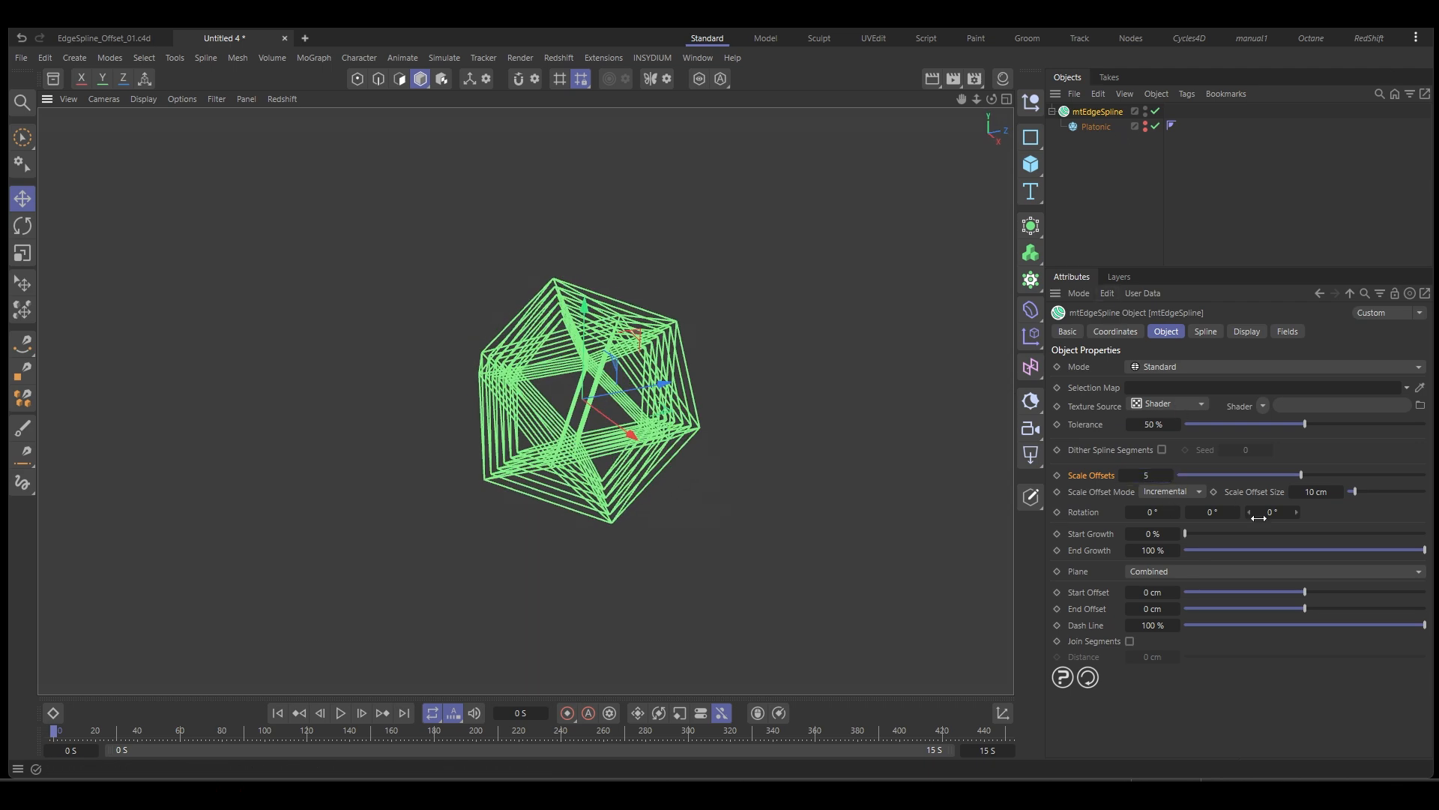
- Remove the mtEdgeSpline and Platonic objects, leaving an empty scene
left_click_drag(1352, 492, 1362, 492)
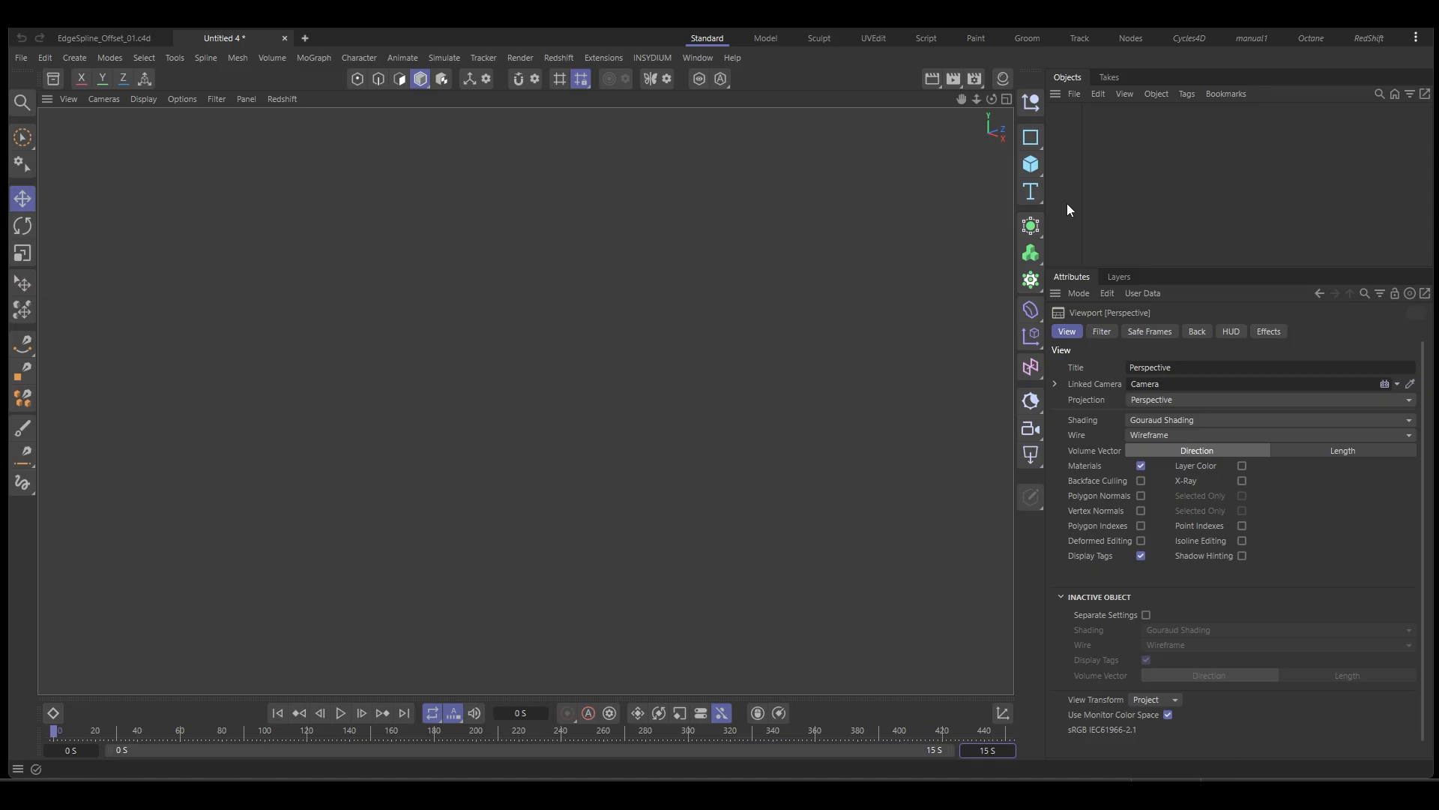
- Add a Platonic primitive and an INSYDIUM MeshTools mtEdgeSpline generator
left_click(1032, 165)
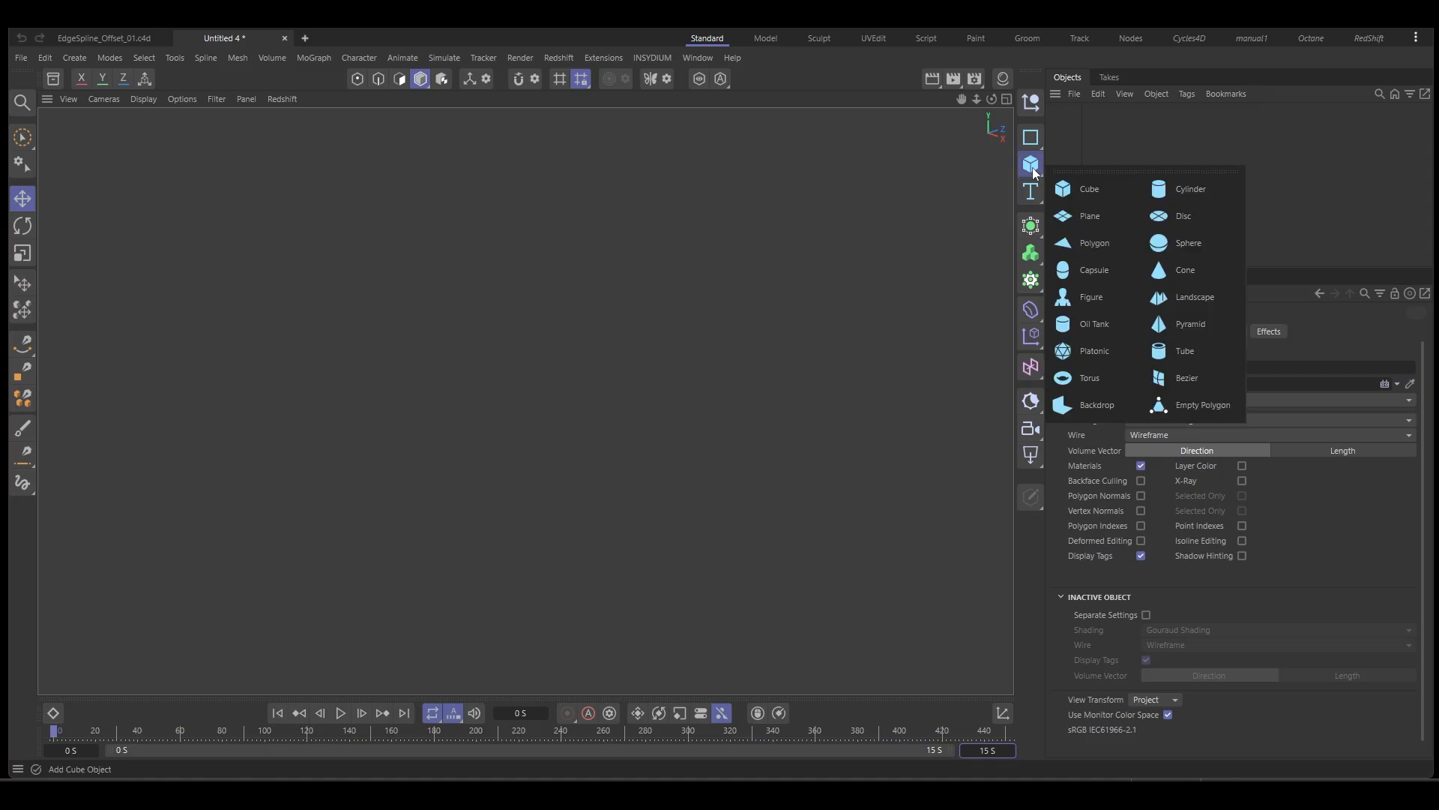
left_click(1093, 351)
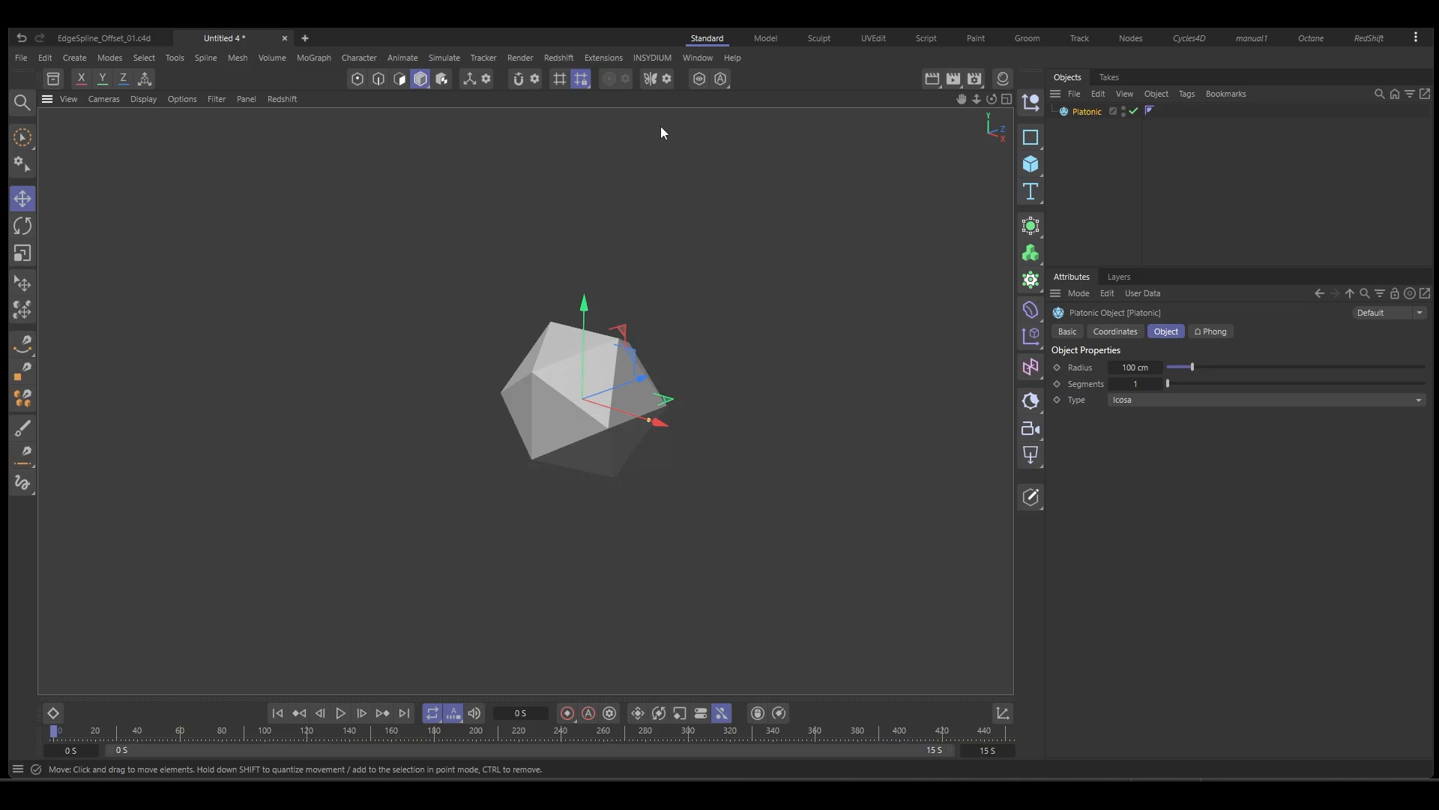
left_click(652, 59)
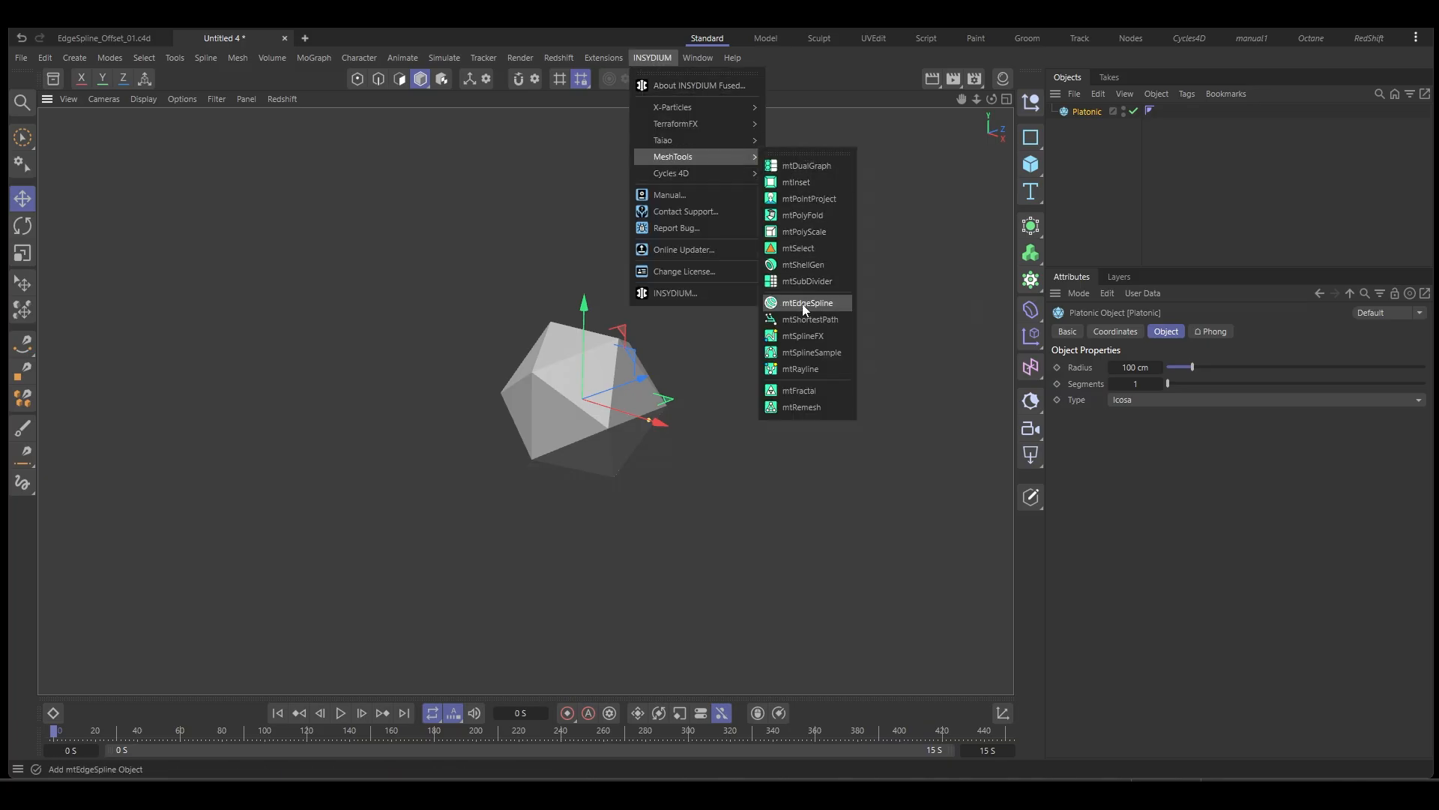
left_click(807, 301)
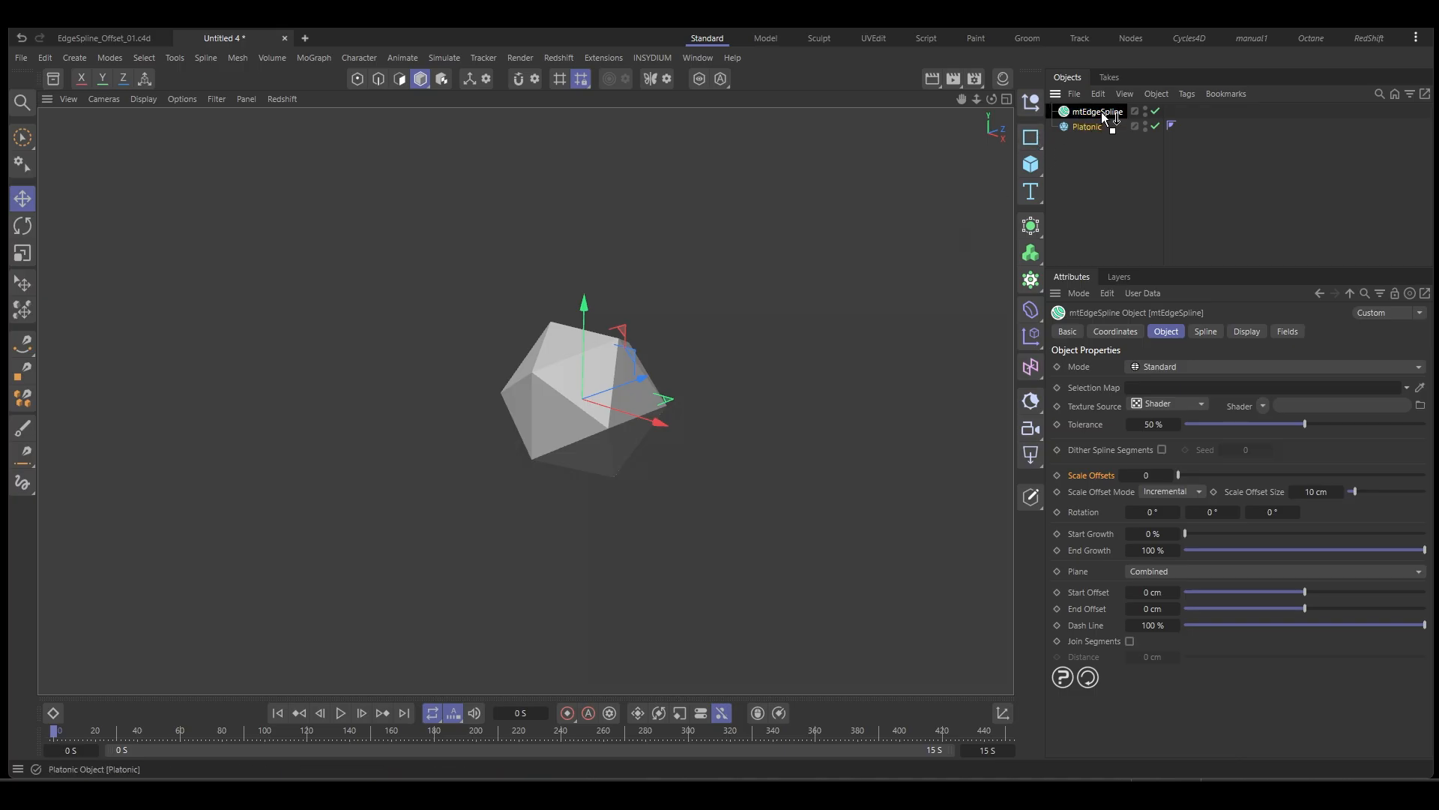
- Nest the Platonic under mtEdgeSpline and hide it so only the green edge wireframe shows
left_click(1087, 126)
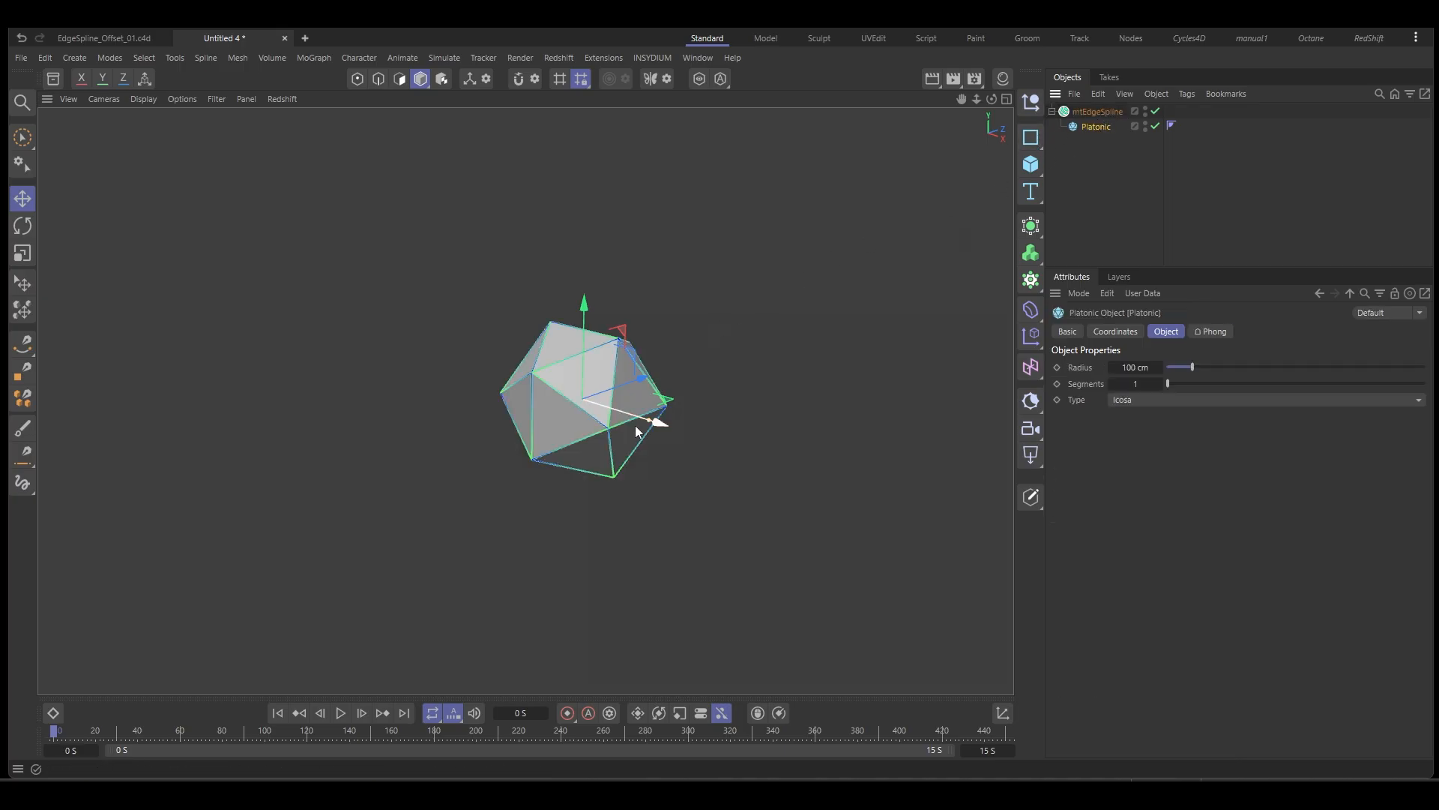
left_click(1097, 111)
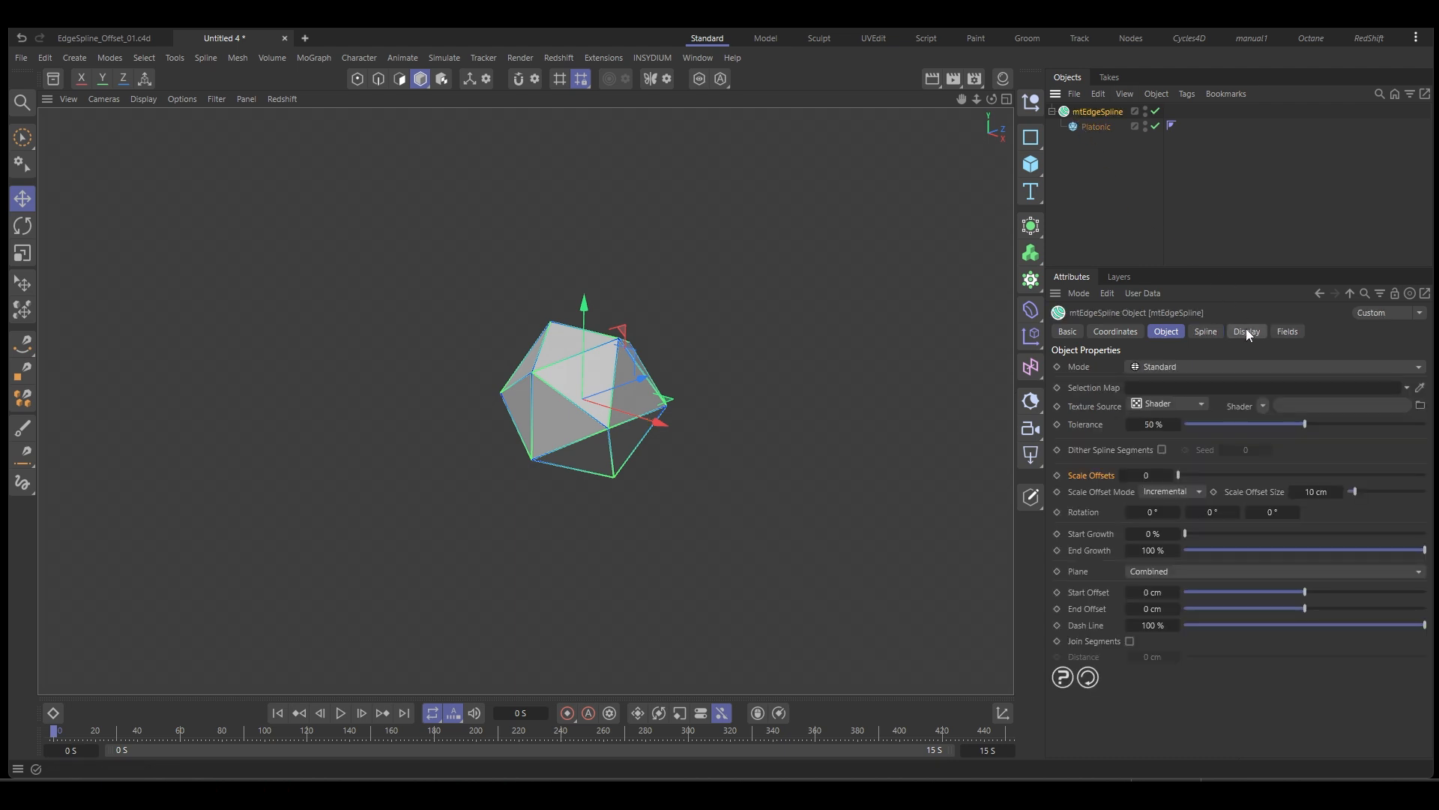
left_click(1246, 331)
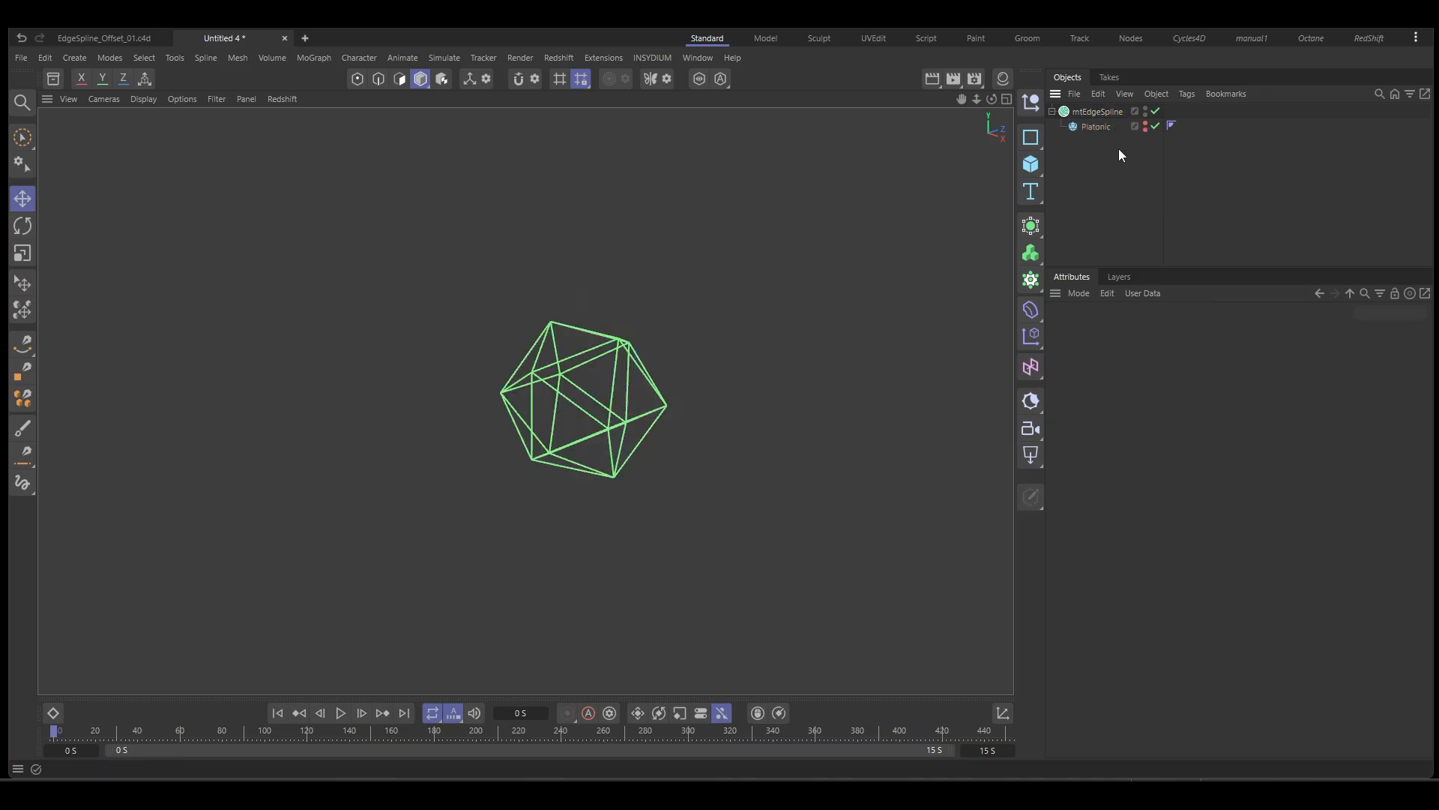
left_click(1094, 111)
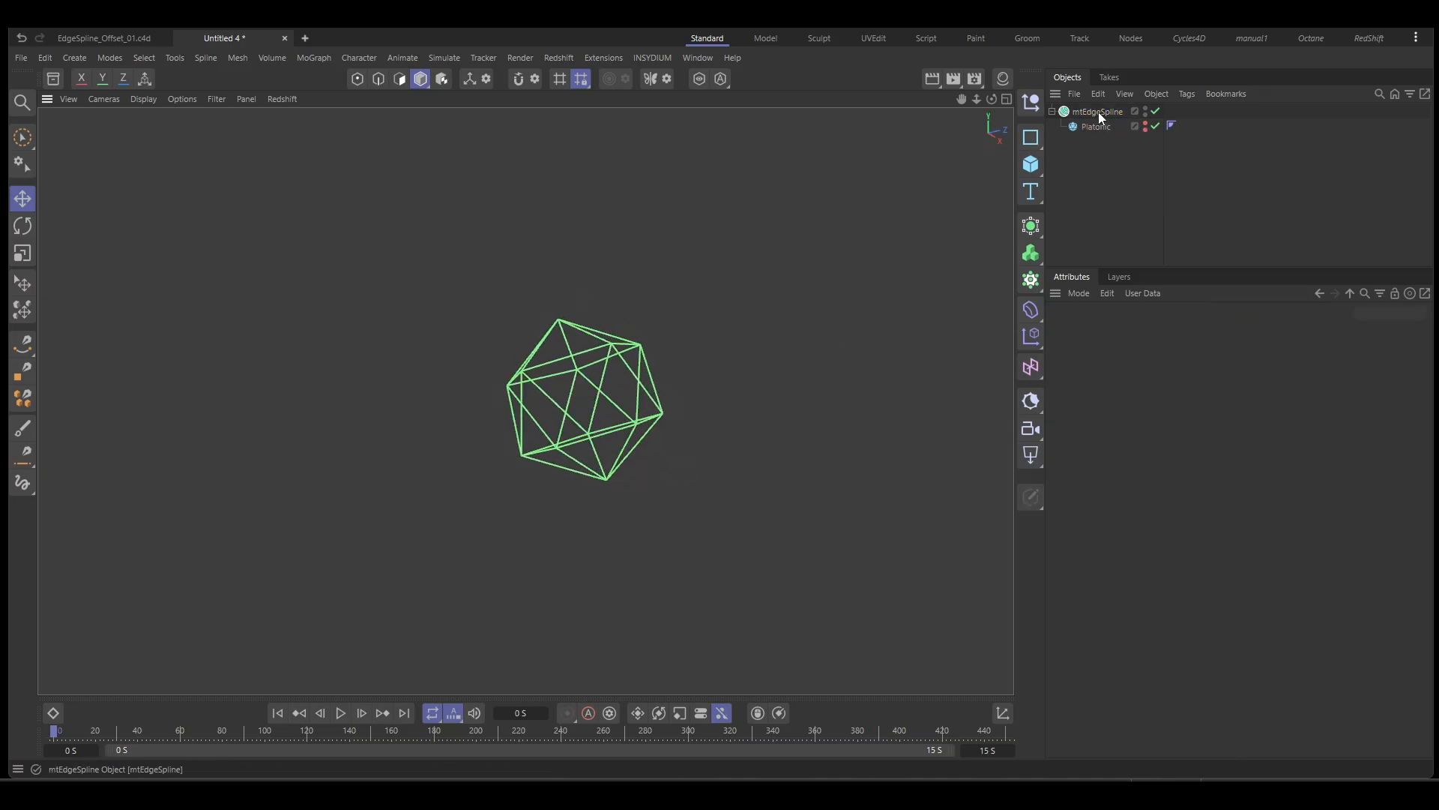
- Set mtEdgeSpline Scale Offsets to 5, Scale Offset Size 22 cm and Rotation about -9°
left_click(1096, 111)
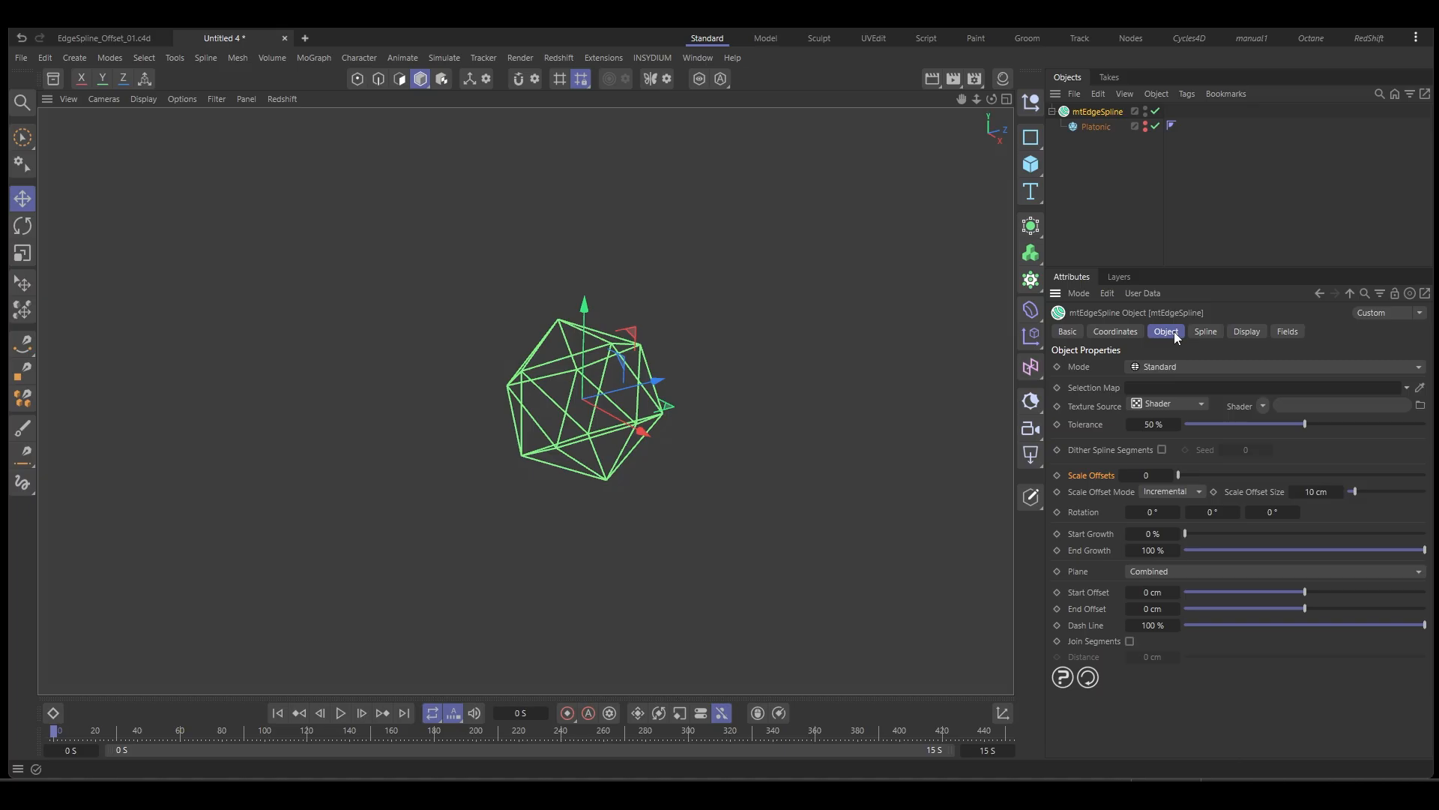
mouse_move(1087, 375)
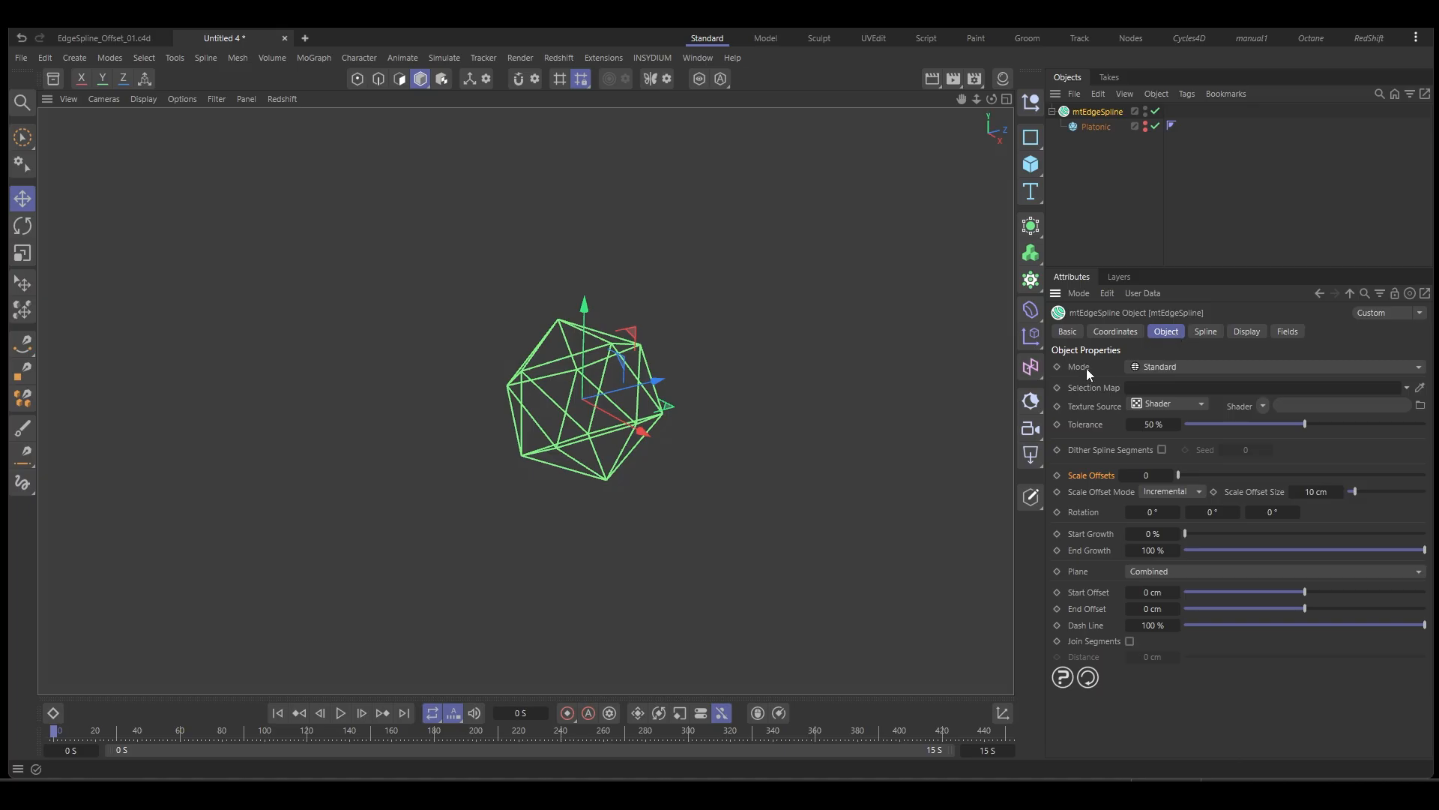
mouse_move(1089, 376)
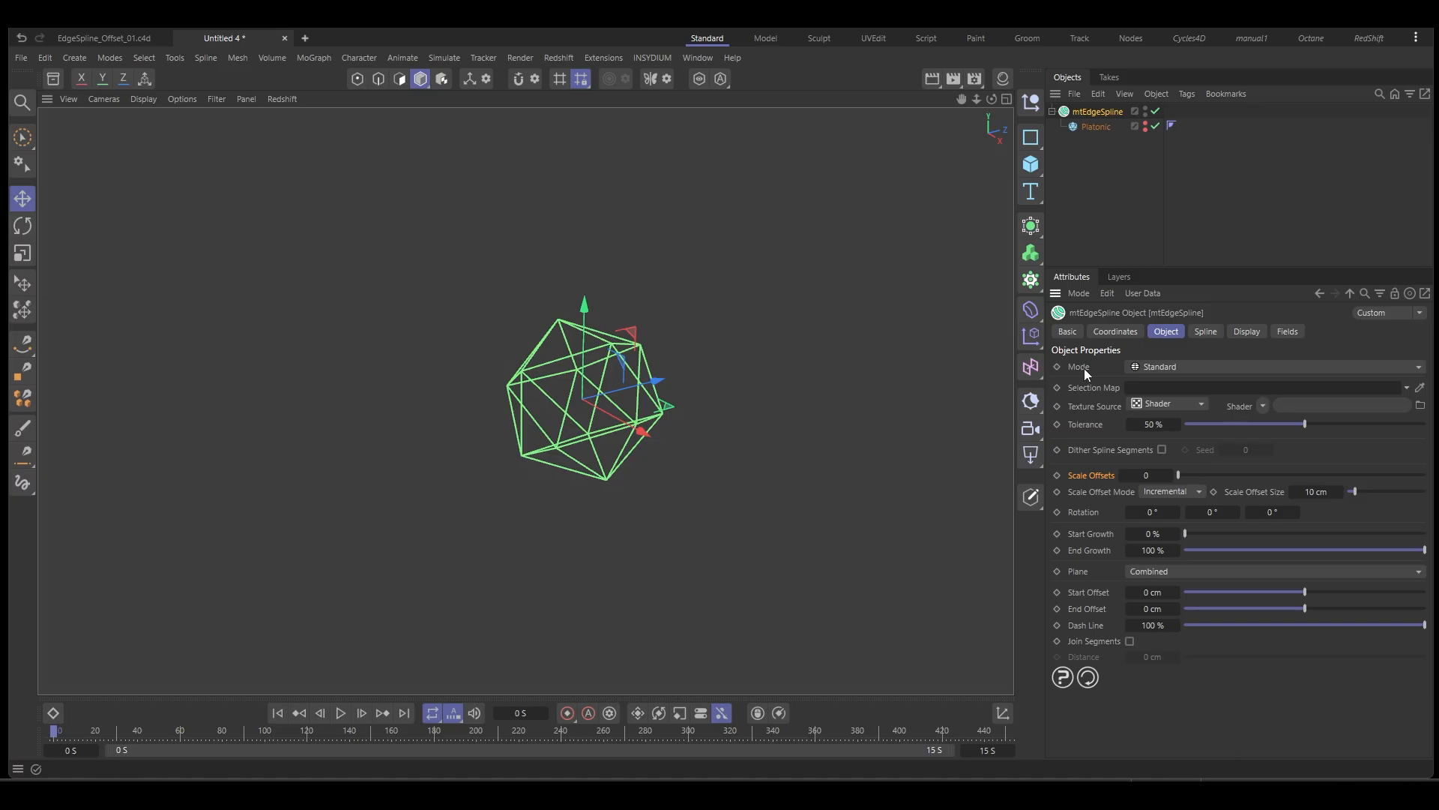
mouse_move(618, 347)
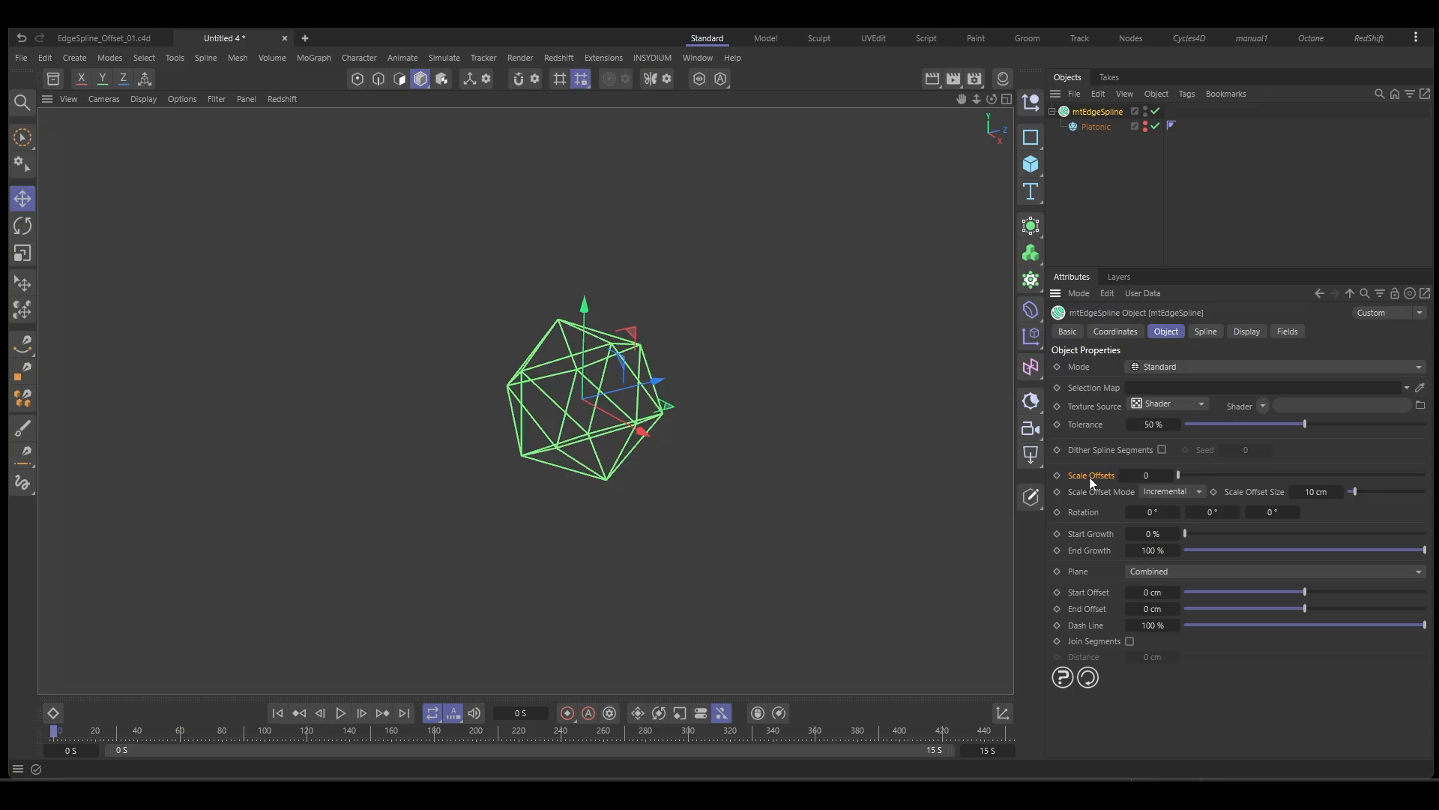
mouse_move(1089, 486)
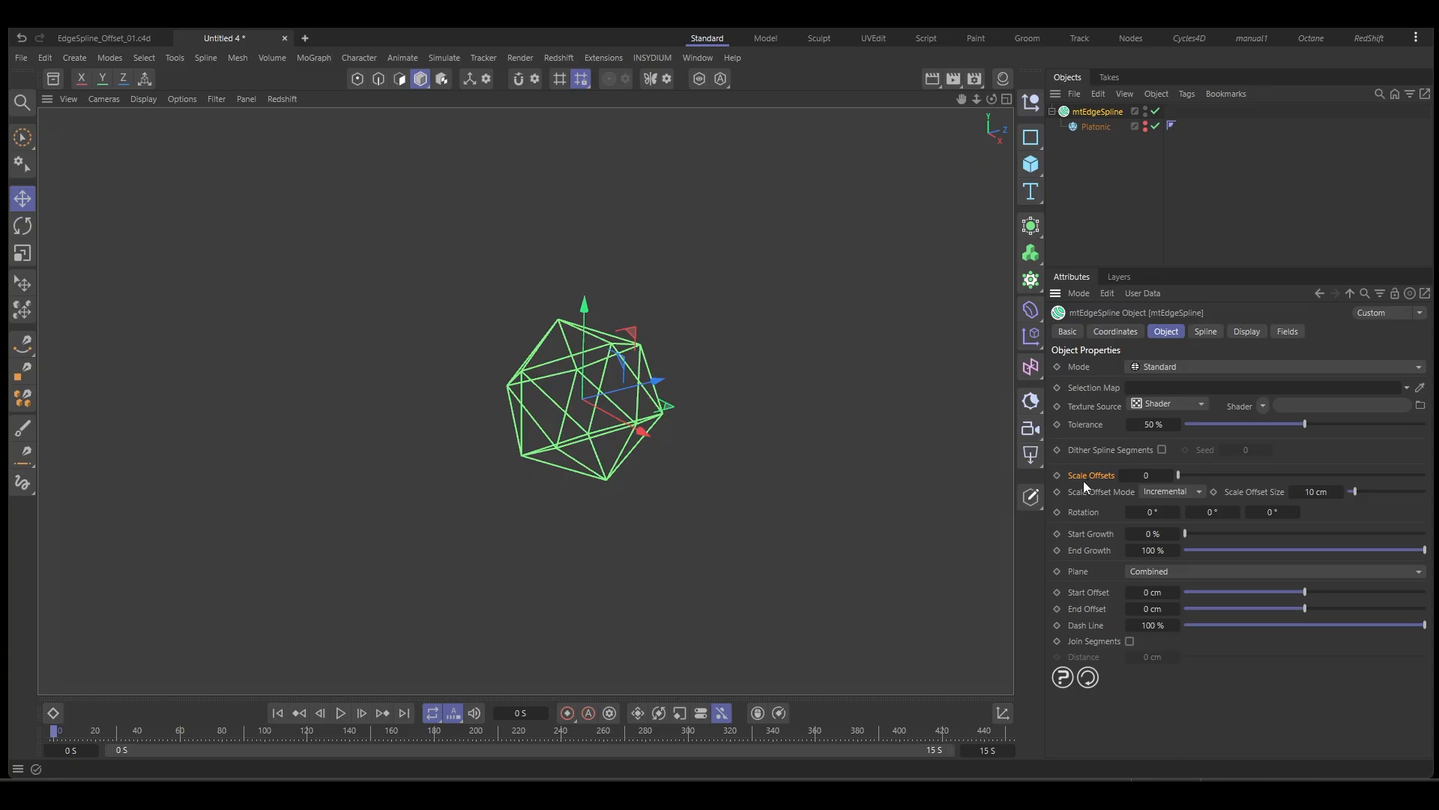
mouse_move(1145, 475)
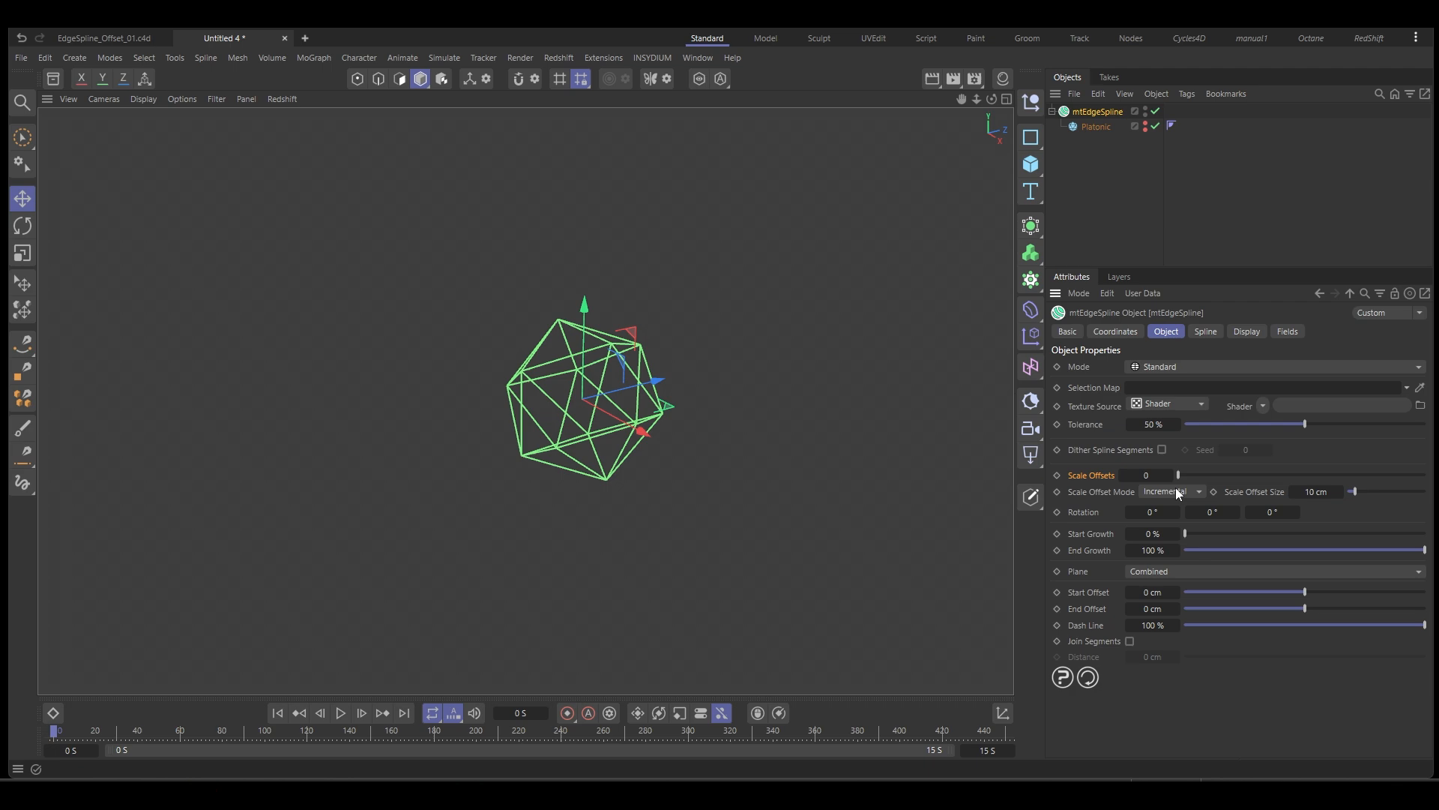
left_click(1146, 475)
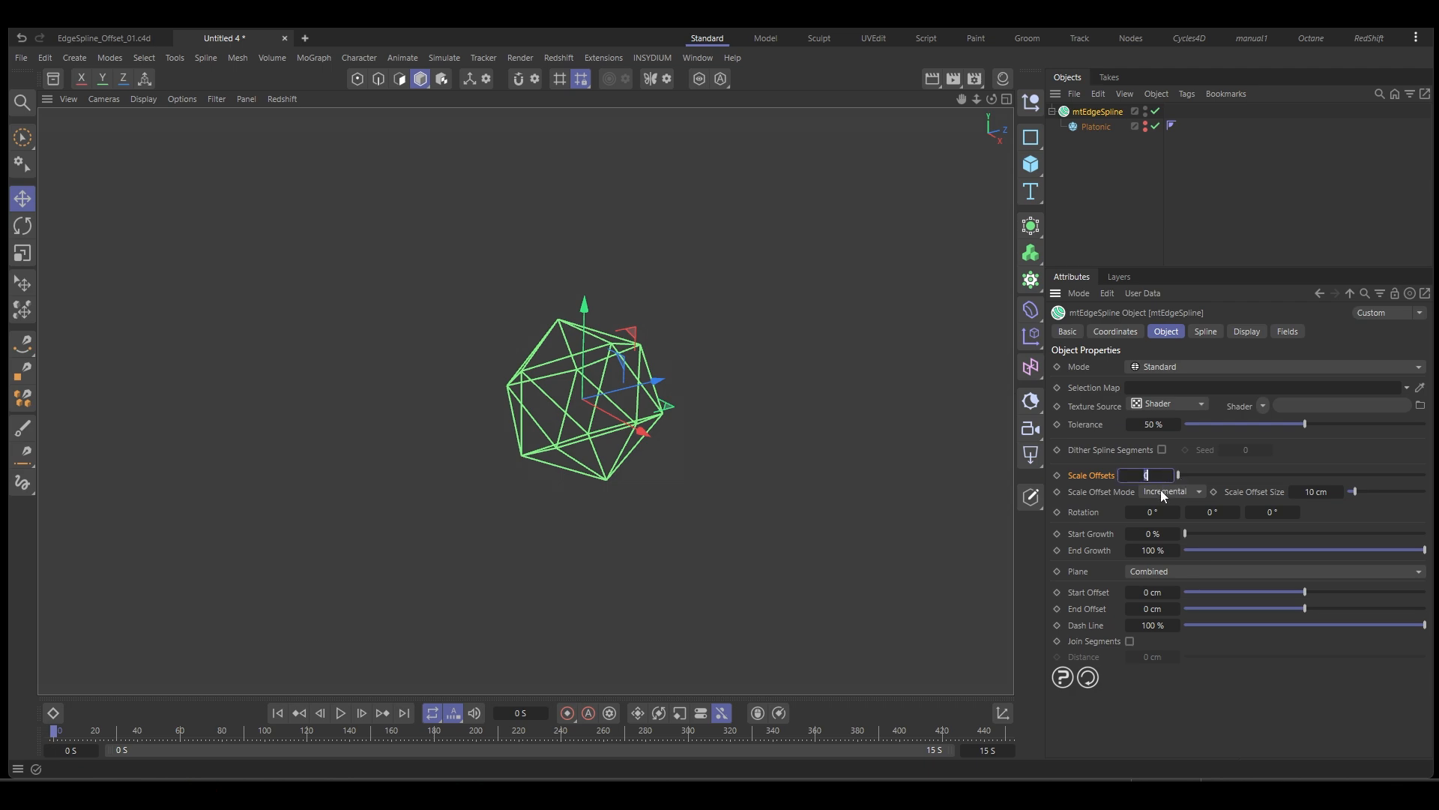
type("5")
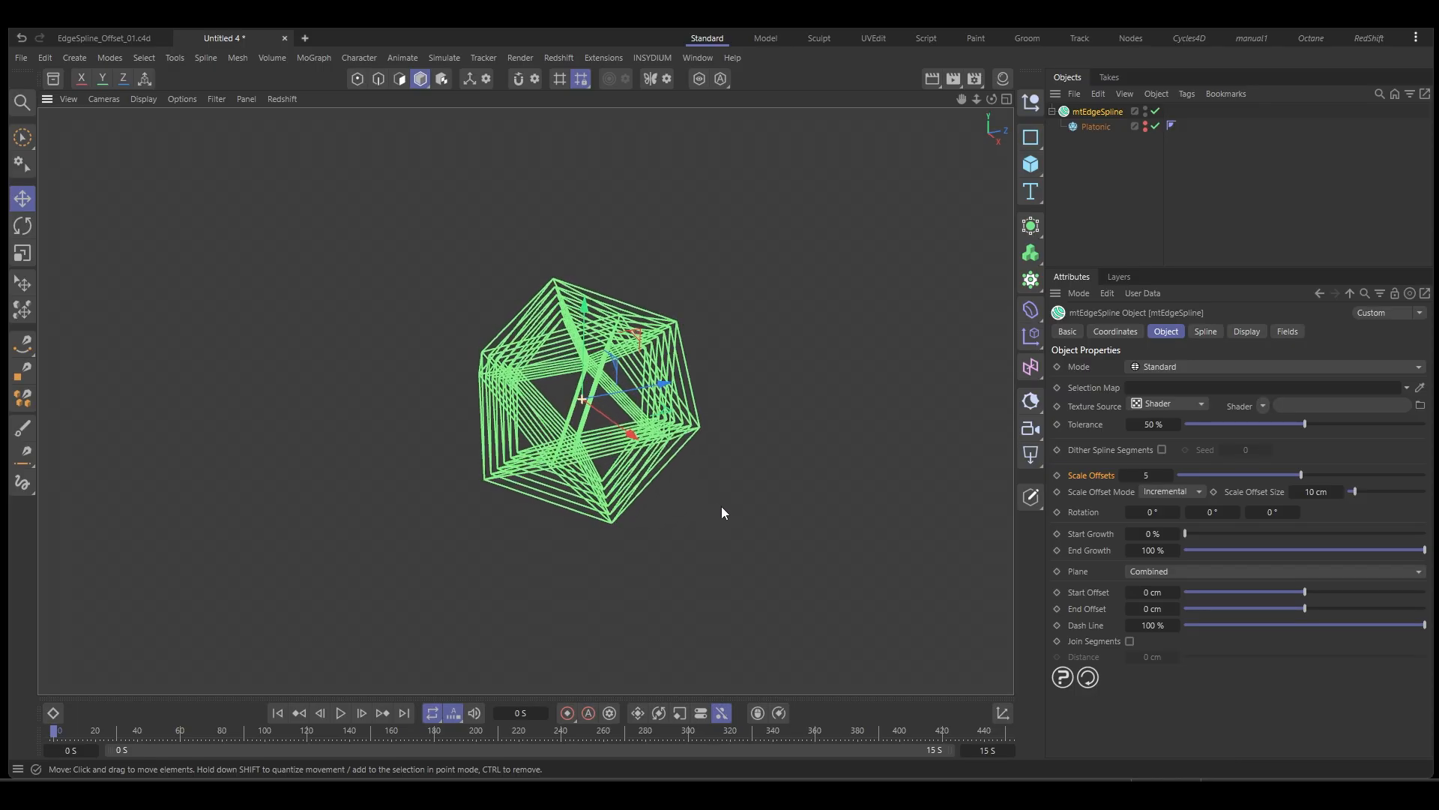
mouse_move(1118, 296)
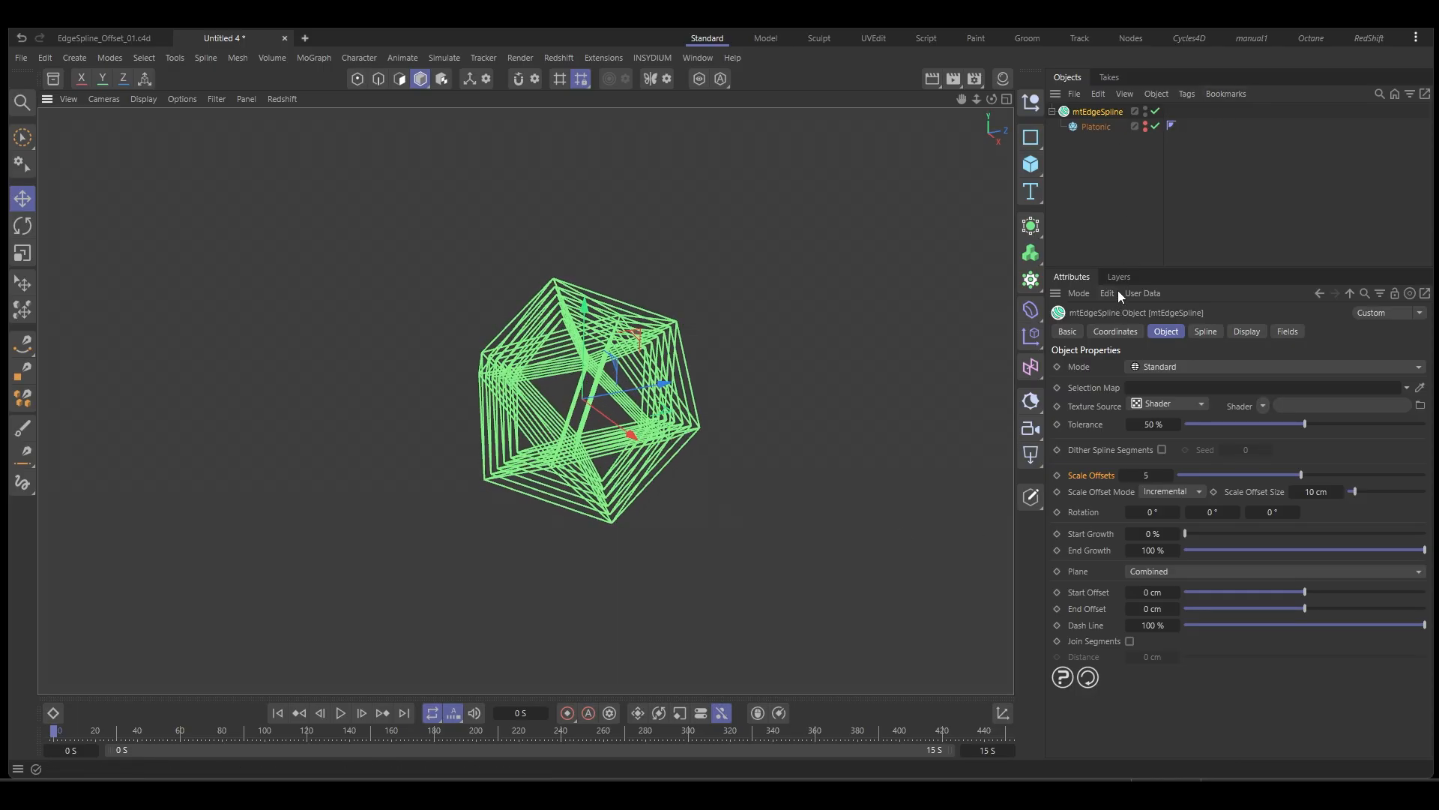
mouse_move(1270, 504)
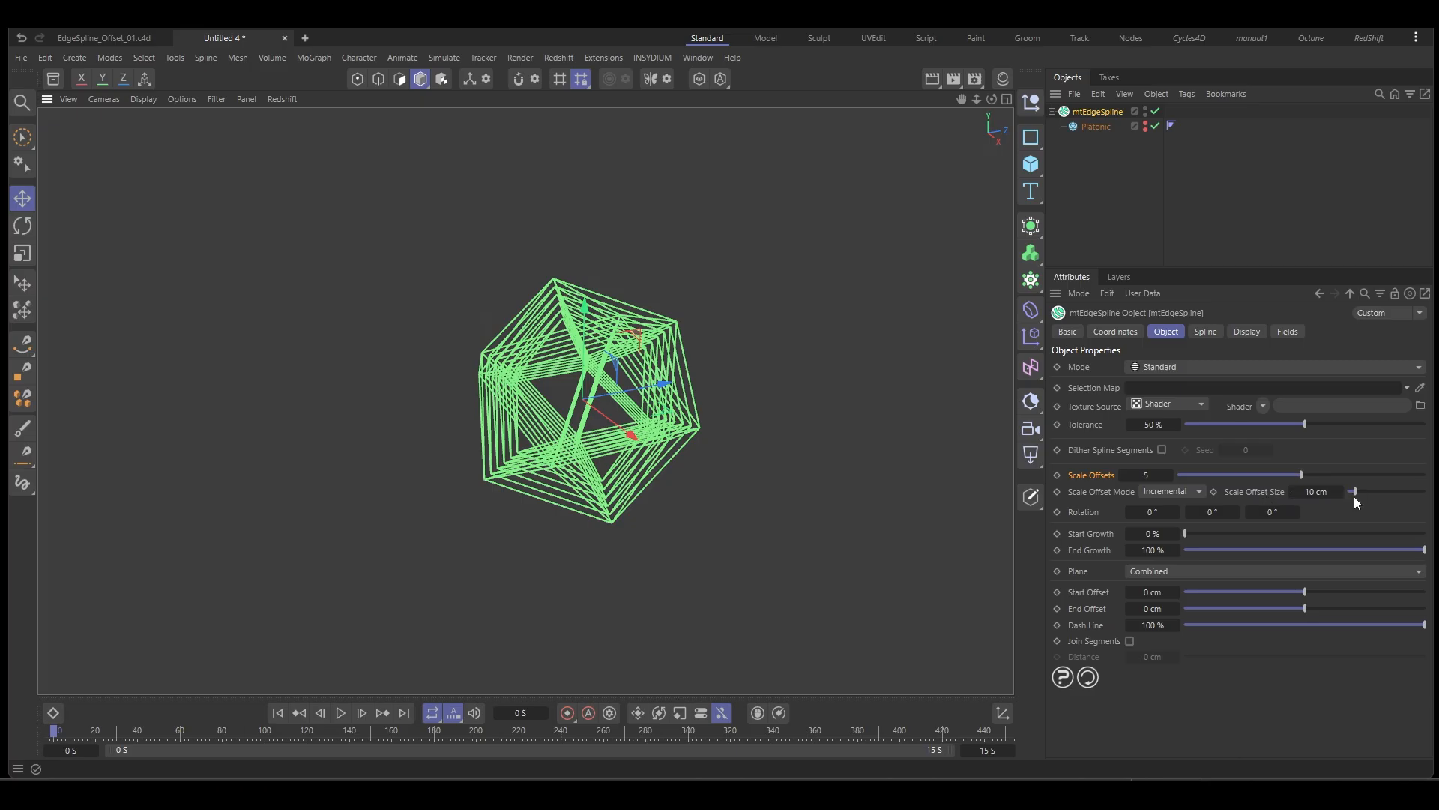
left_click_drag(1351, 492, 1366, 492)
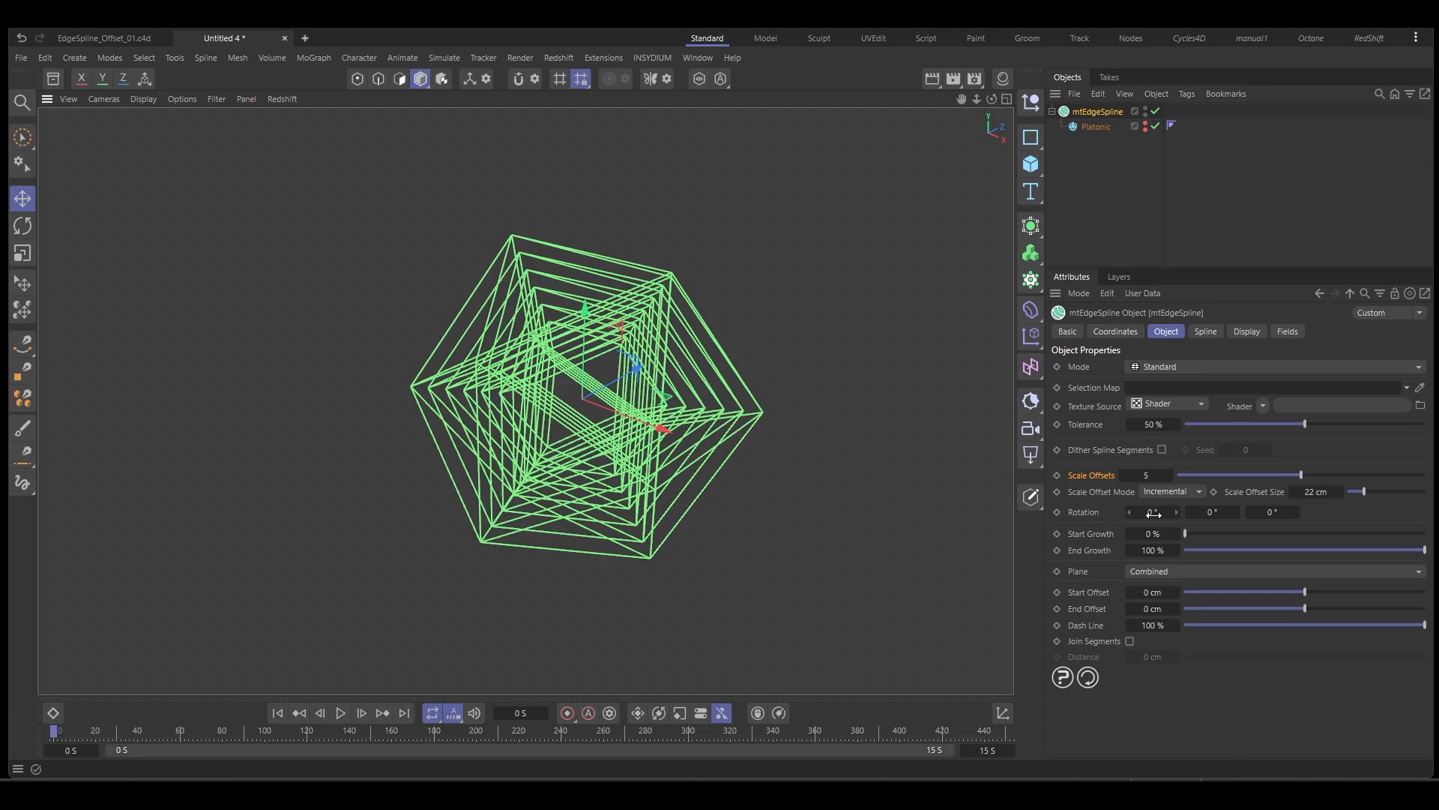
left_click_drag(1153, 512, 1138, 511)
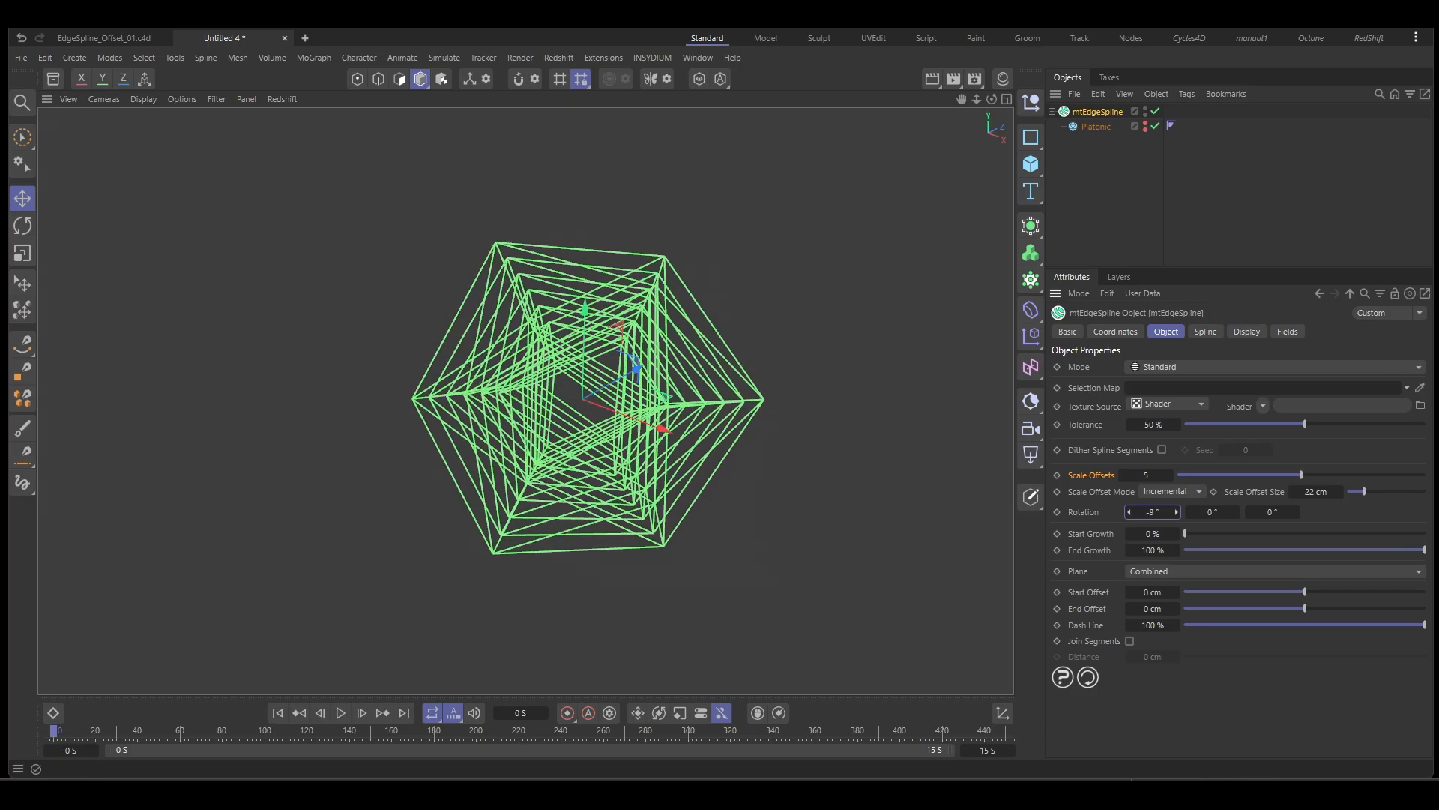
left_click_drag(1152, 511, 1175, 511)
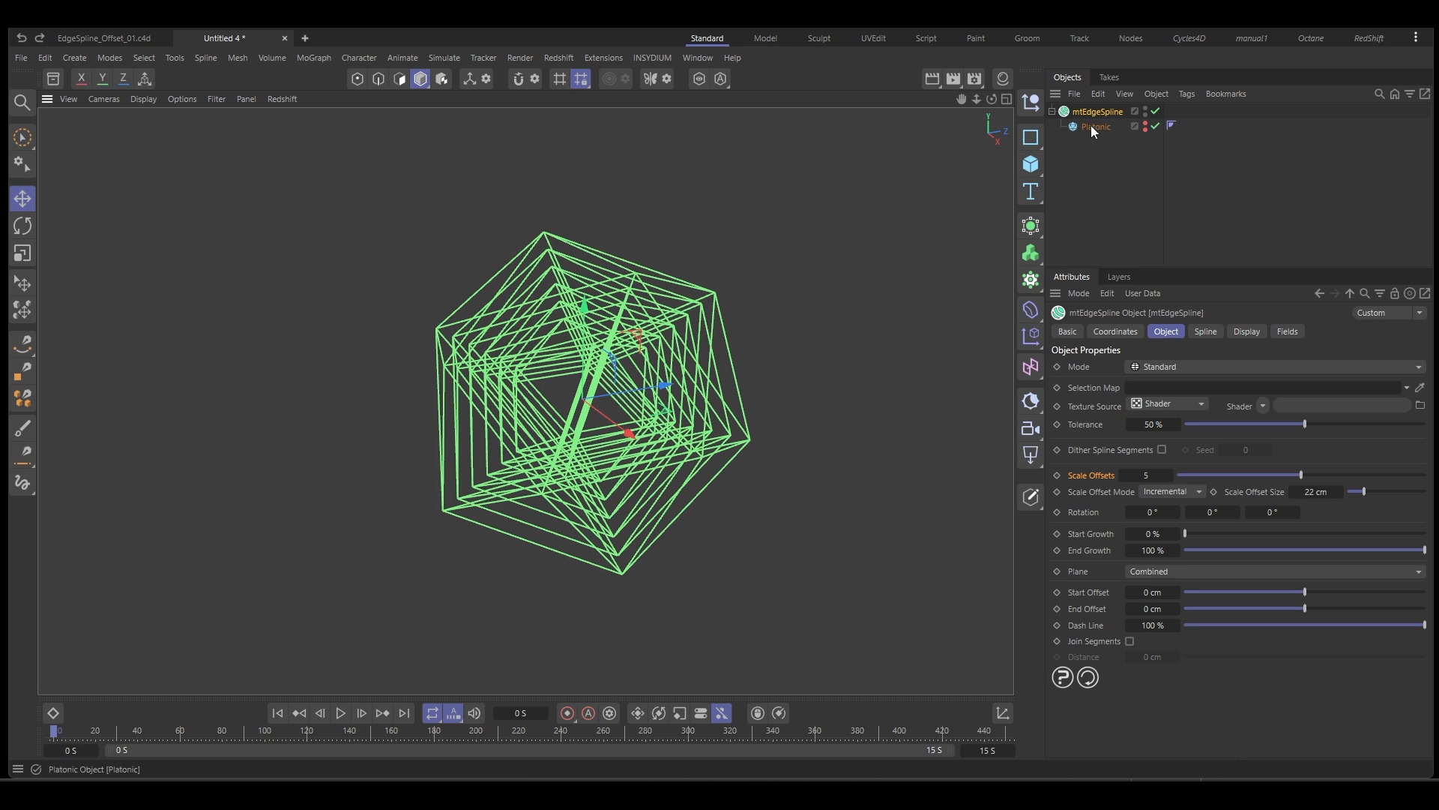
- Add a Vibrate animation tag to the Platonic and delete it again
right_click(1093, 126)
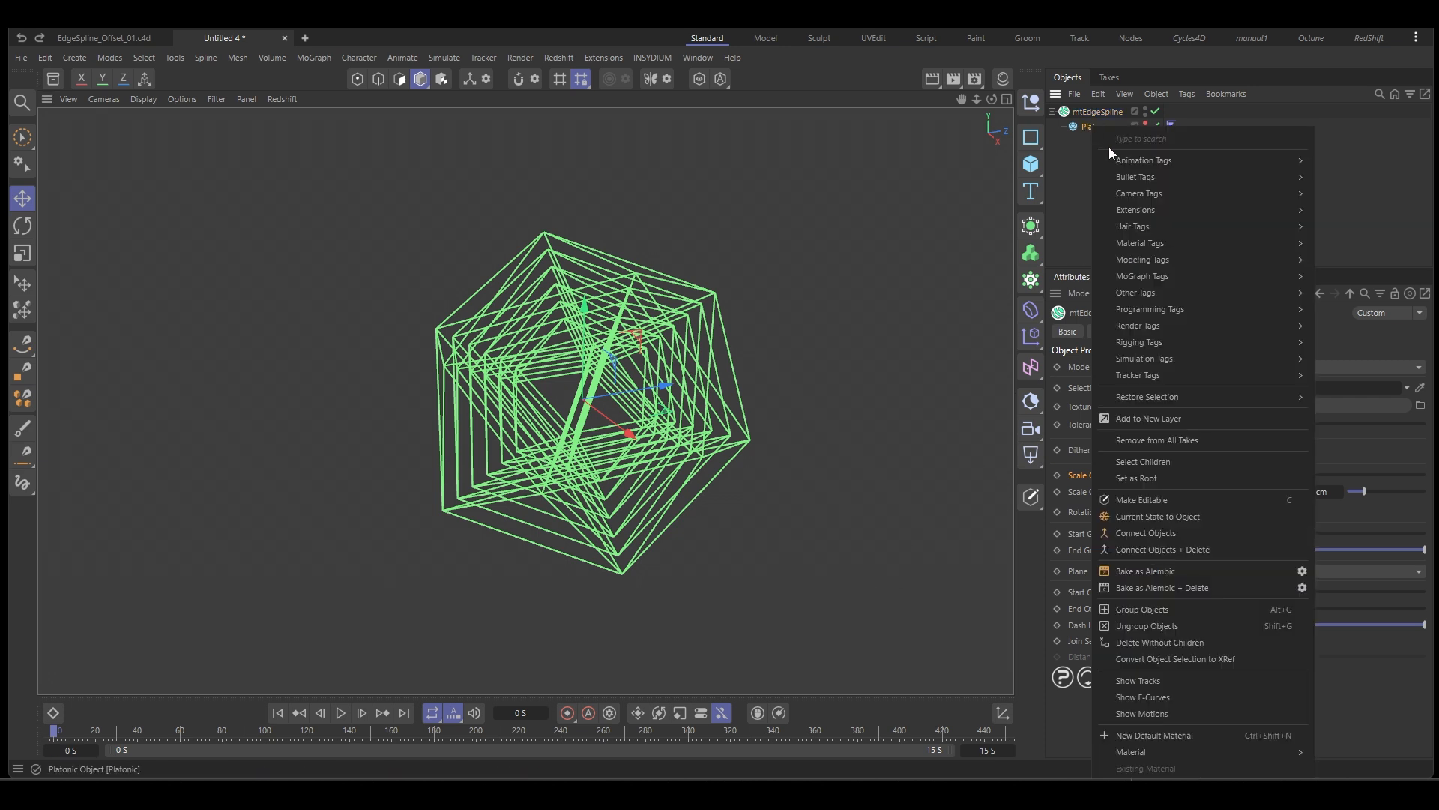
left_click(1144, 161)
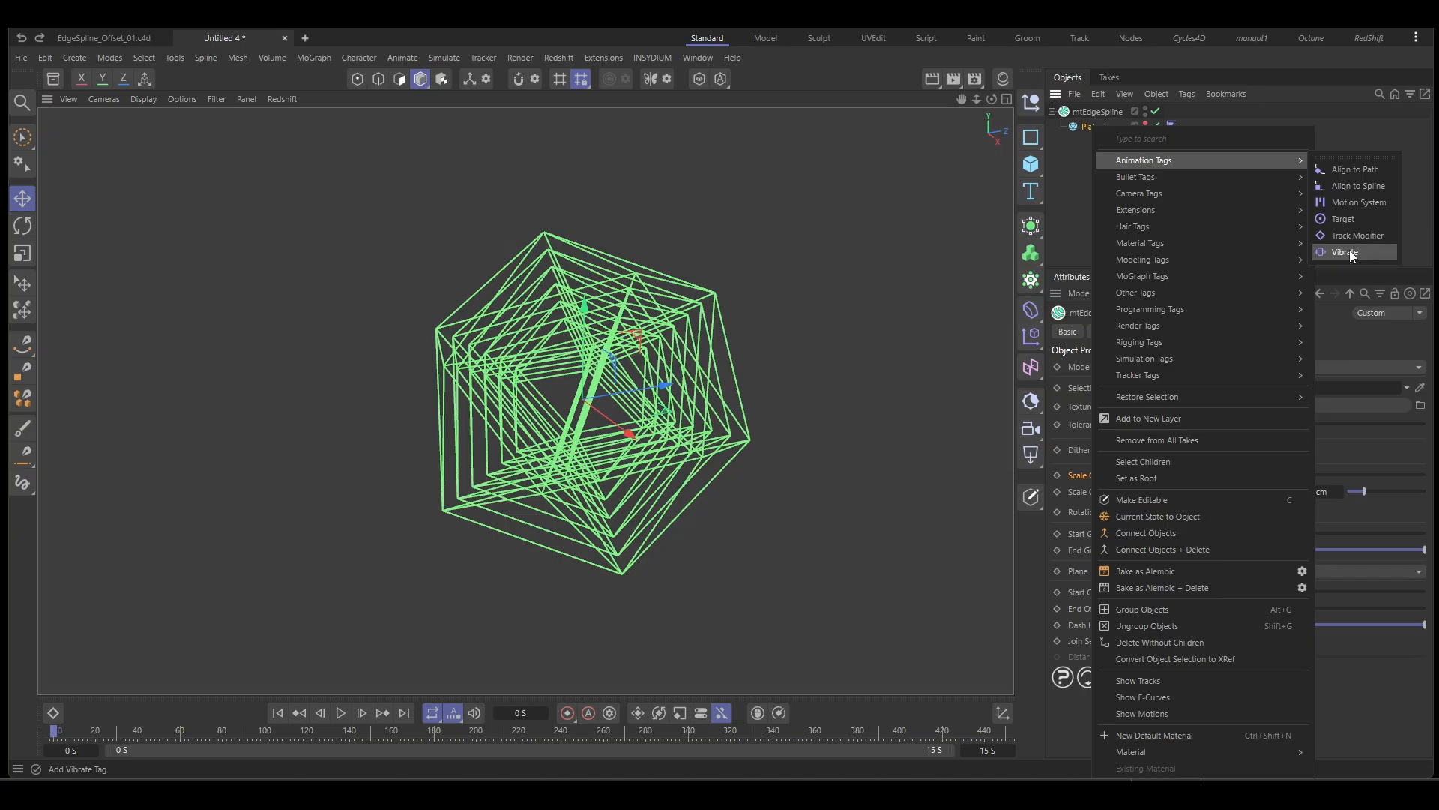
left_click(1343, 252)
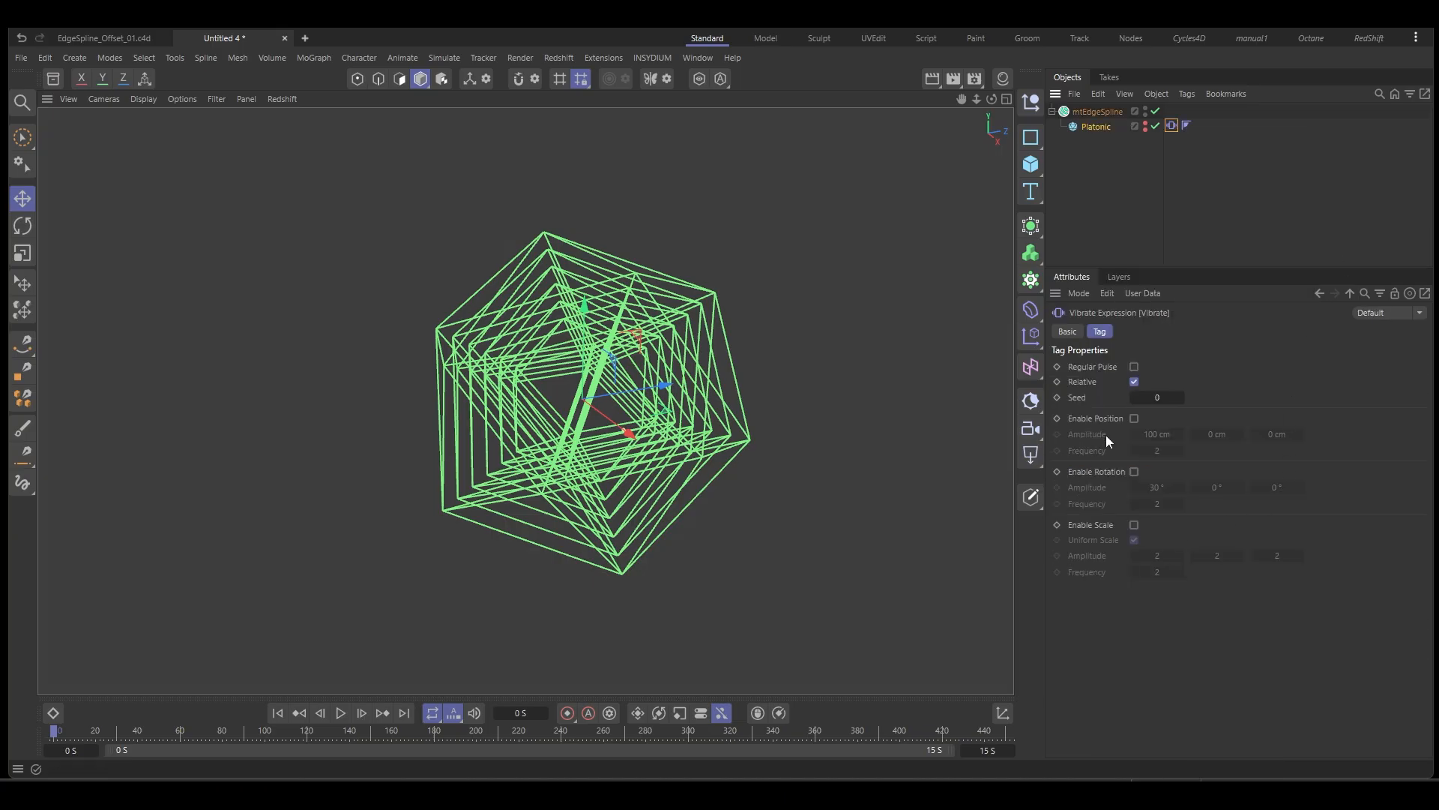
left_click(1134, 471)
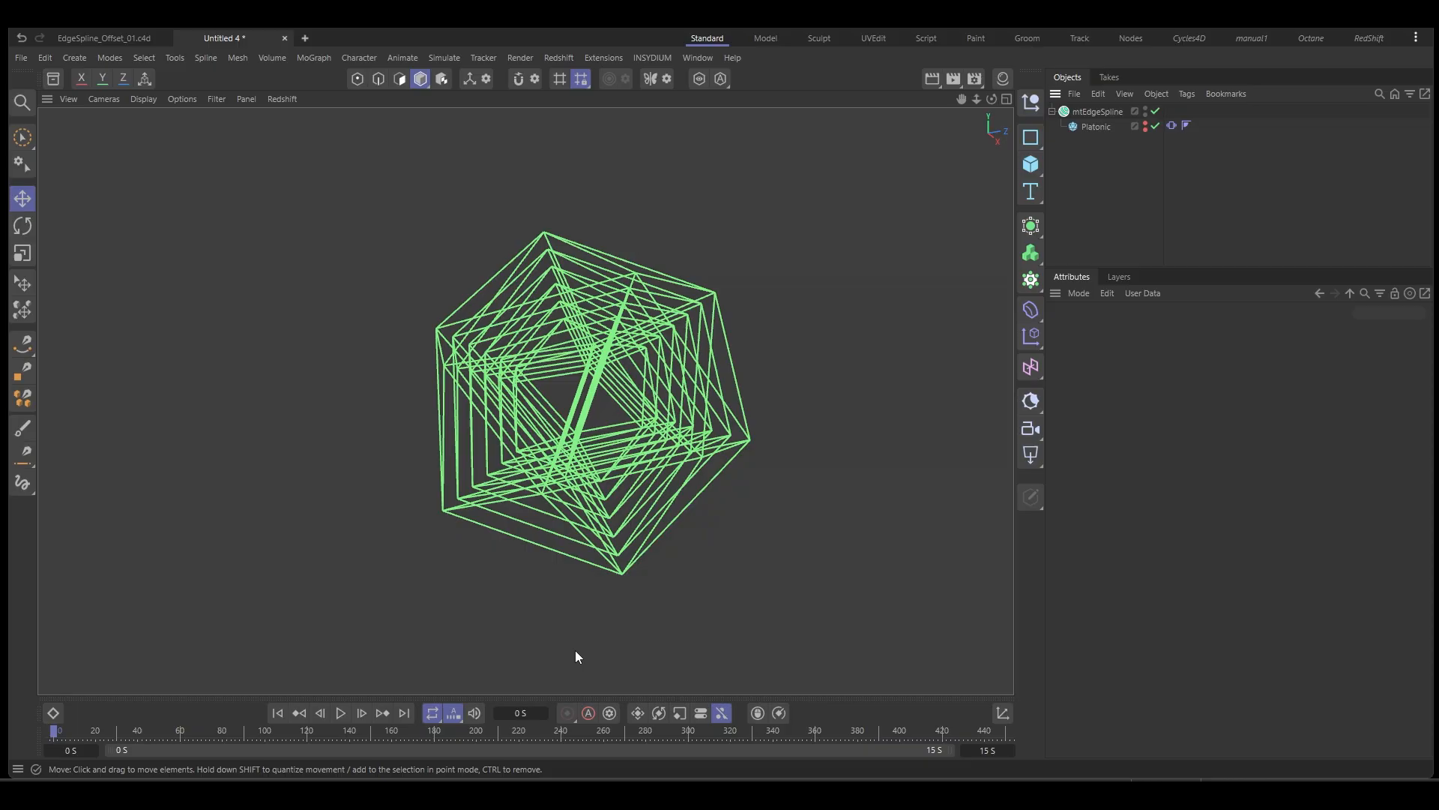
- Play the wireframe animation to about 4.6 s, stop it and select the Platonic
left_click(340, 712)
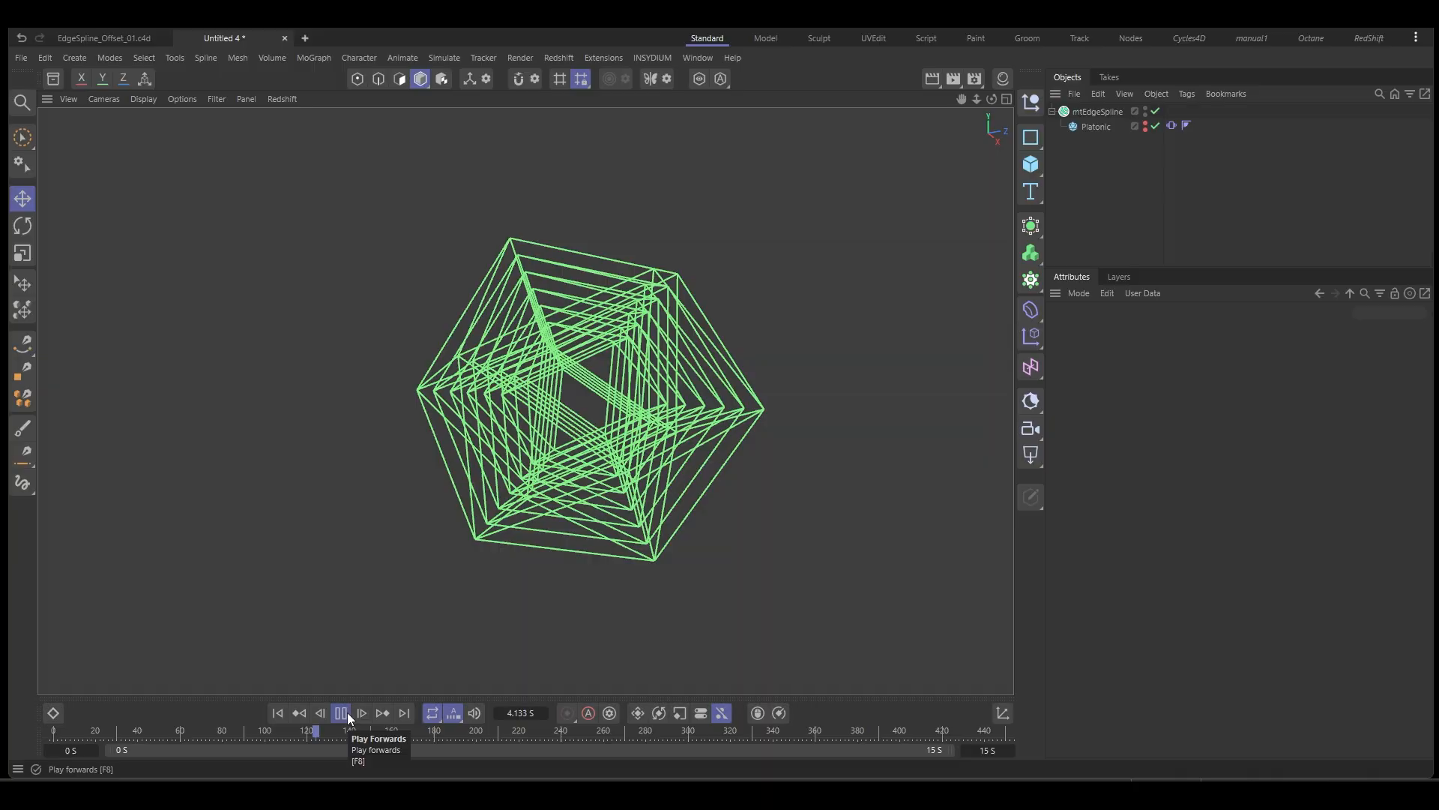
left_click(340, 713)
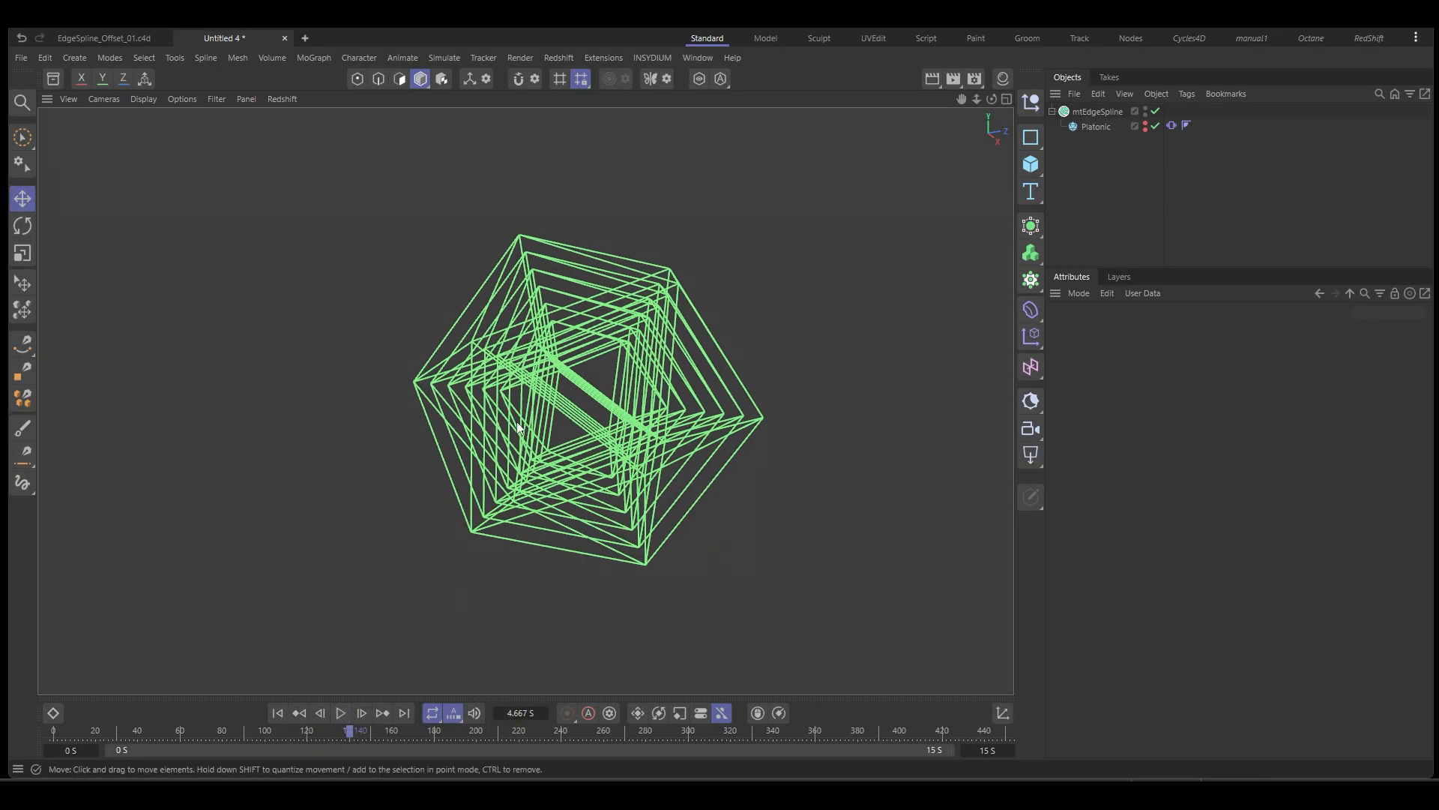
mouse_move(510, 459)
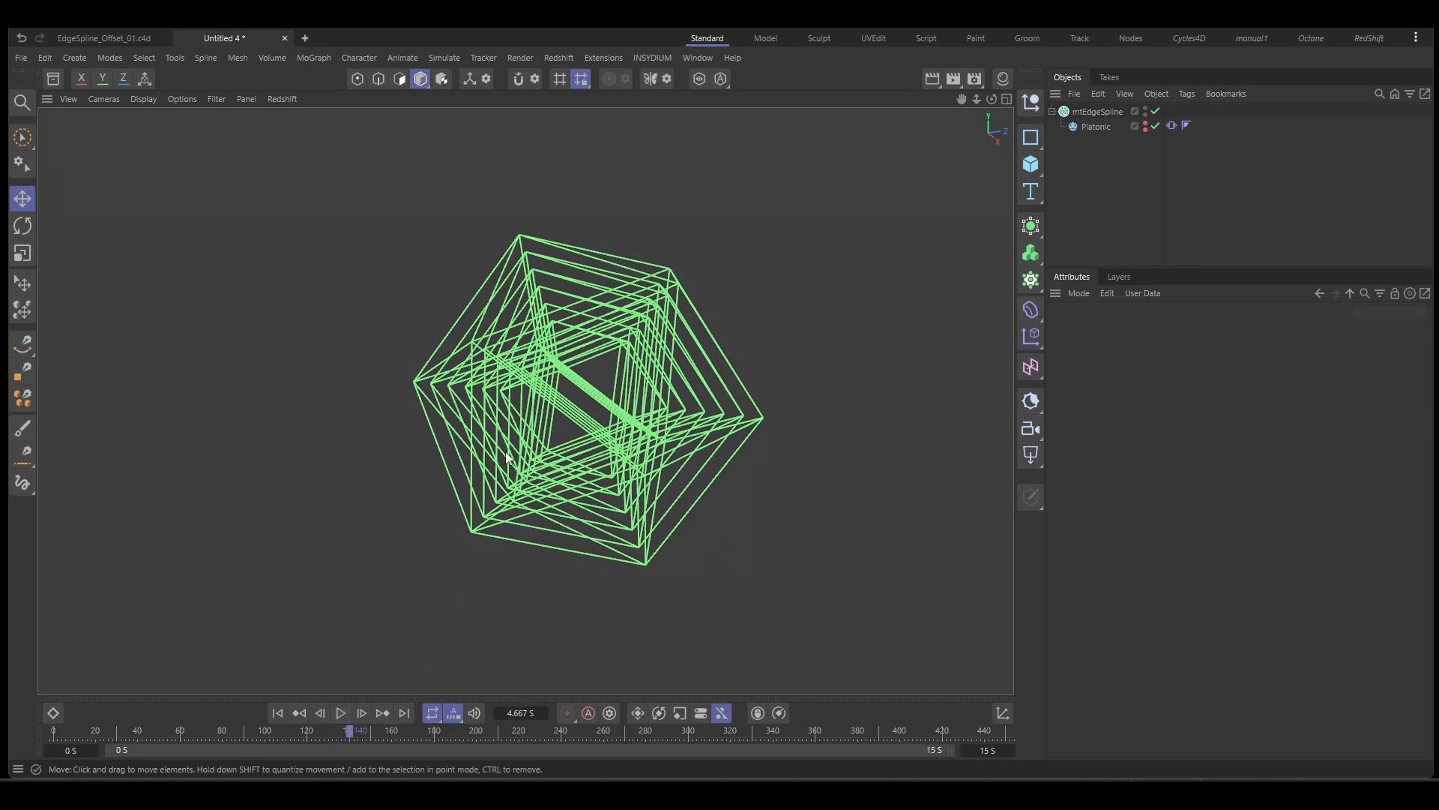
left_click(1094, 126)
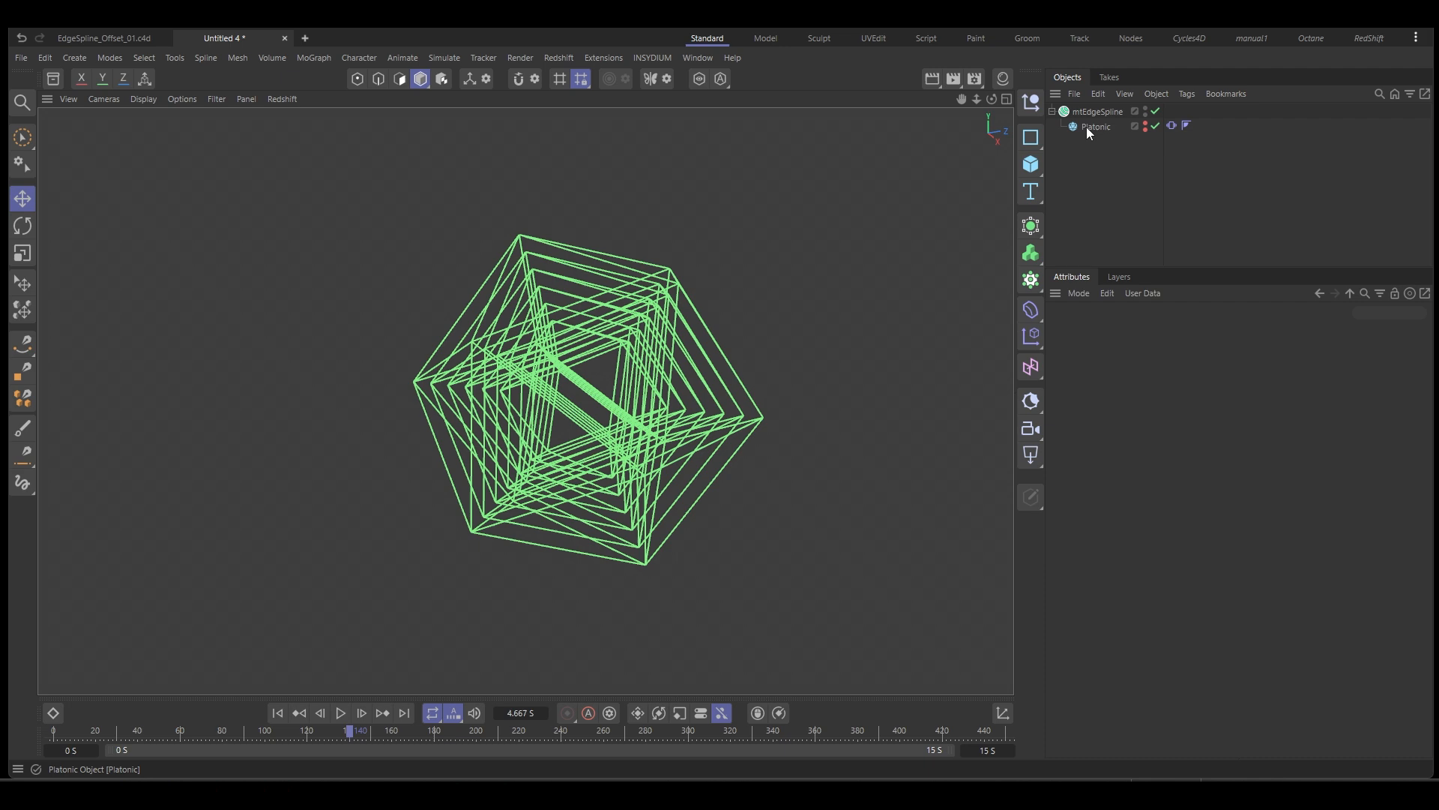
left_click(1094, 126)
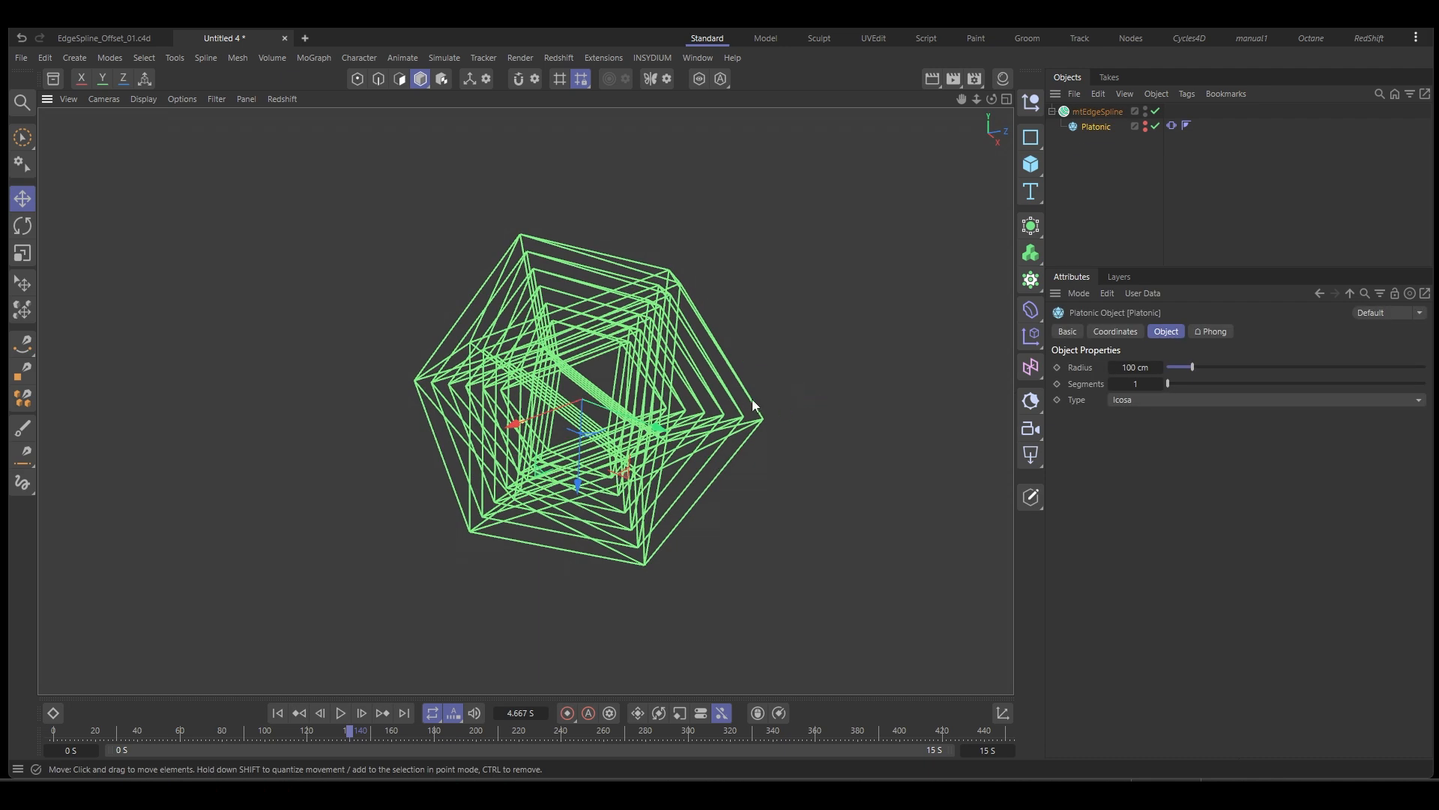
- Add a Null object and rename it Xpresso
left_click(1032, 101)
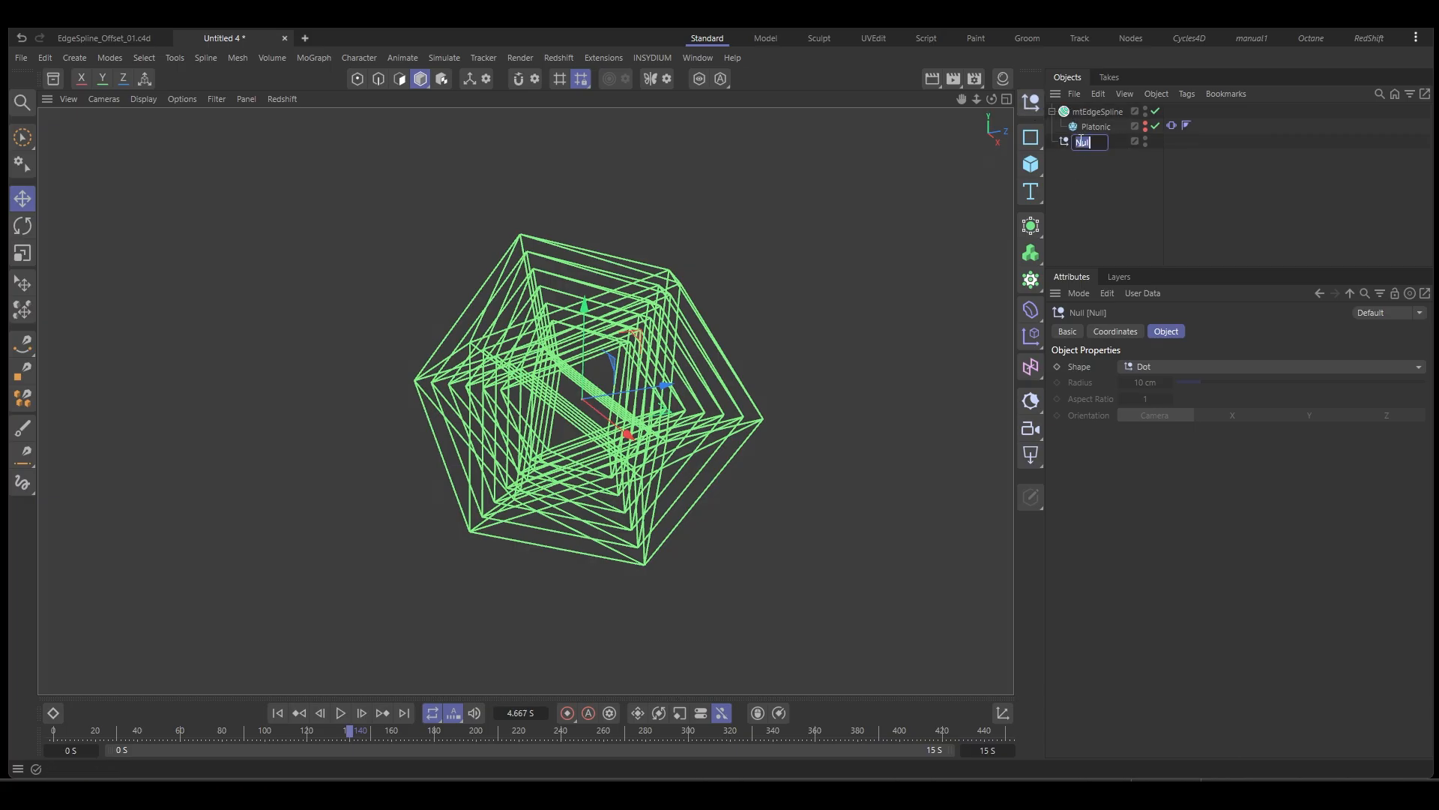
type("Xpresso")
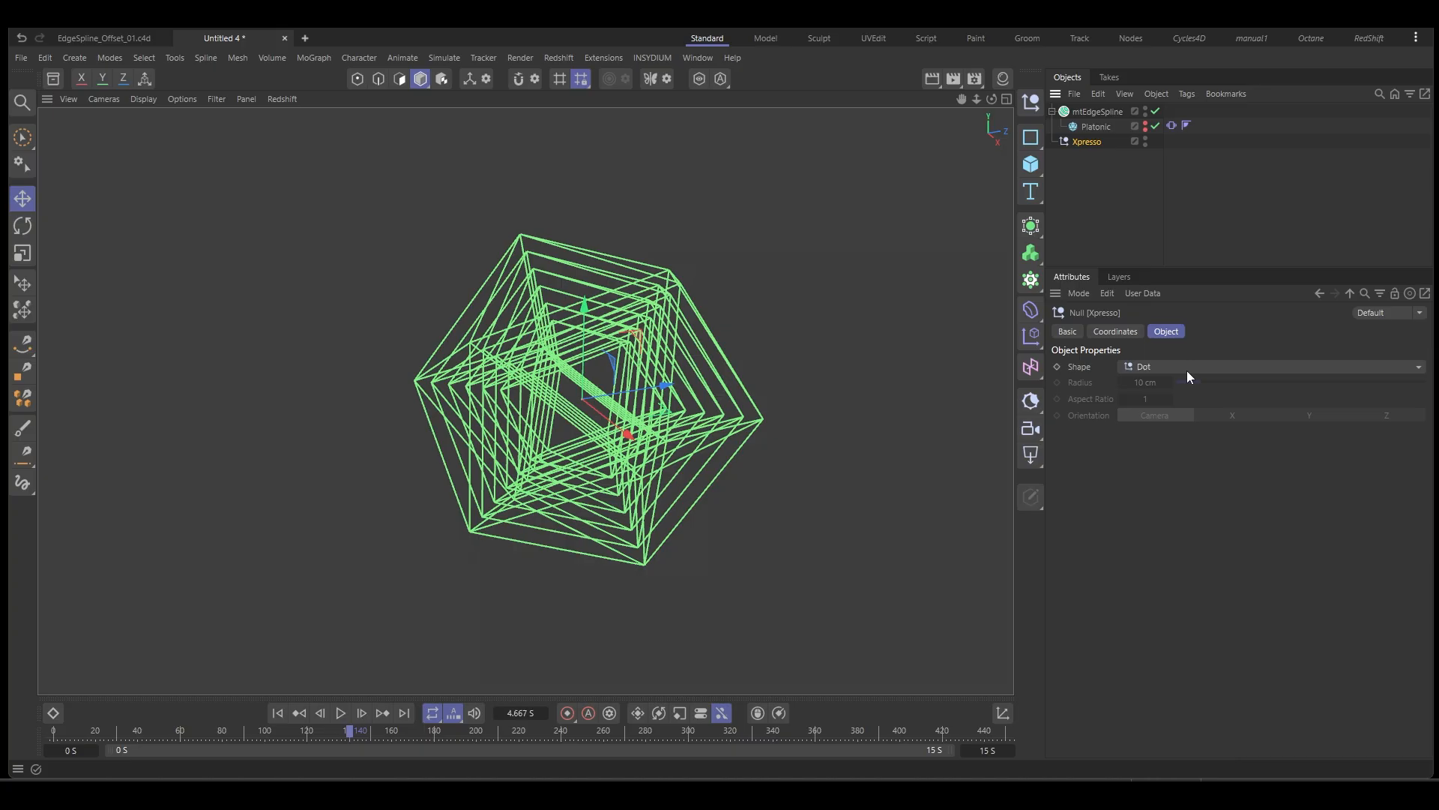
left_click(1087, 141)
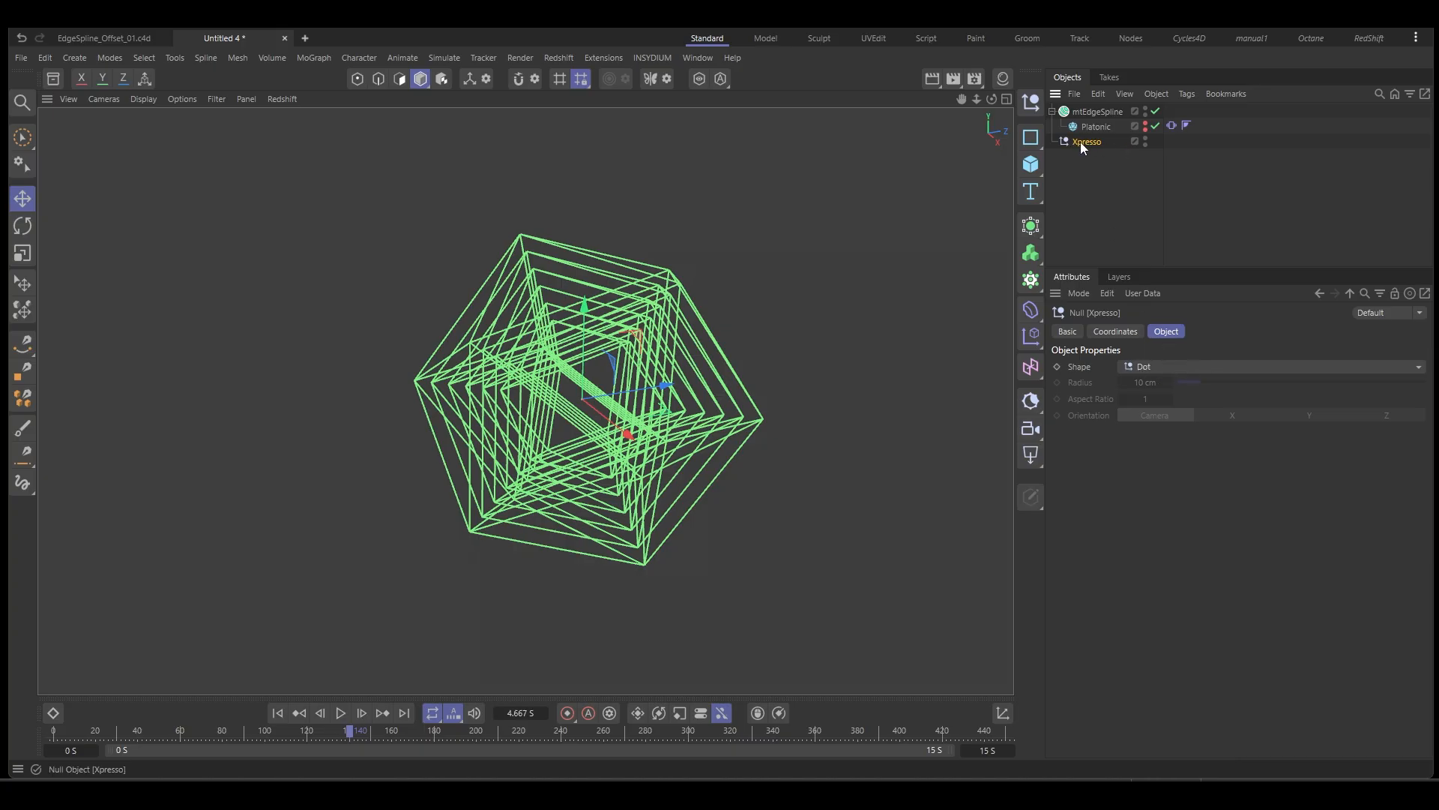
left_click(1099, 110)
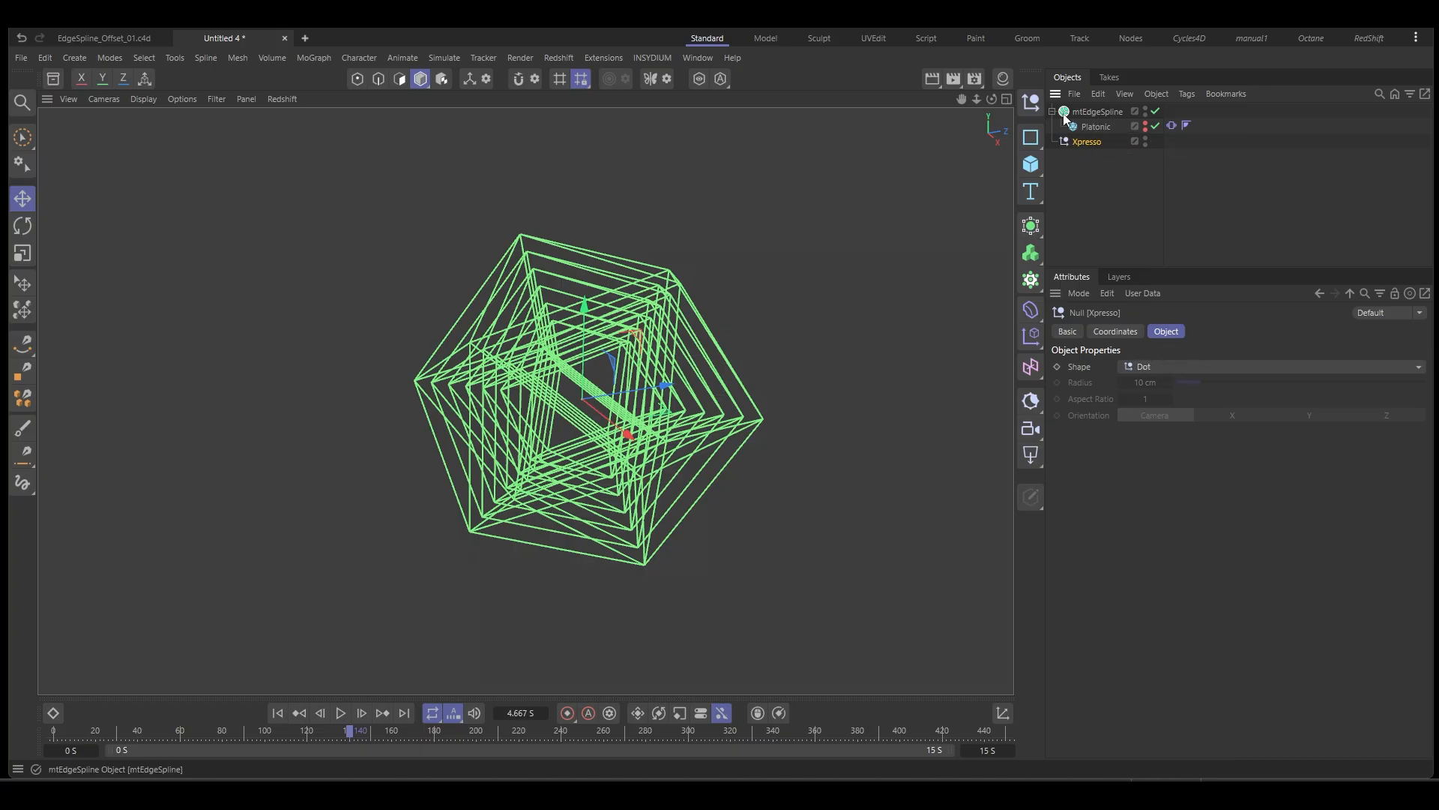
left_click(1087, 141)
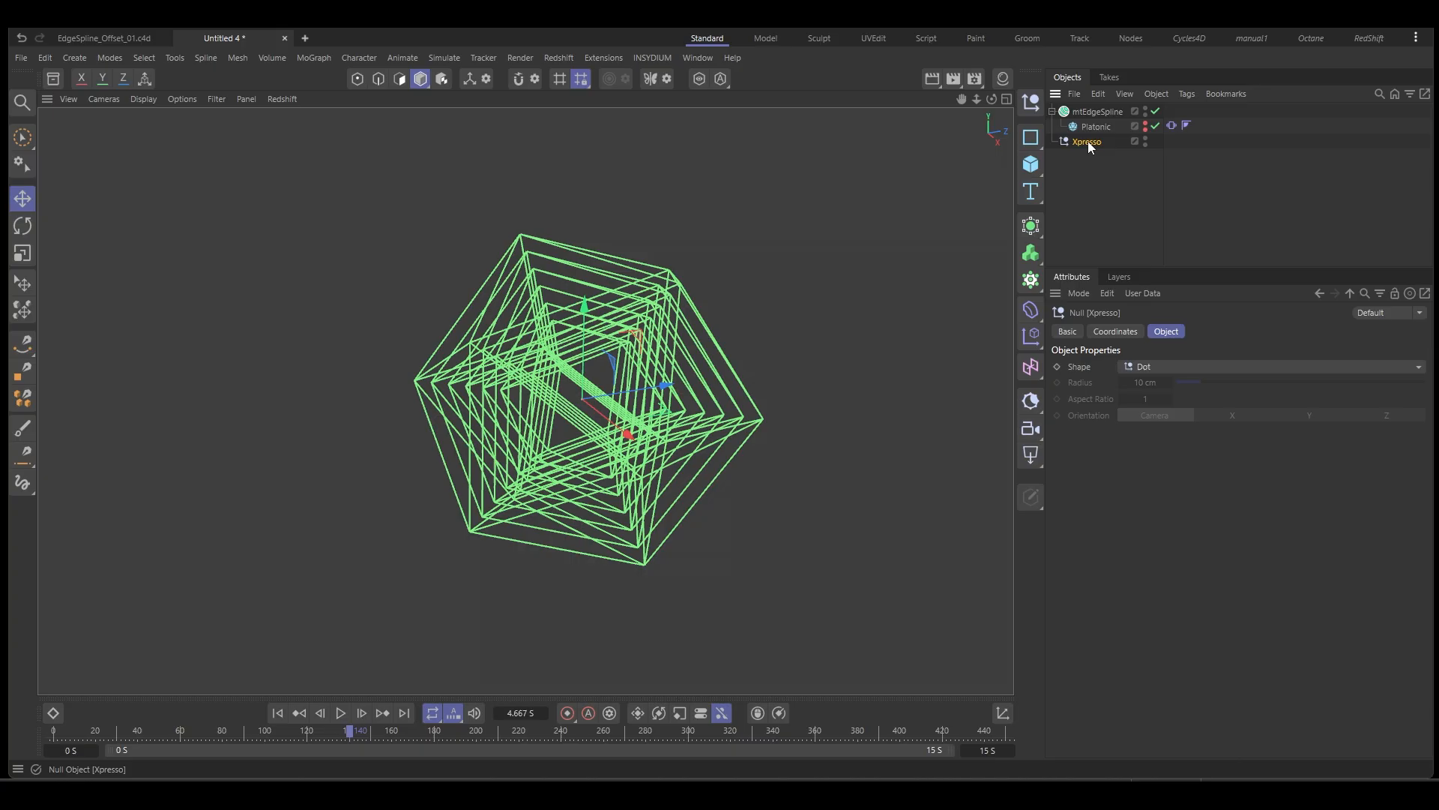
mouse_move(1085, 141)
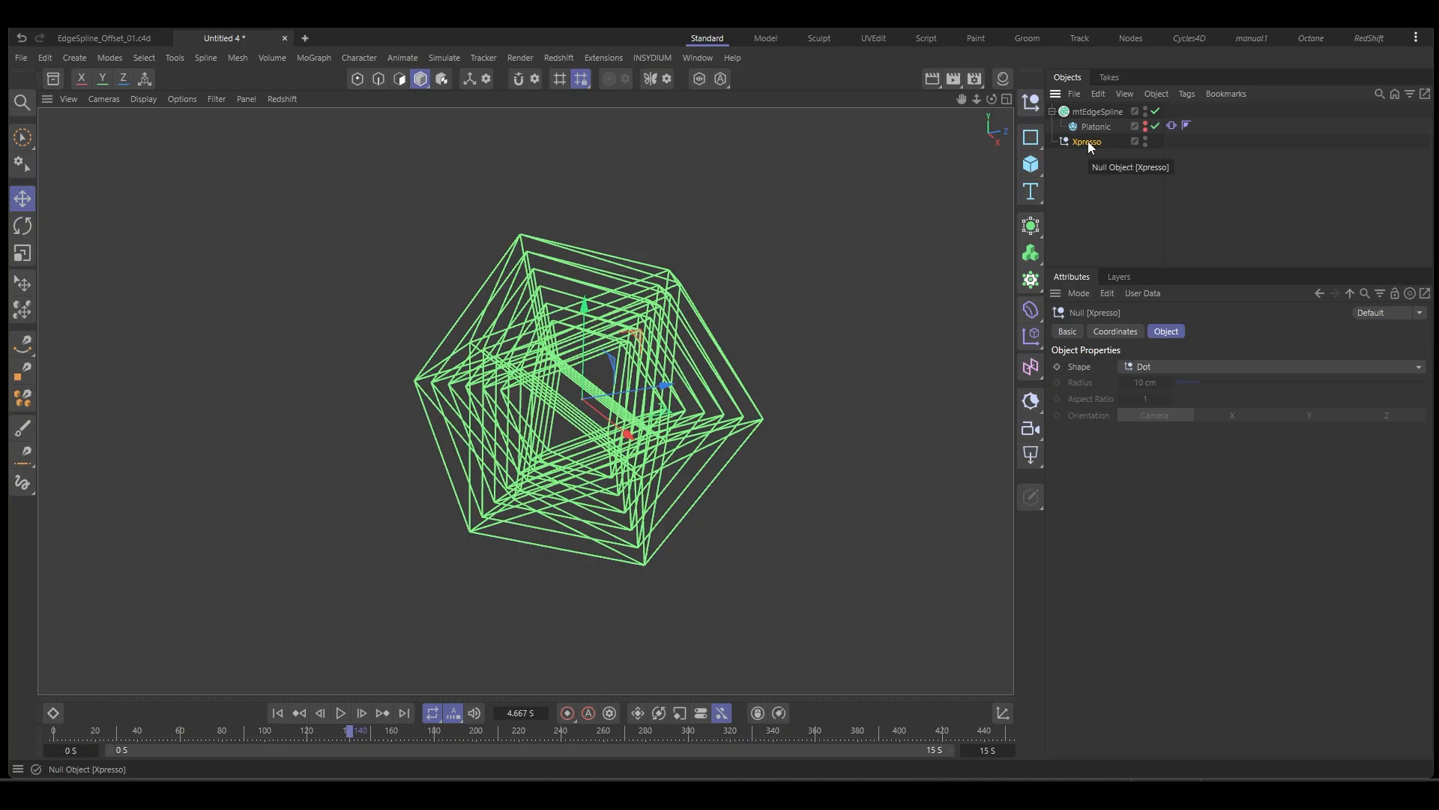
- Give the Xpresso null an XPresso programming tag and open its expression editor
right_click(1085, 141)
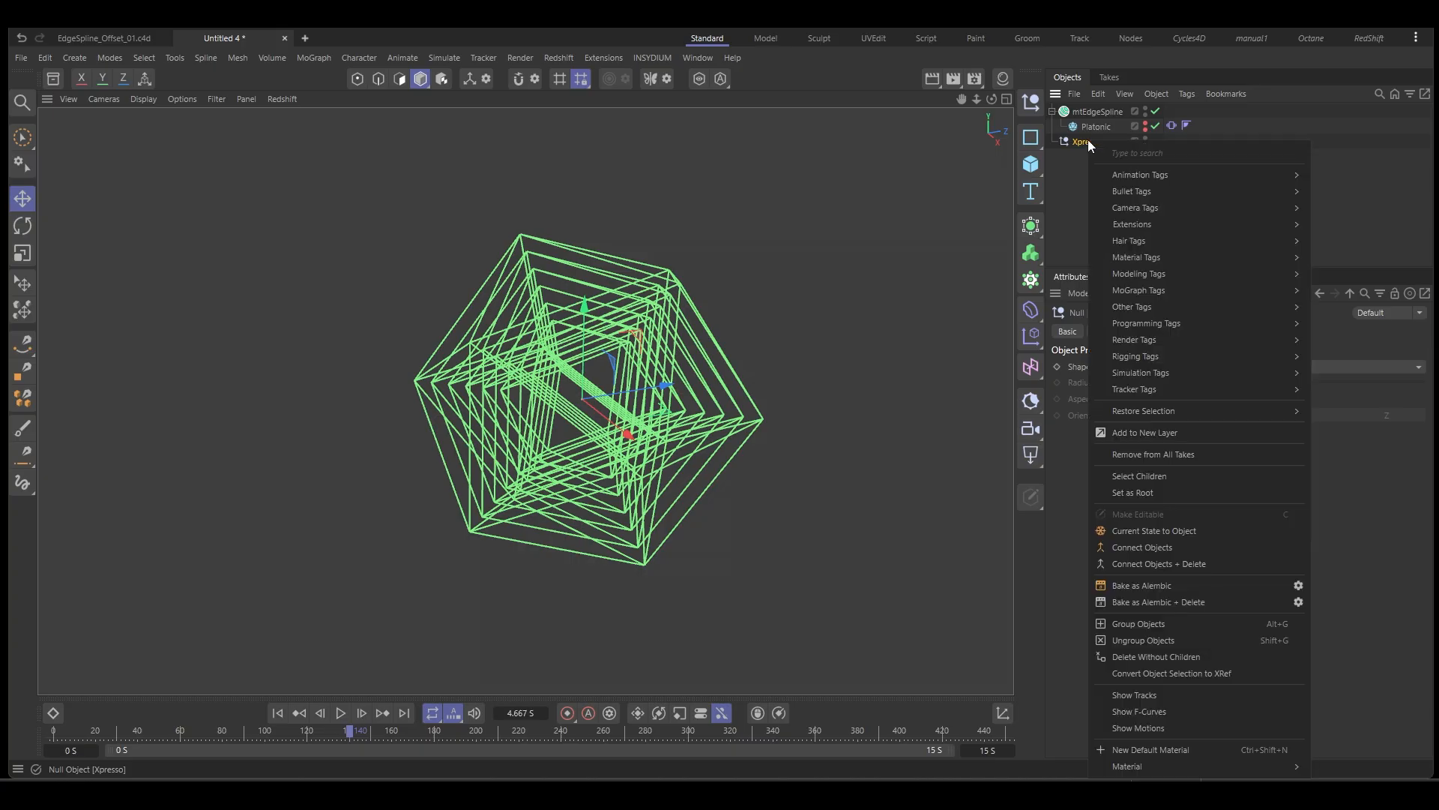
mouse_move(1146, 322)
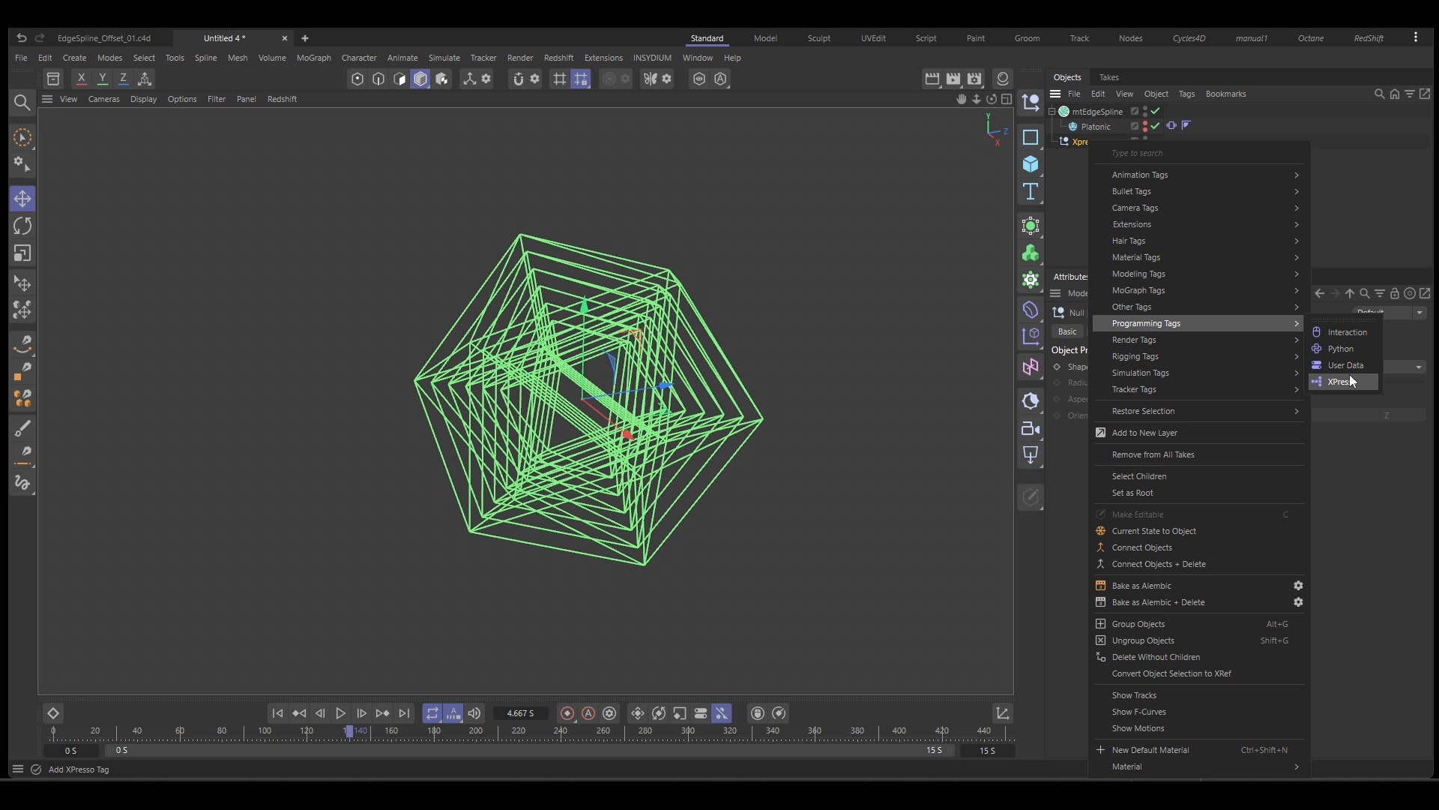
left_click(1338, 381)
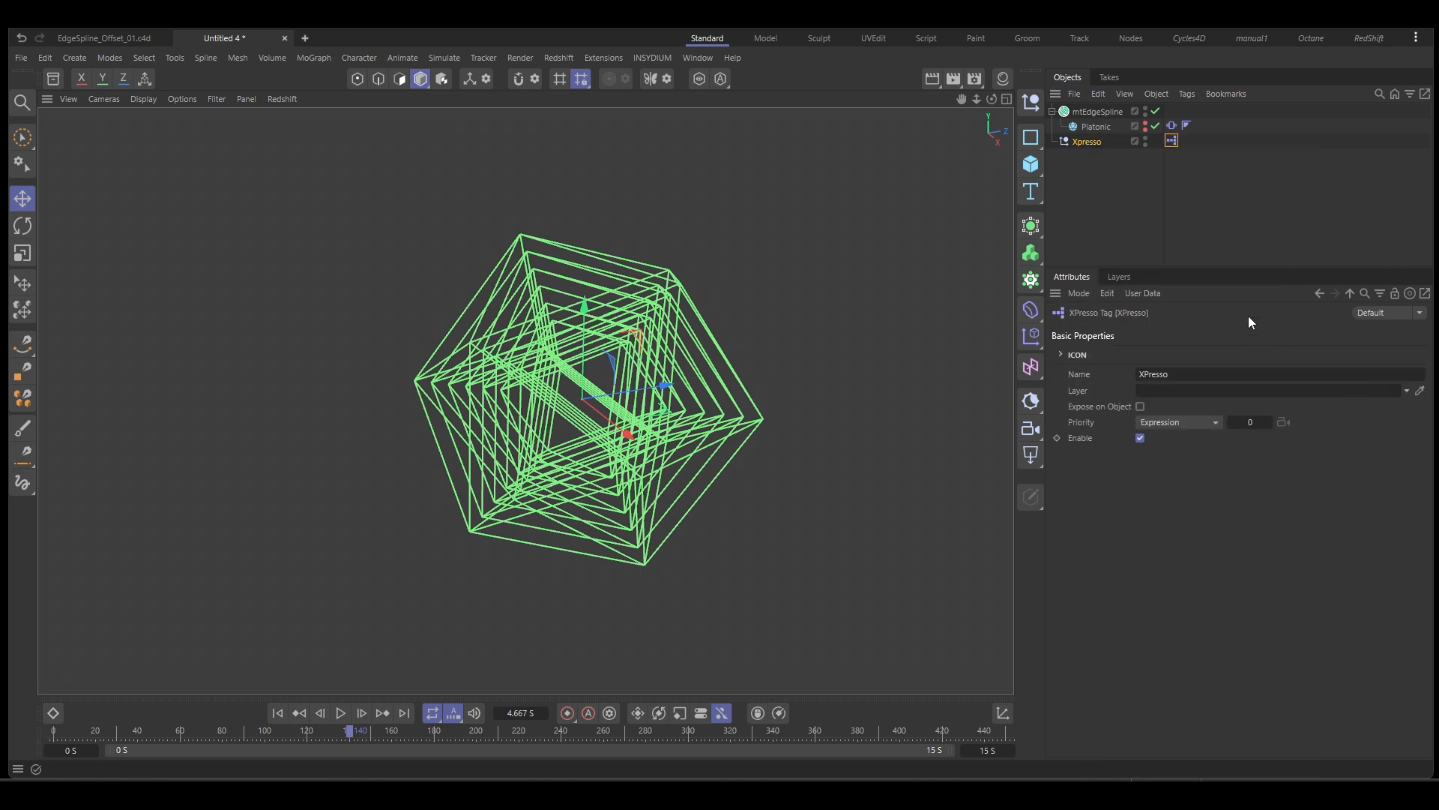
double_click(1171, 141)
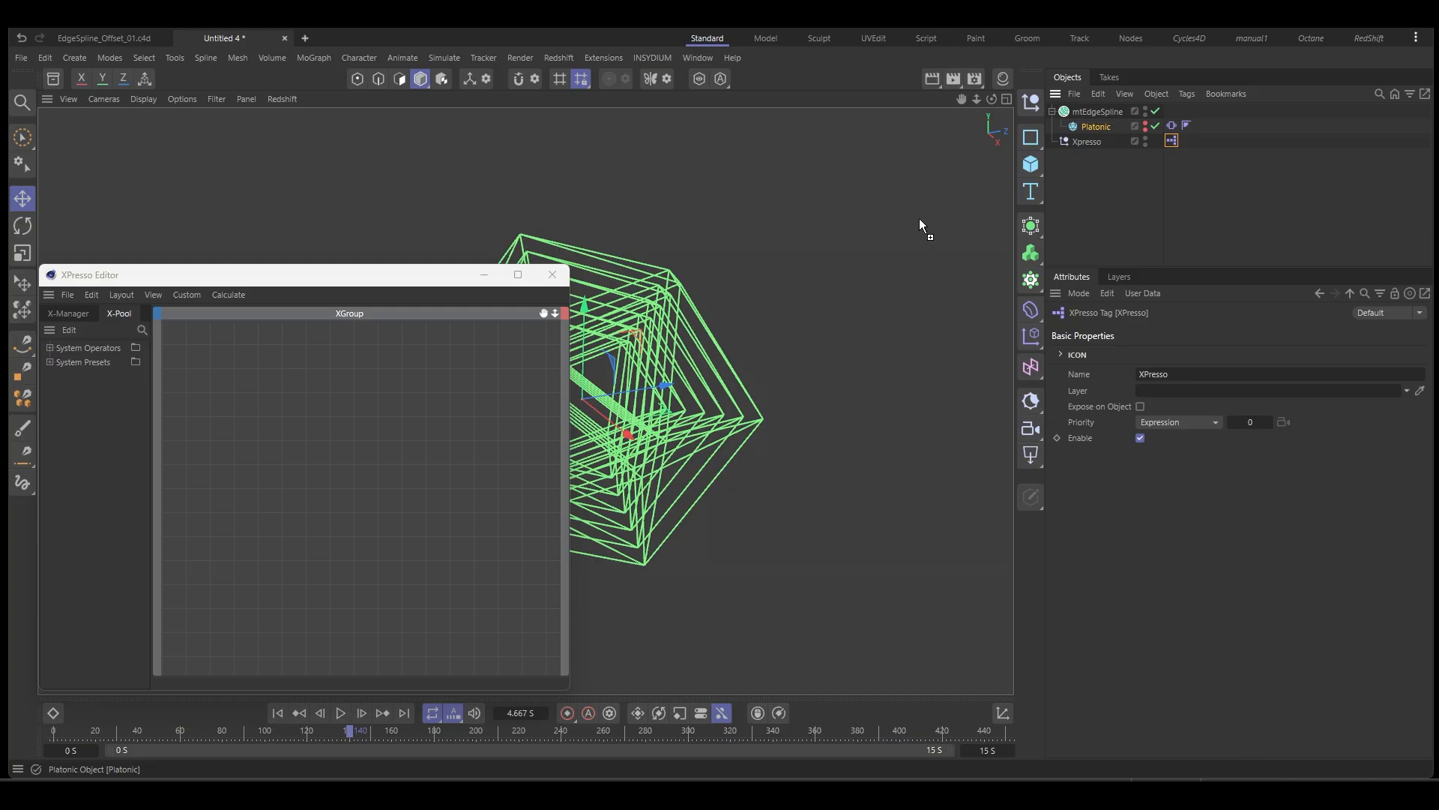
- Drag the Platonic into the XPresso graph and expose Rotation.H, .P and .B output ports
left_click_drag(1093, 126, 216, 393)
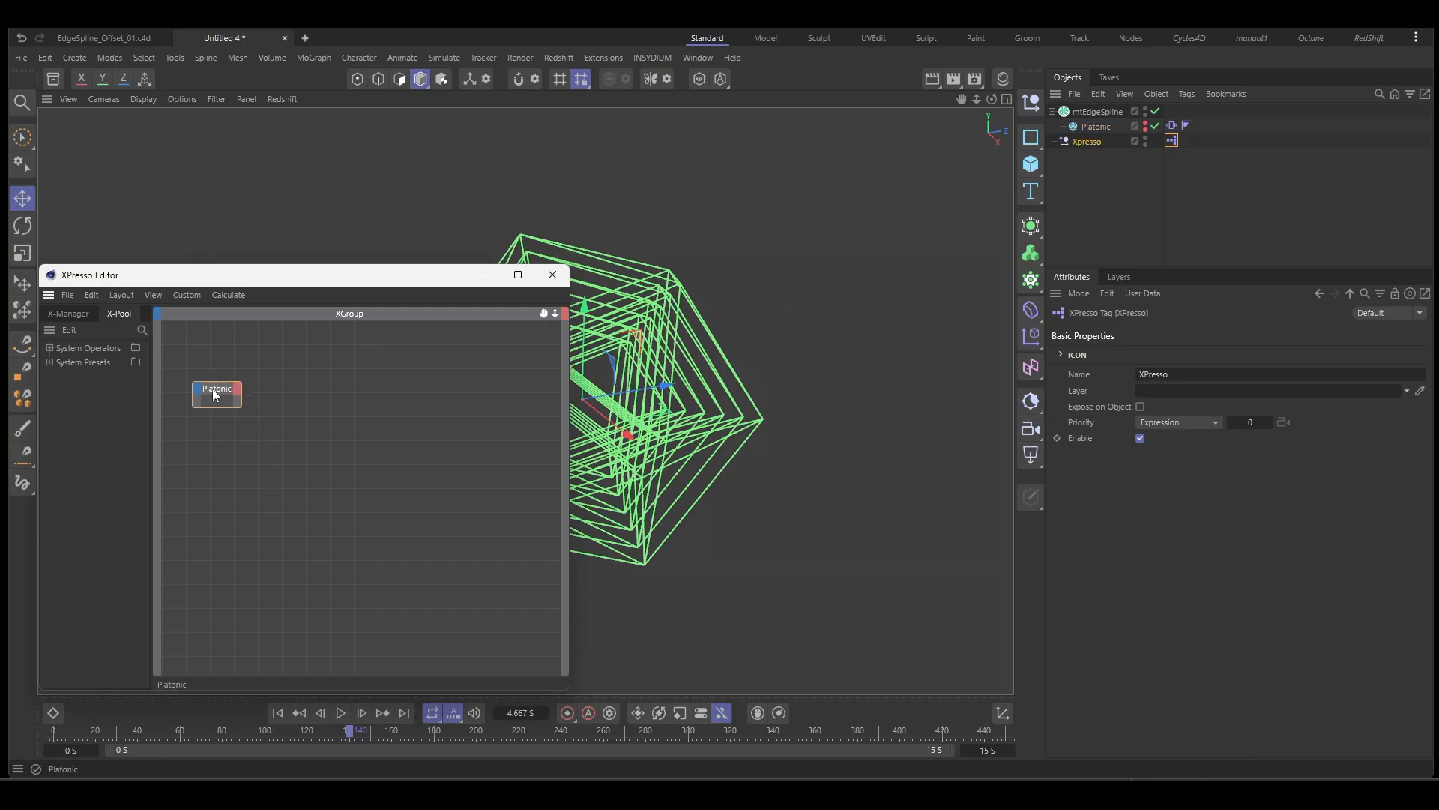
left_click(216, 388)
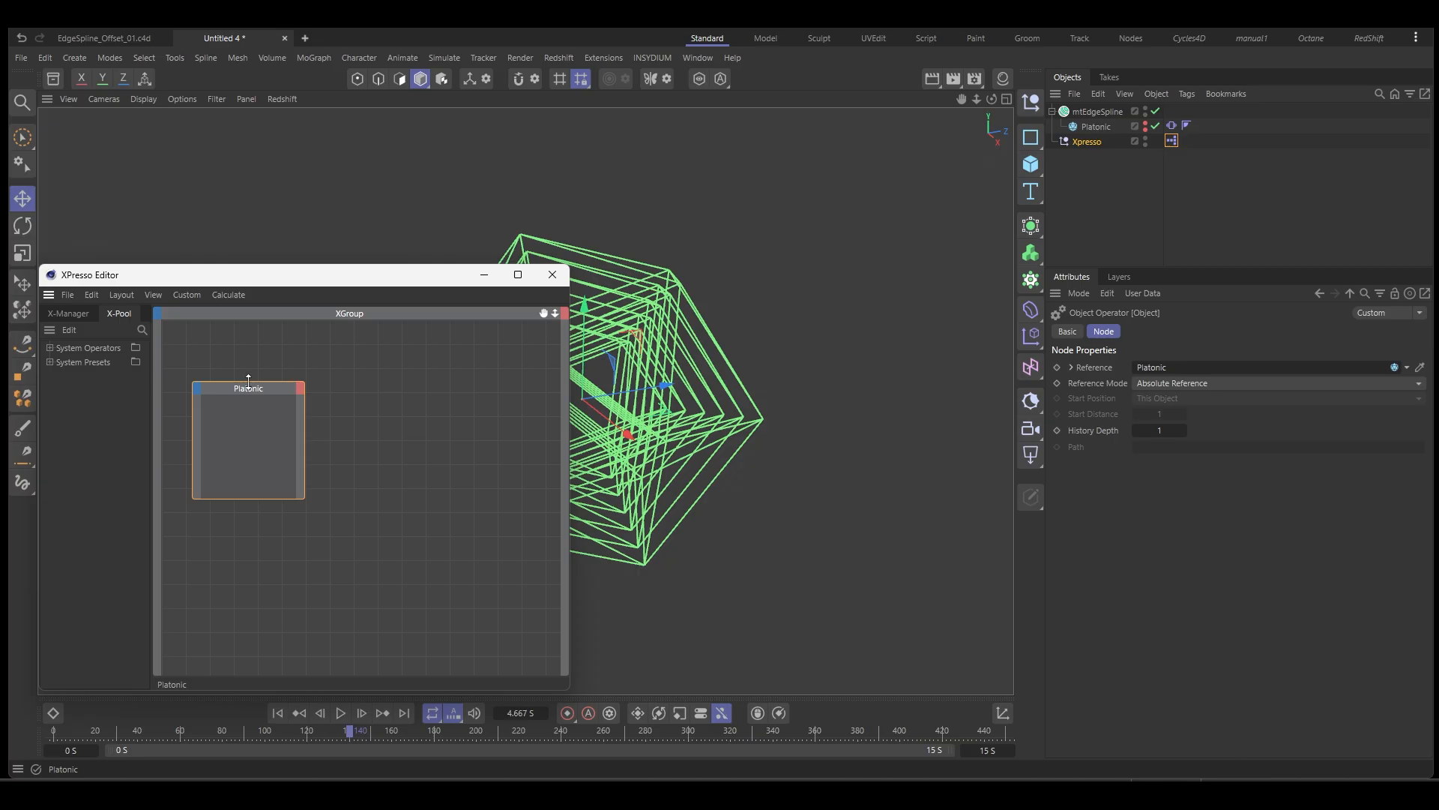
left_click(1094, 126)
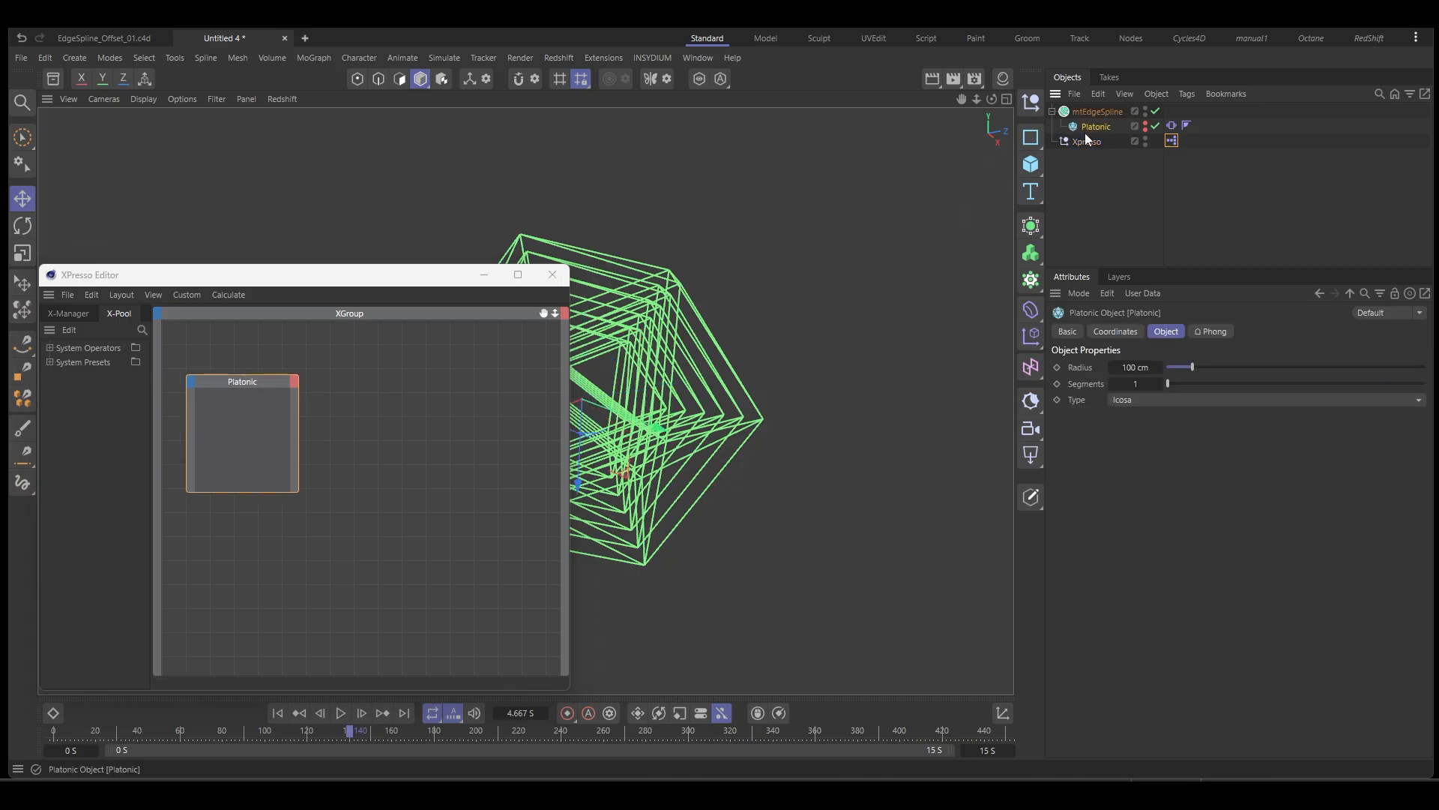
left_click(1114, 332)
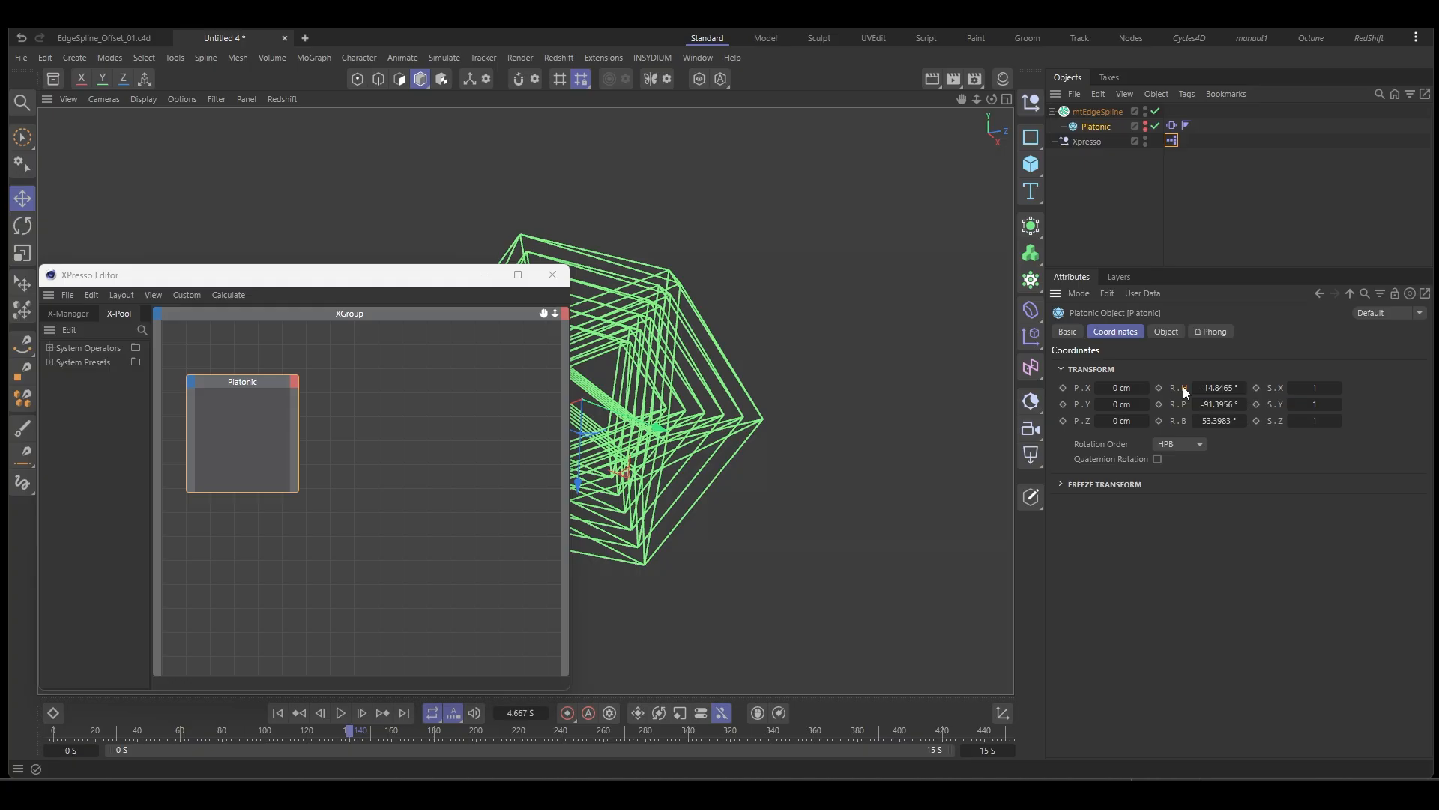
mouse_move(292, 442)
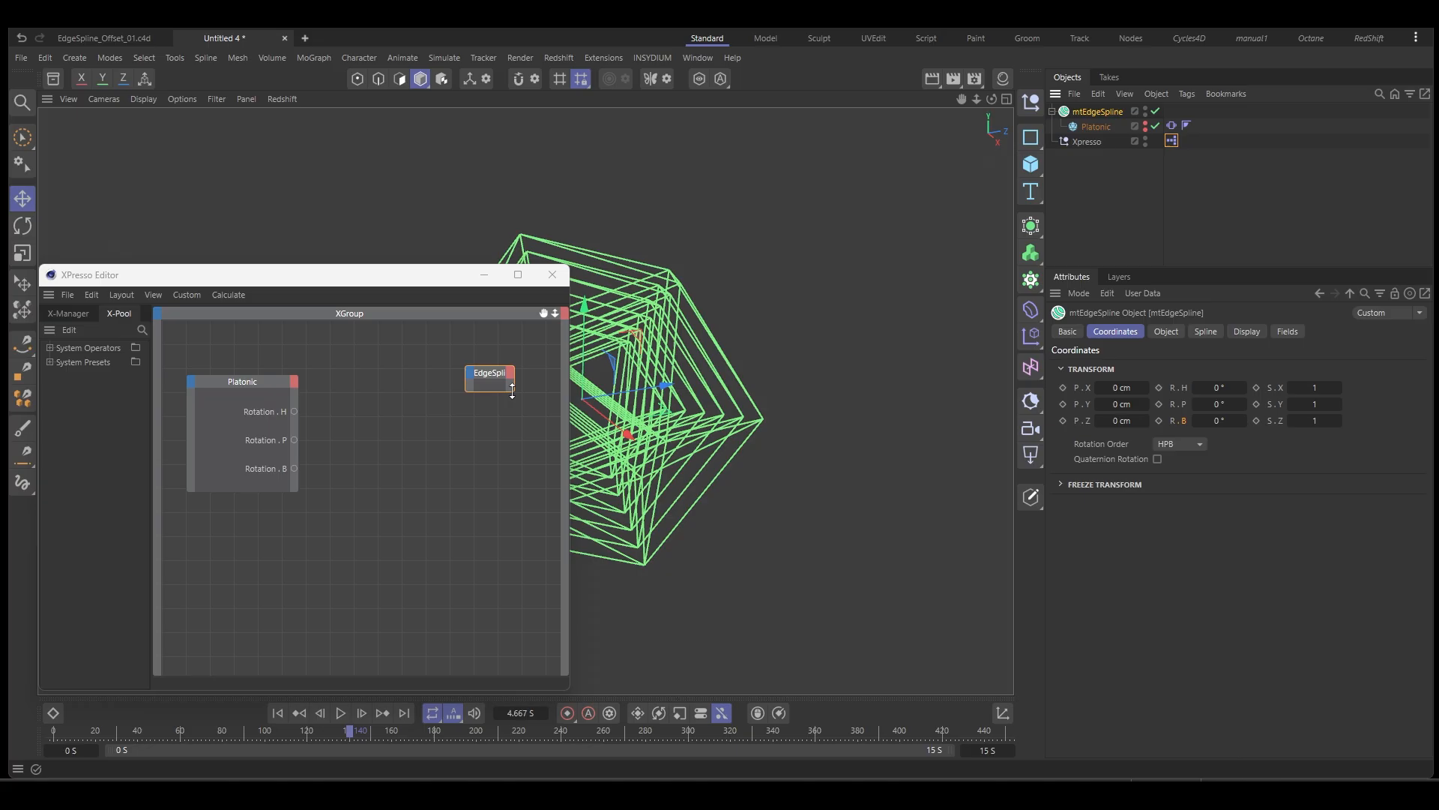
- Add an mtEdgeSpline node with Rotation.H, .P and .B input ports
left_click(488, 371)
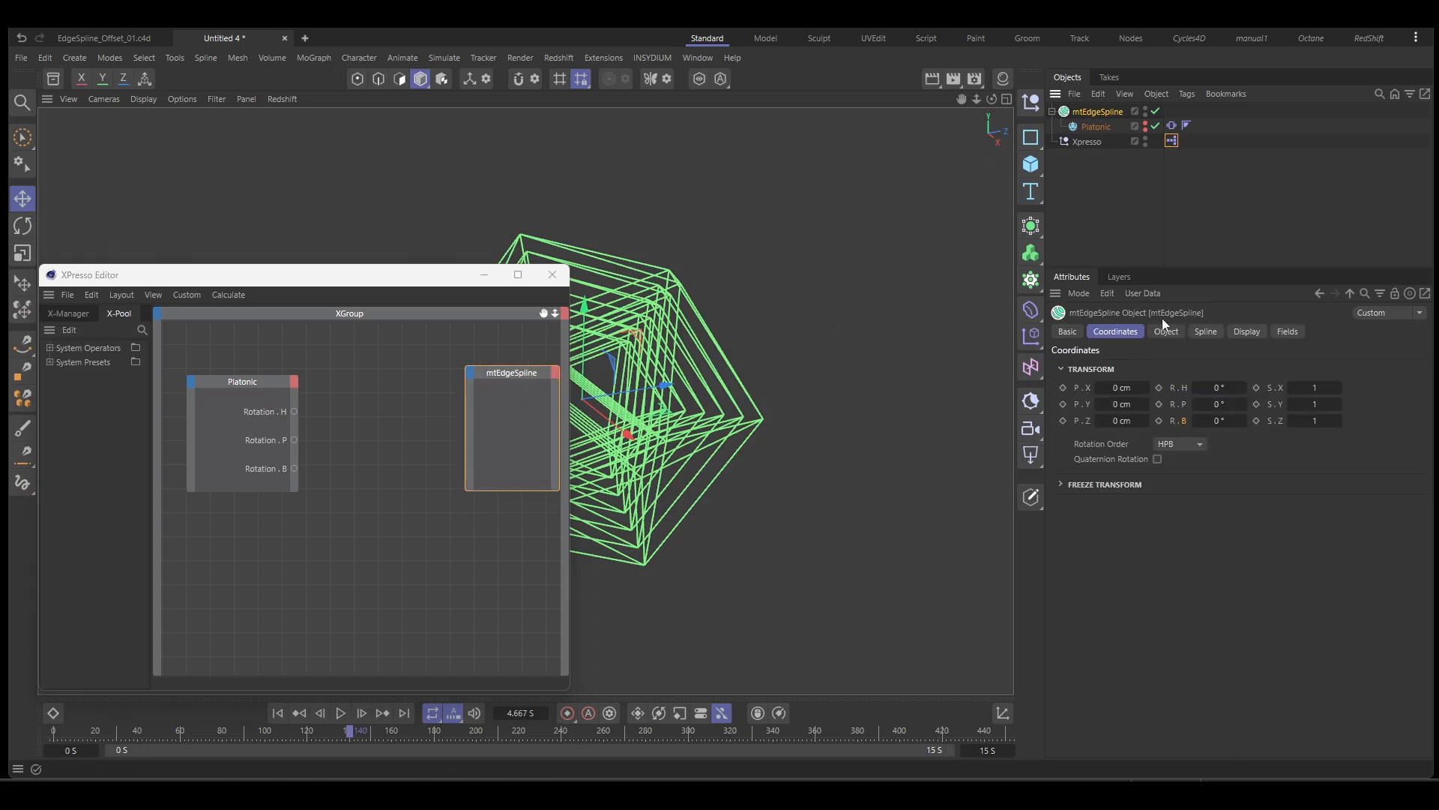
left_click(1165, 332)
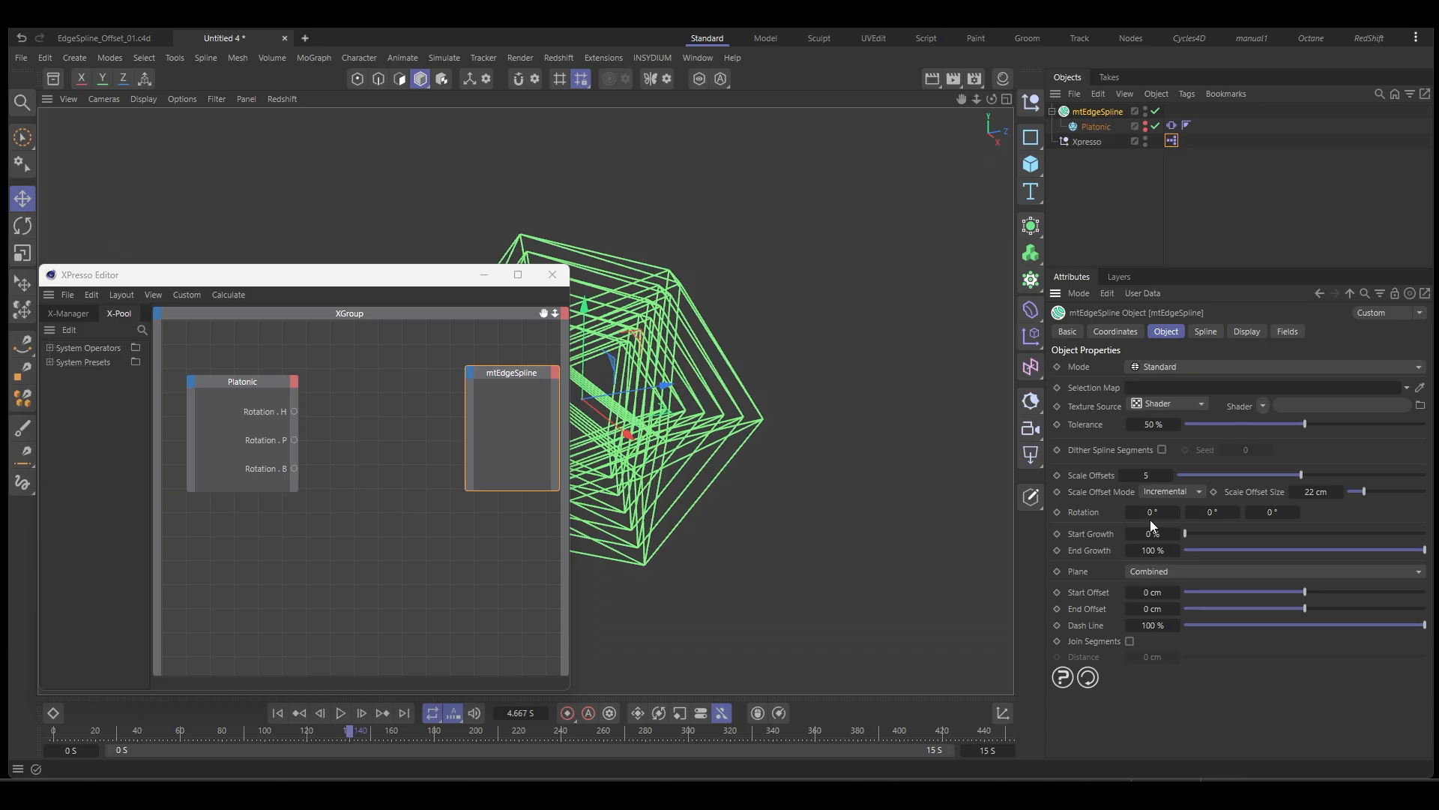
mouse_move(1240, 531)
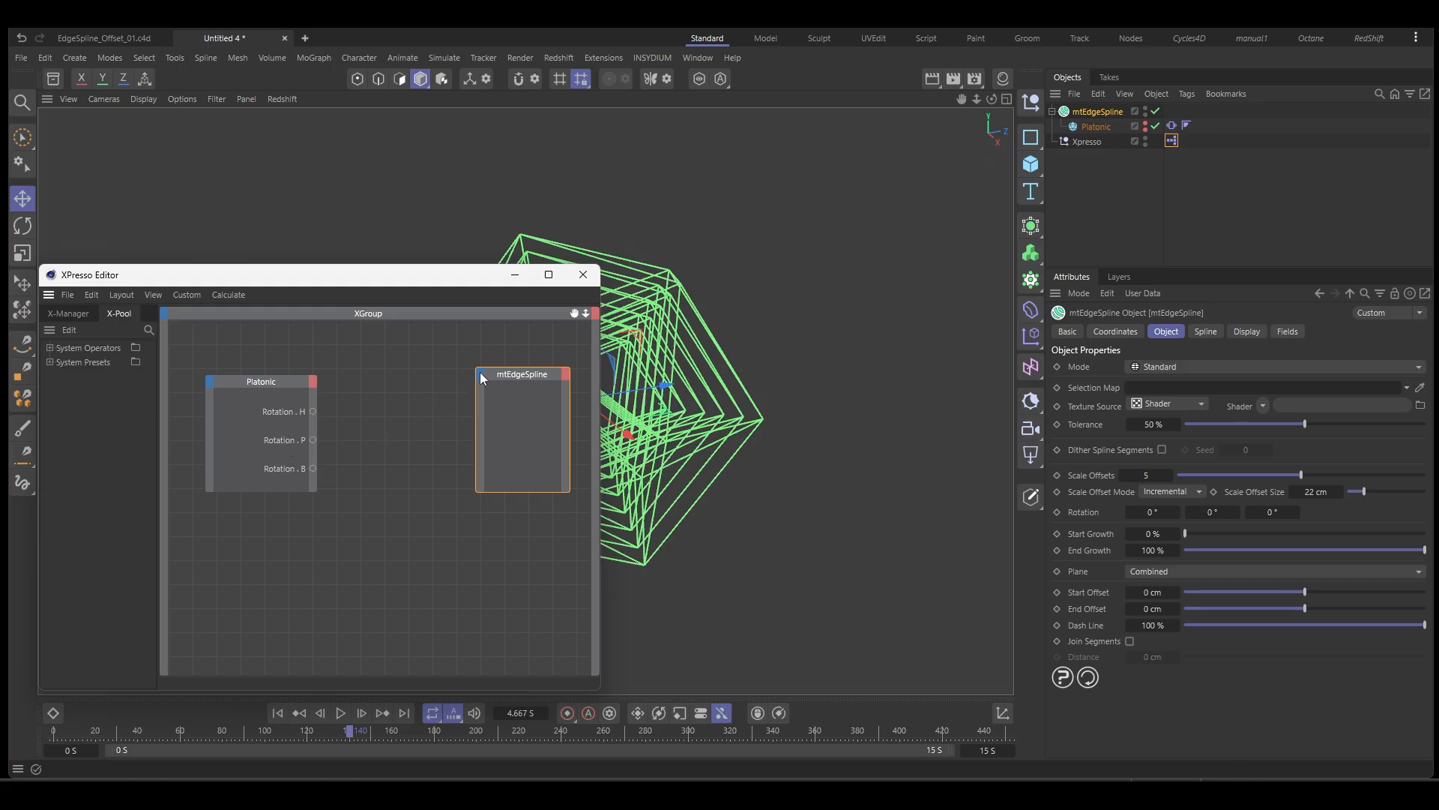
left_click(522, 373)
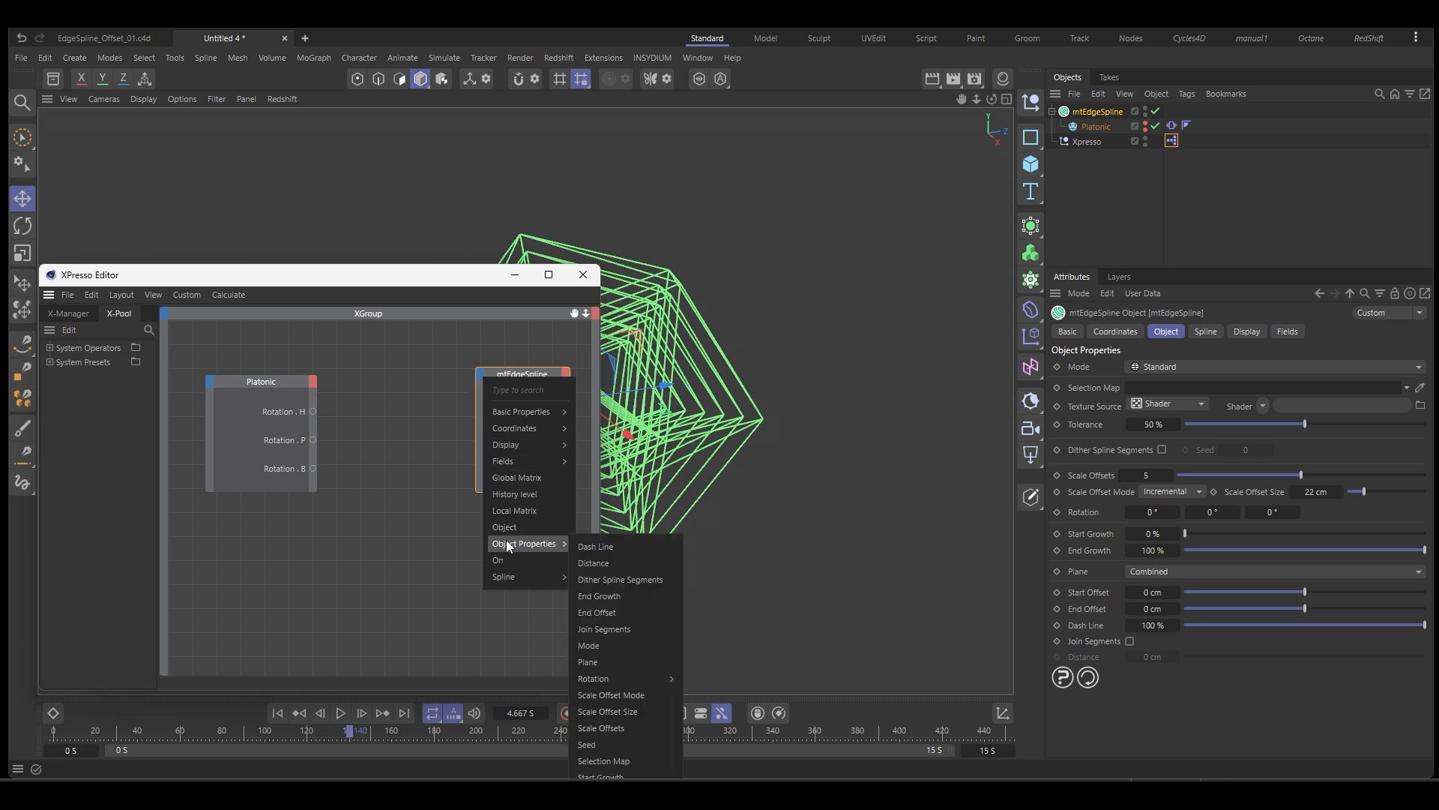
mouse_move(594, 678)
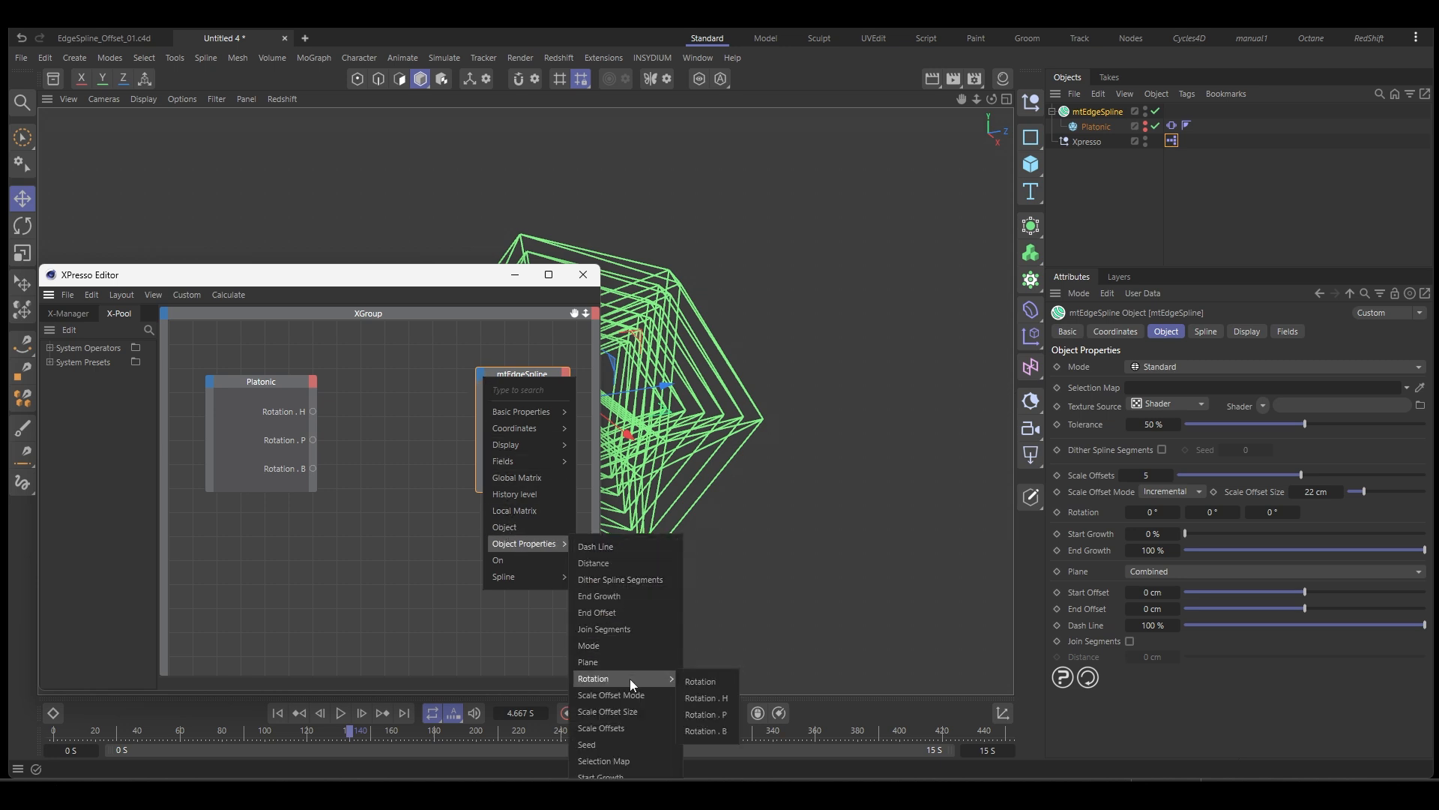
mouse_move(706, 697)
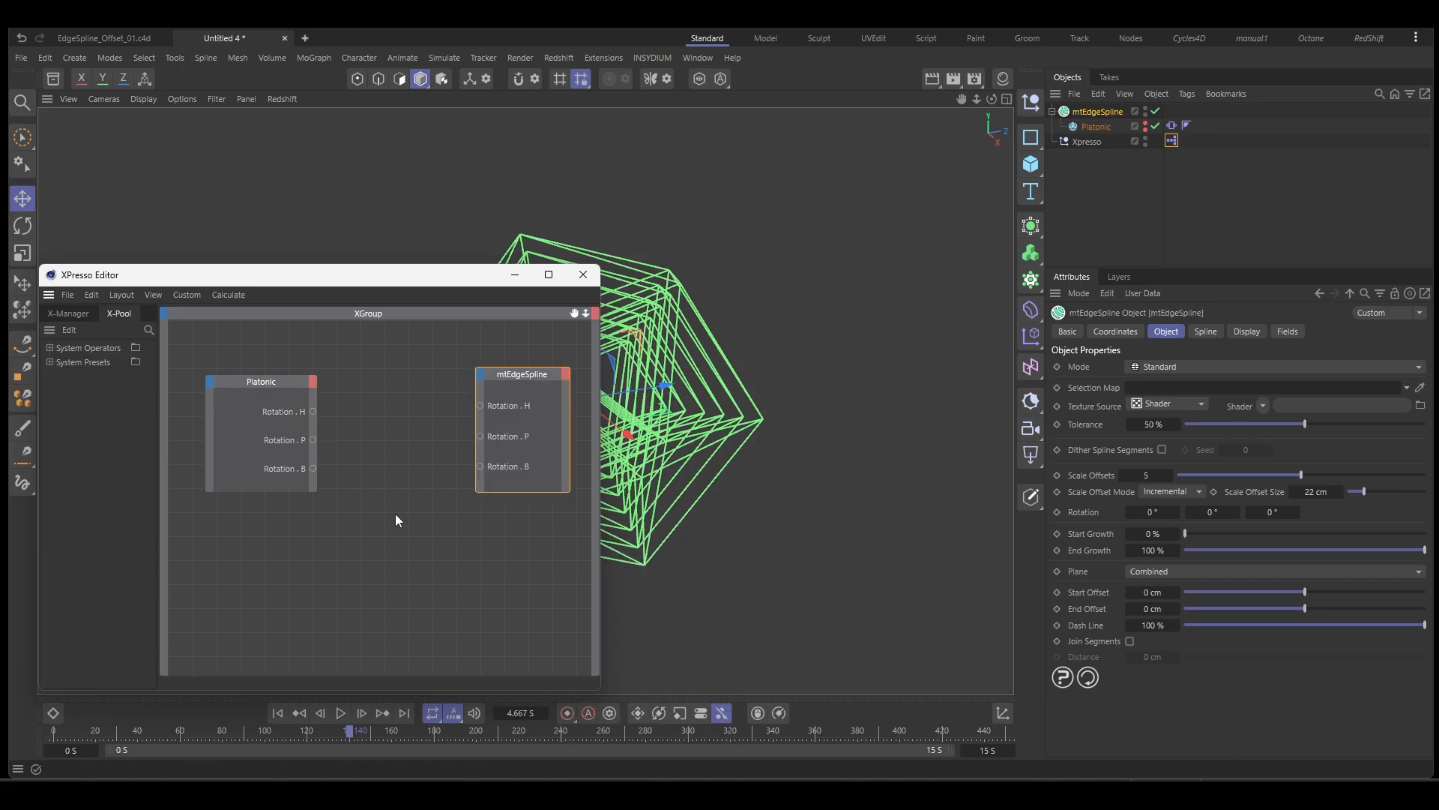
left_click(530, 375)
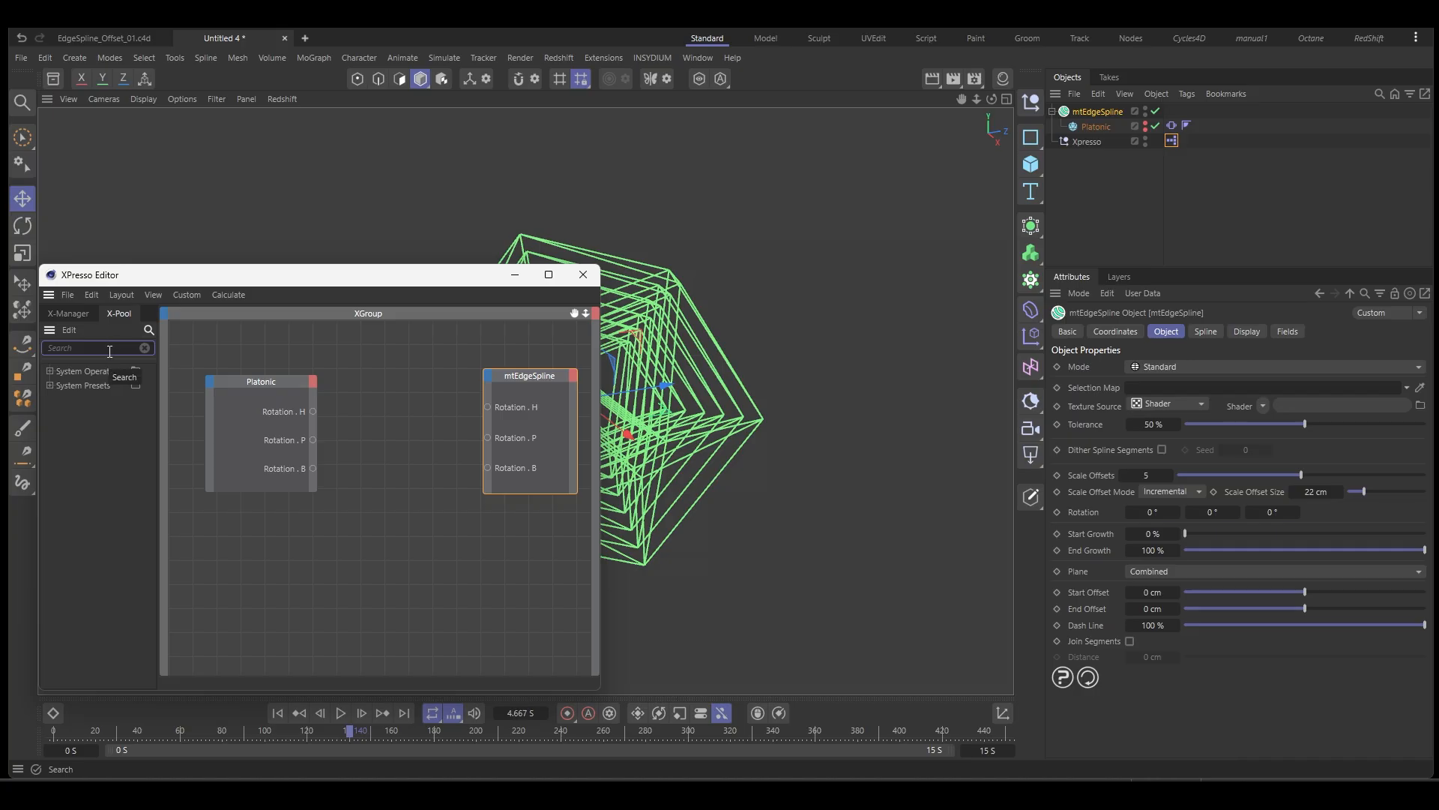
- Add three Math:Add nodes wiring Platonic rotations to matching mtEdgeSpline rotation inputs
type("math")
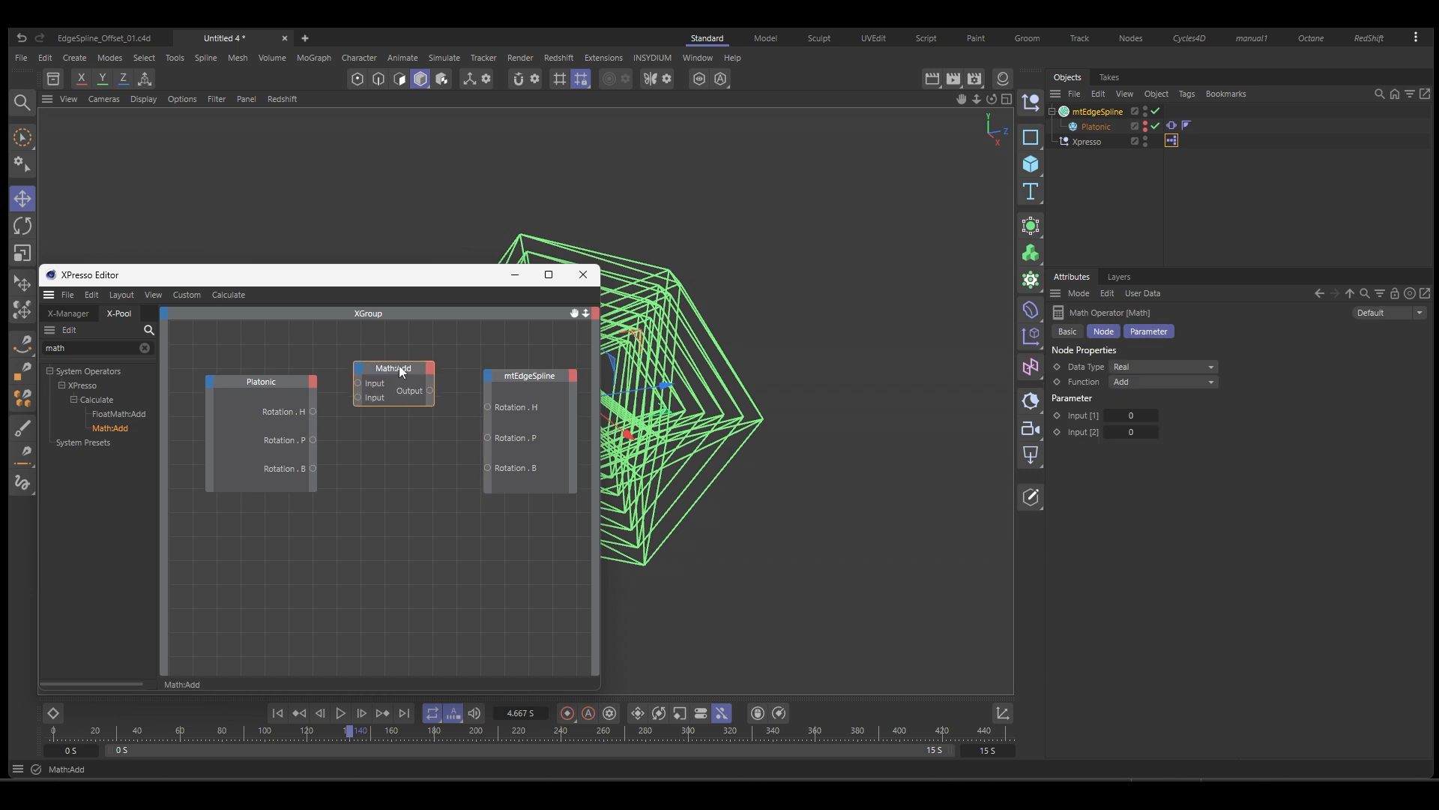
left_click_drag(393, 369, 410, 436)
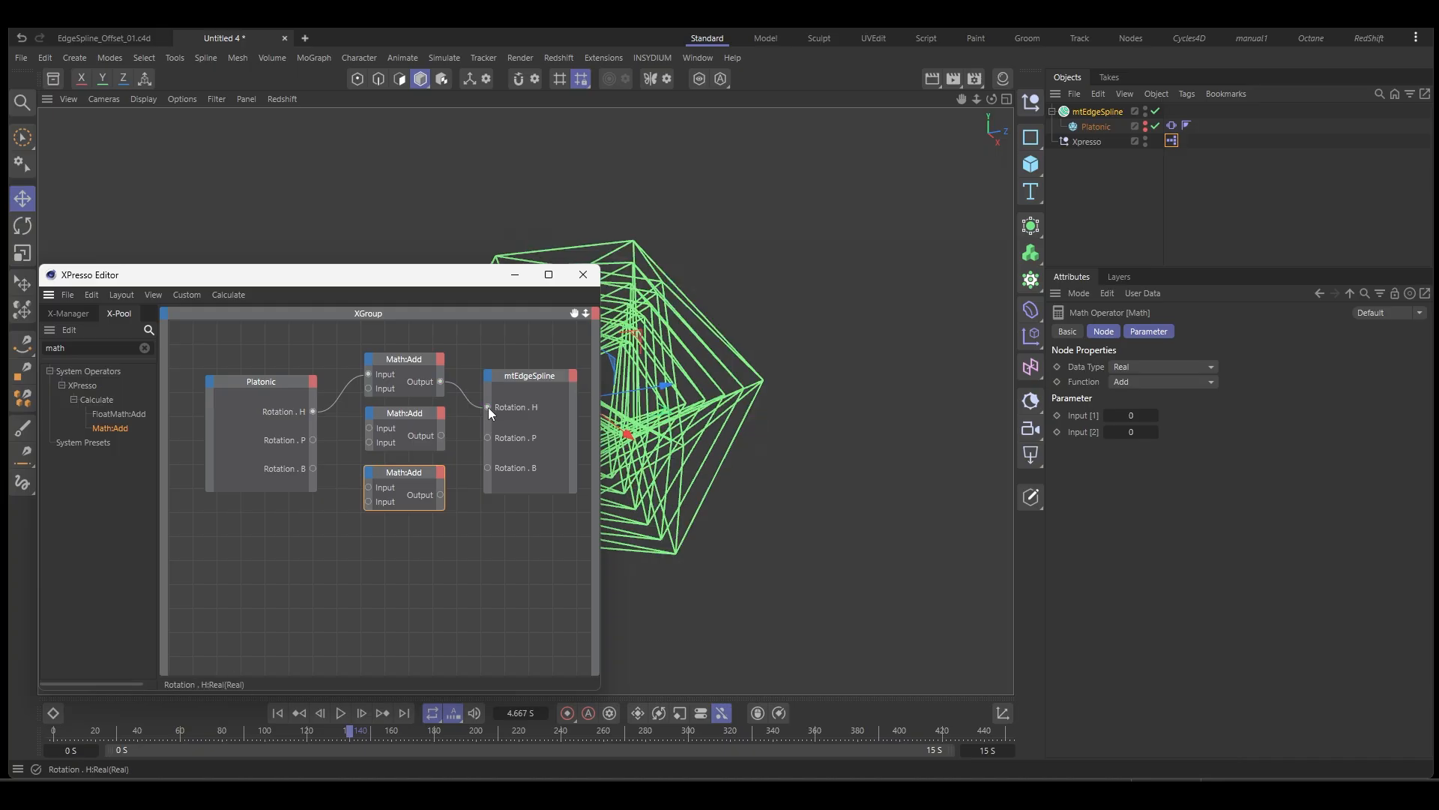
left_click_drag(314, 440, 369, 427)
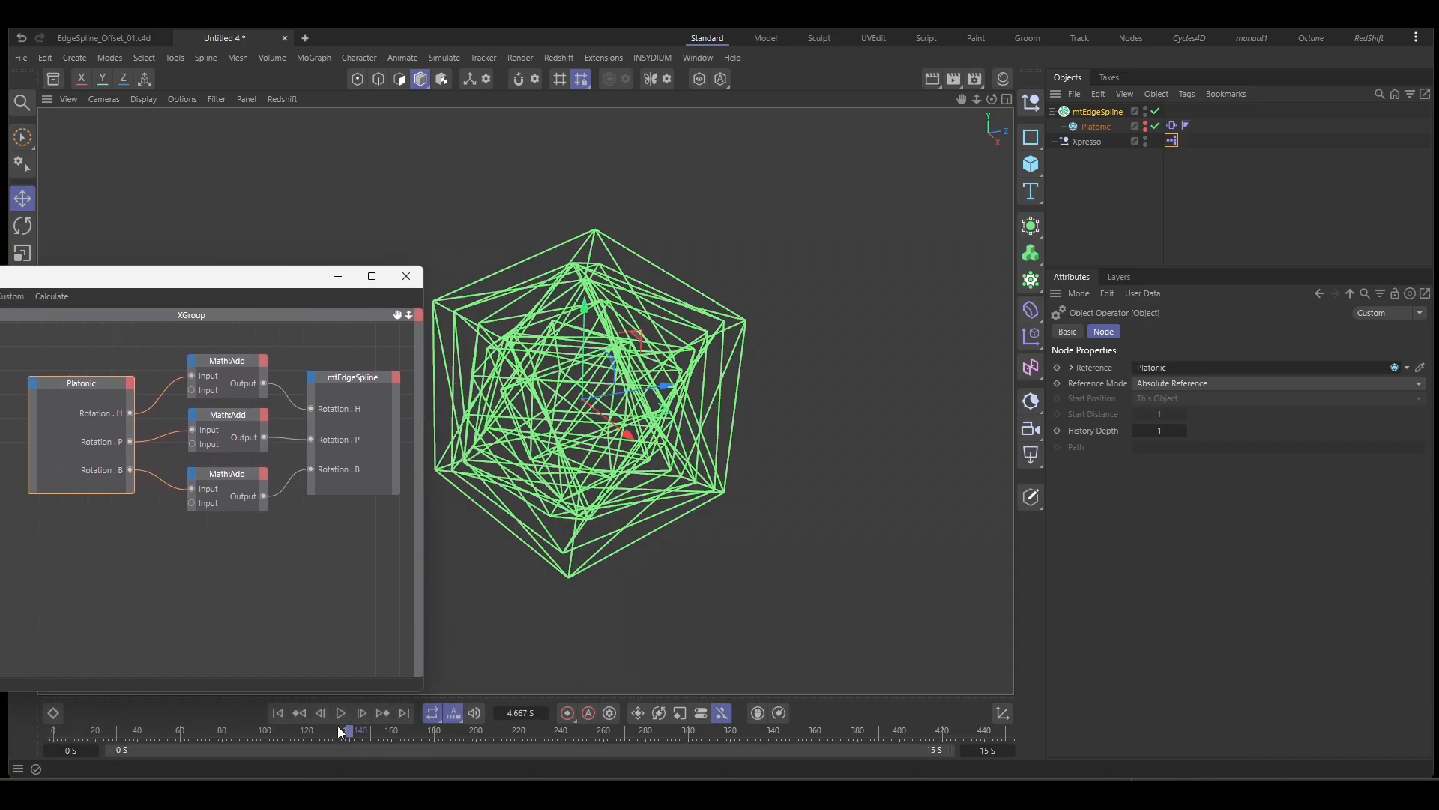
- Set the three Math nodes' Function to Multiply with Input [2] of 2
left_click_drag(354, 730, 267, 730)
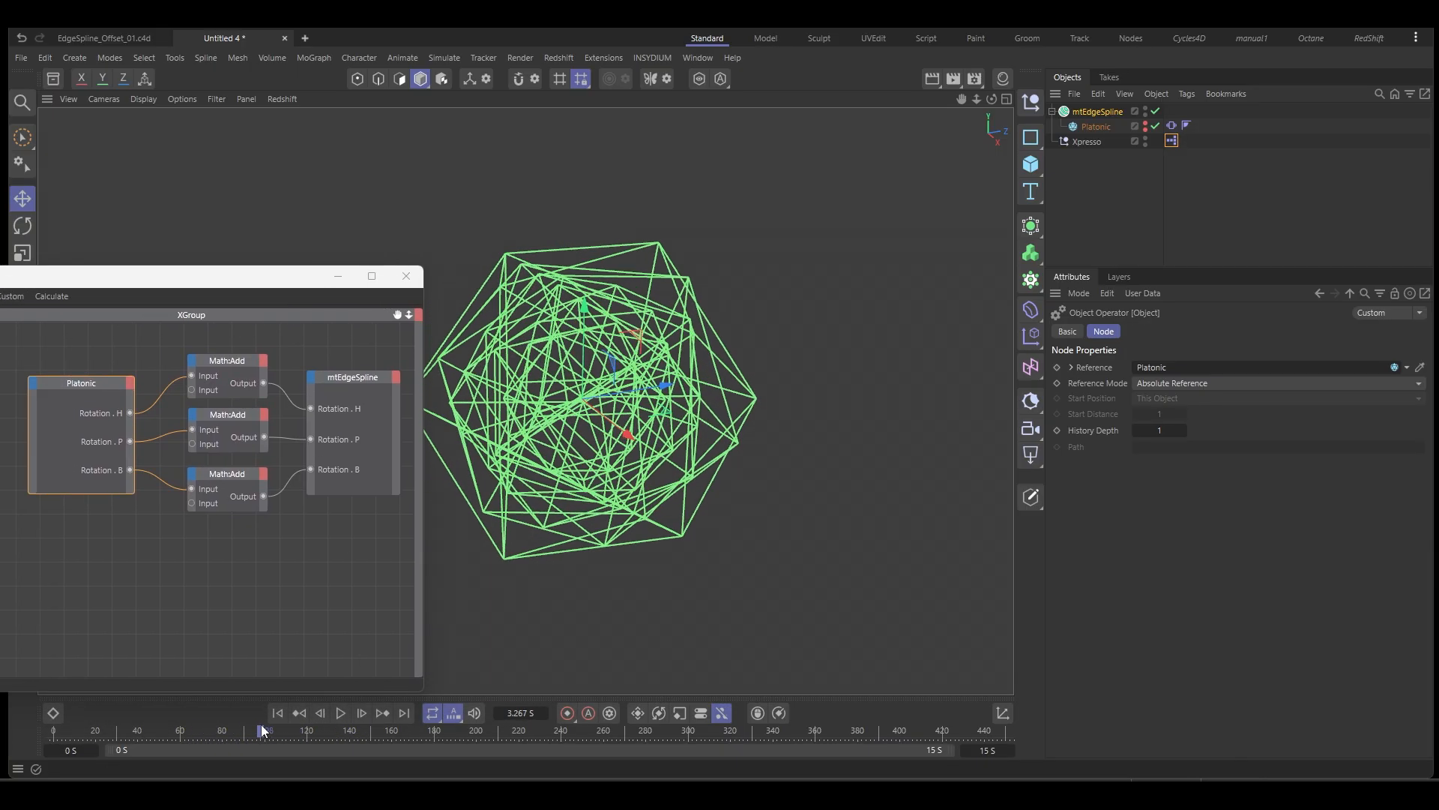
left_click(227, 428)
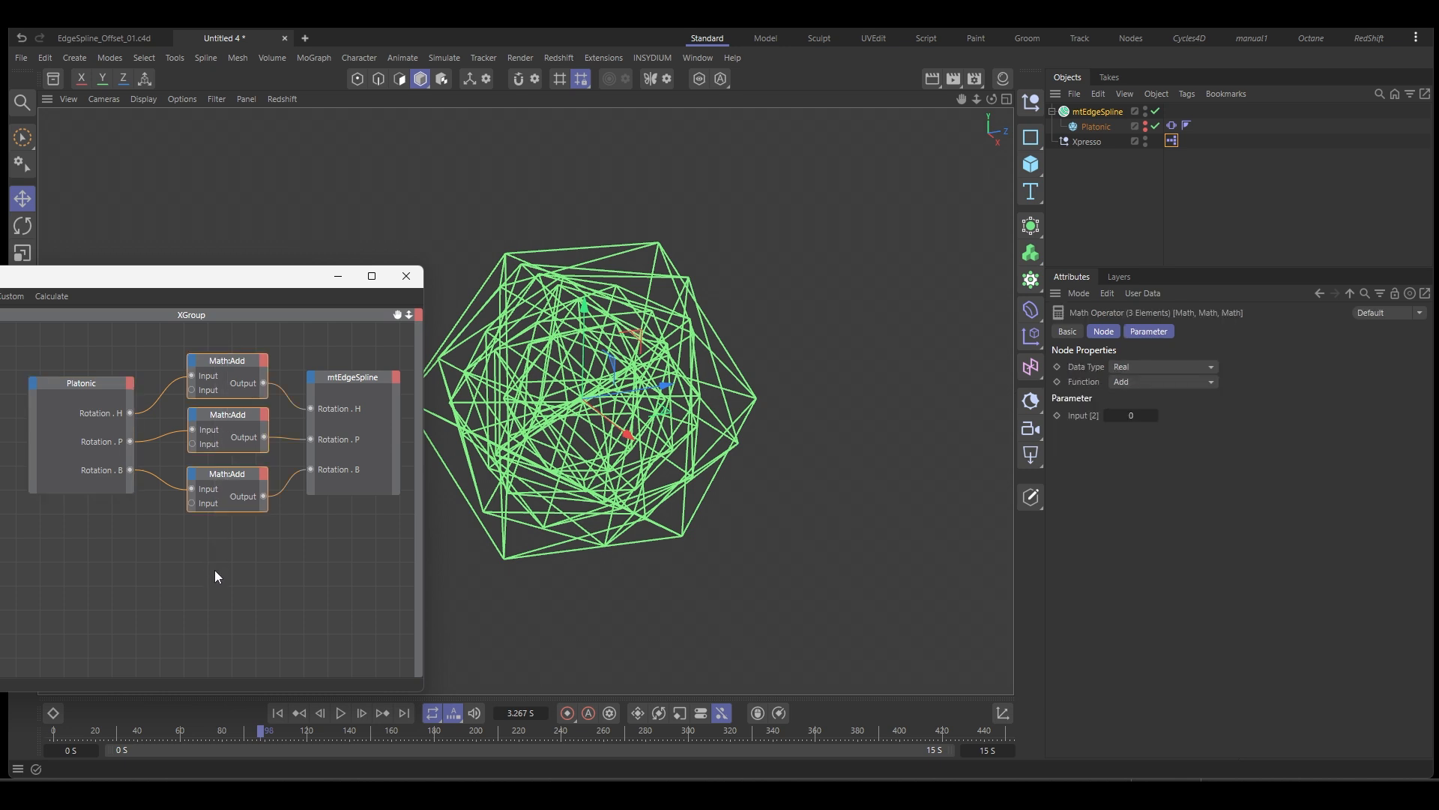
left_click(1160, 381)
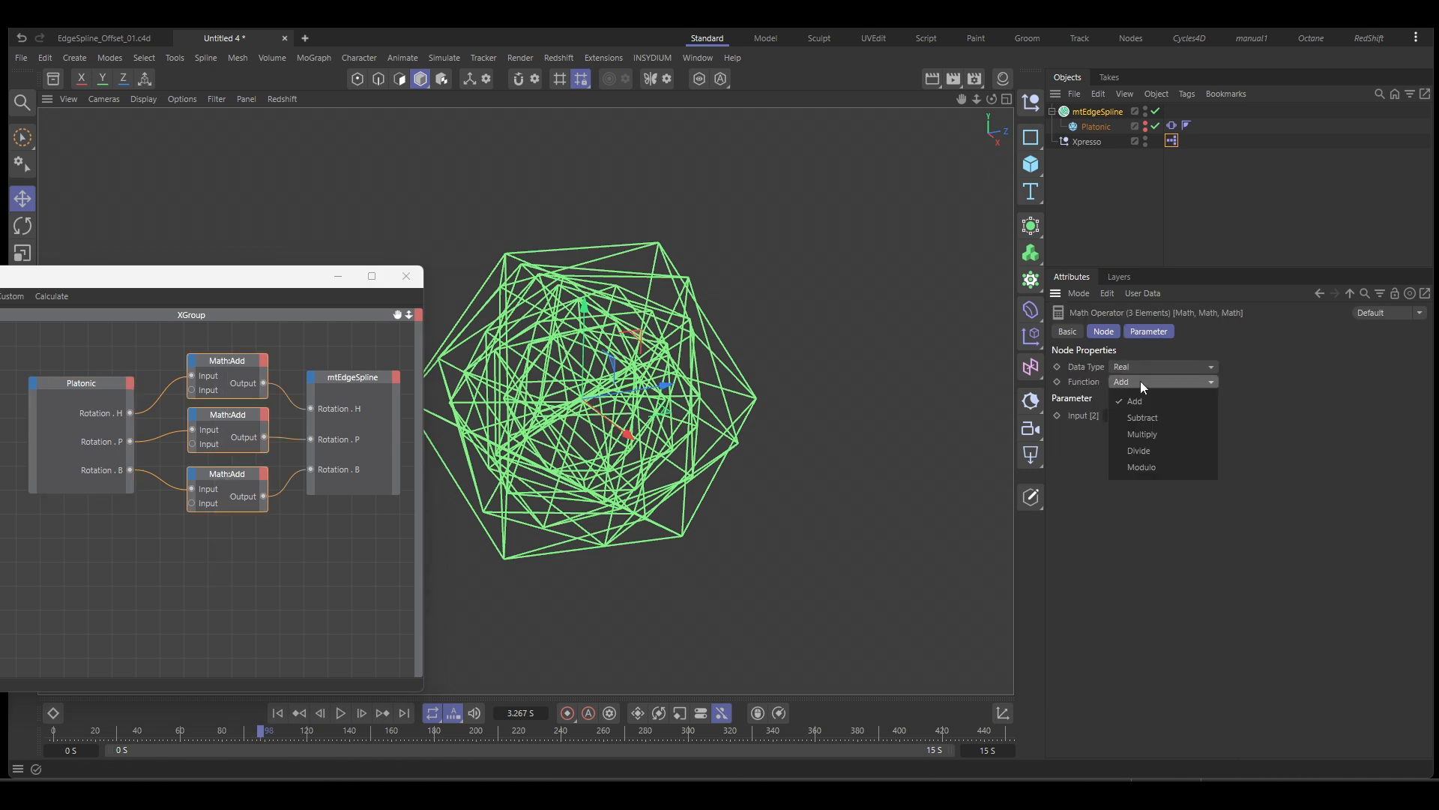
mouse_move(1138, 450)
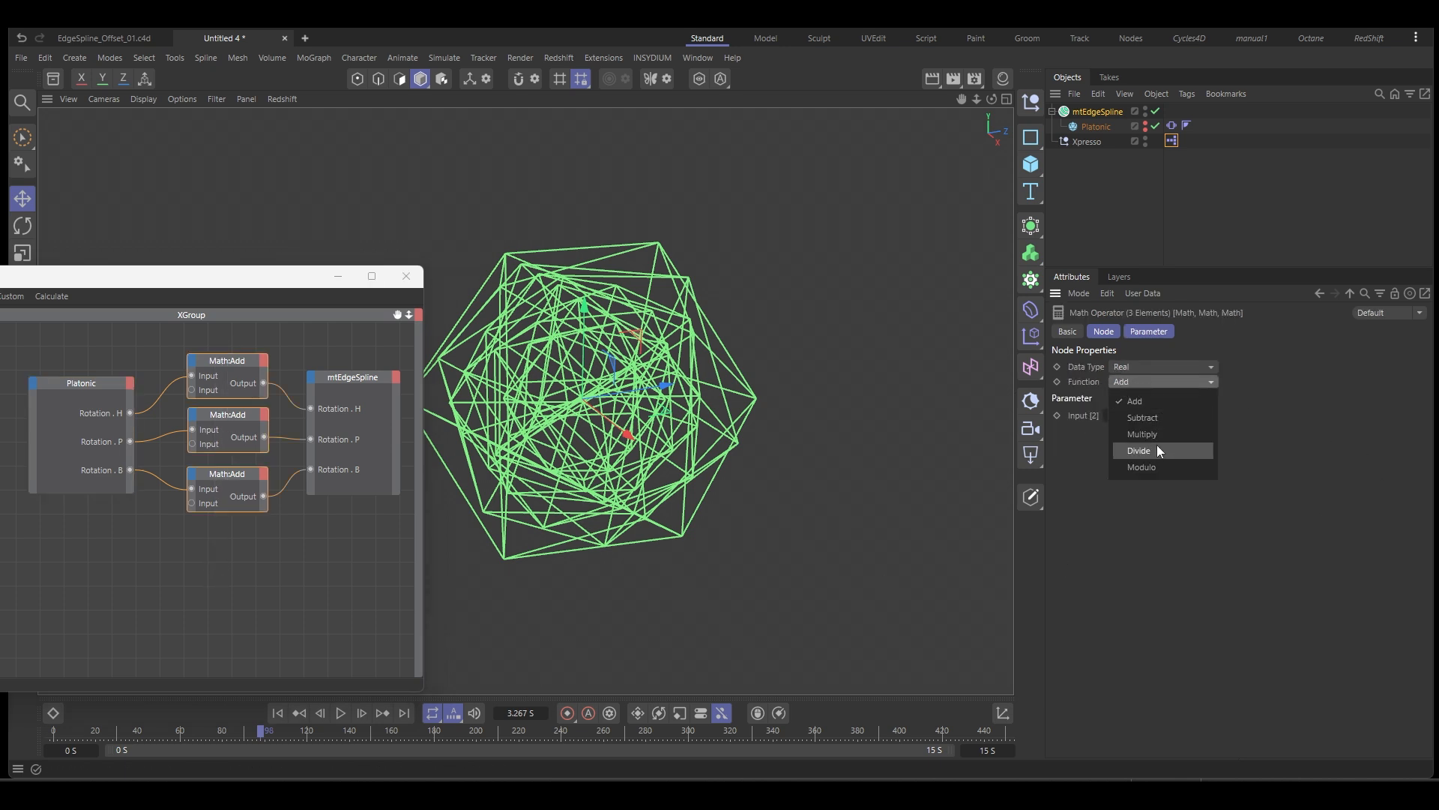
left_click(1142, 434)
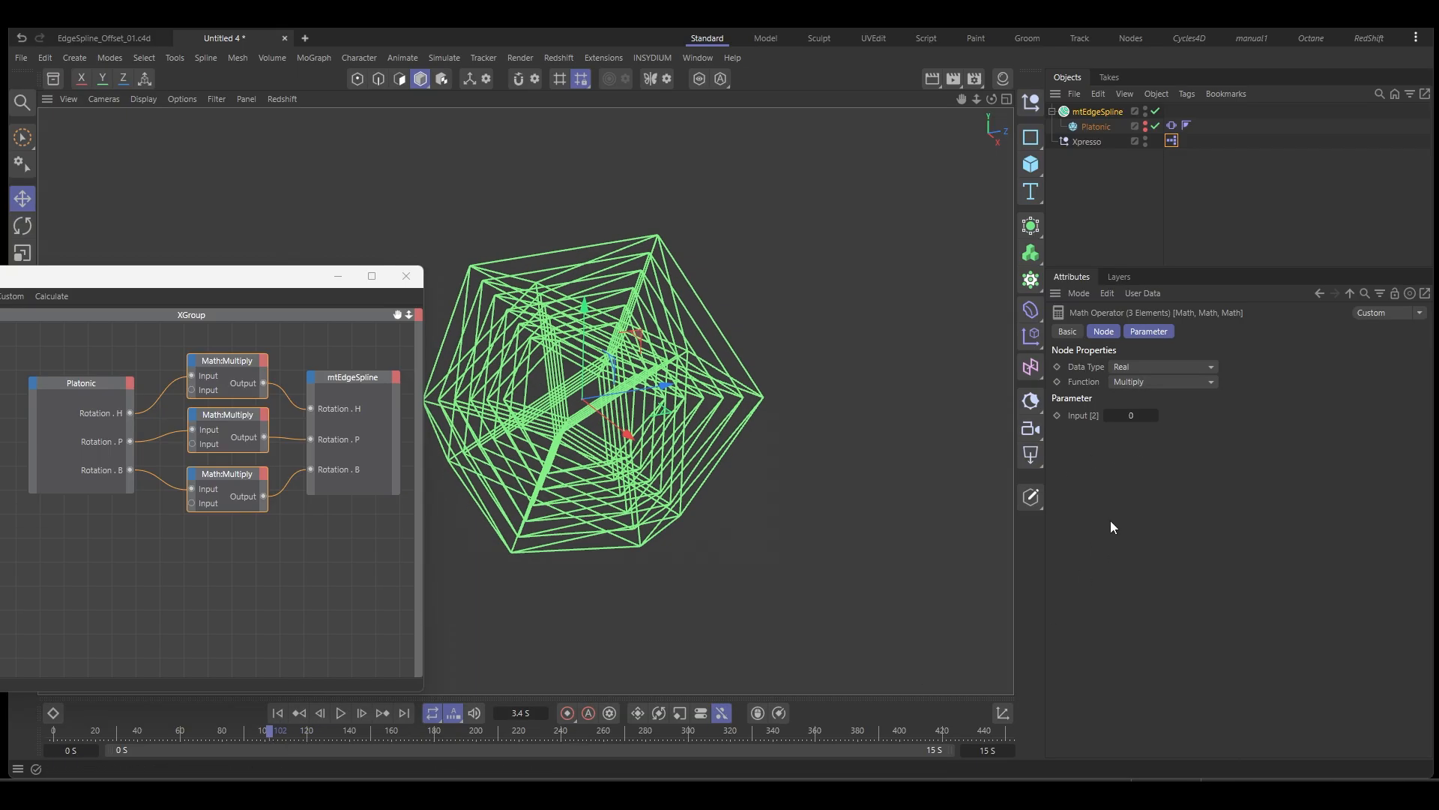
left_click(1133, 416)
type("1")
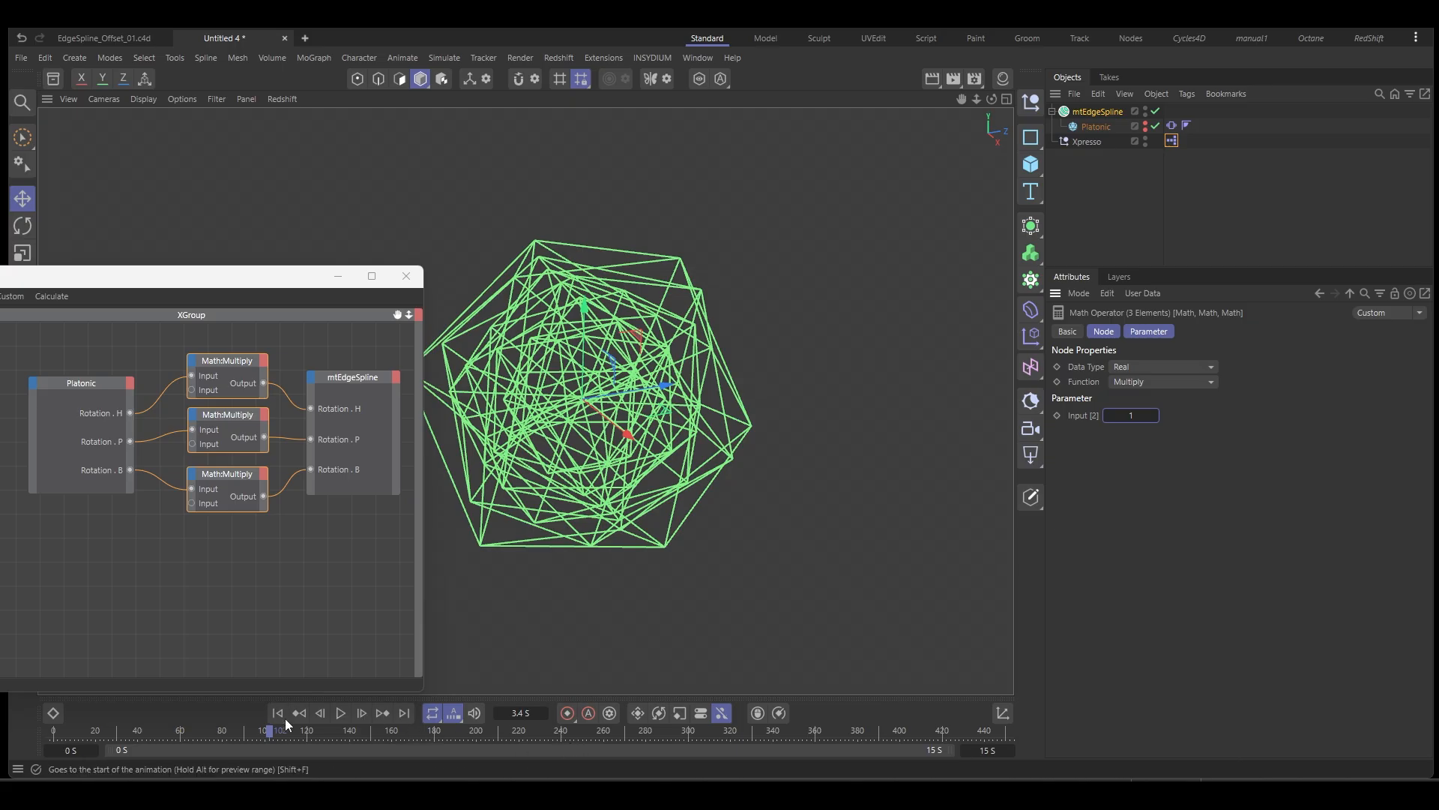
- Rewind and play the timeline to preview the offset splines spinning
left_click(340, 712)
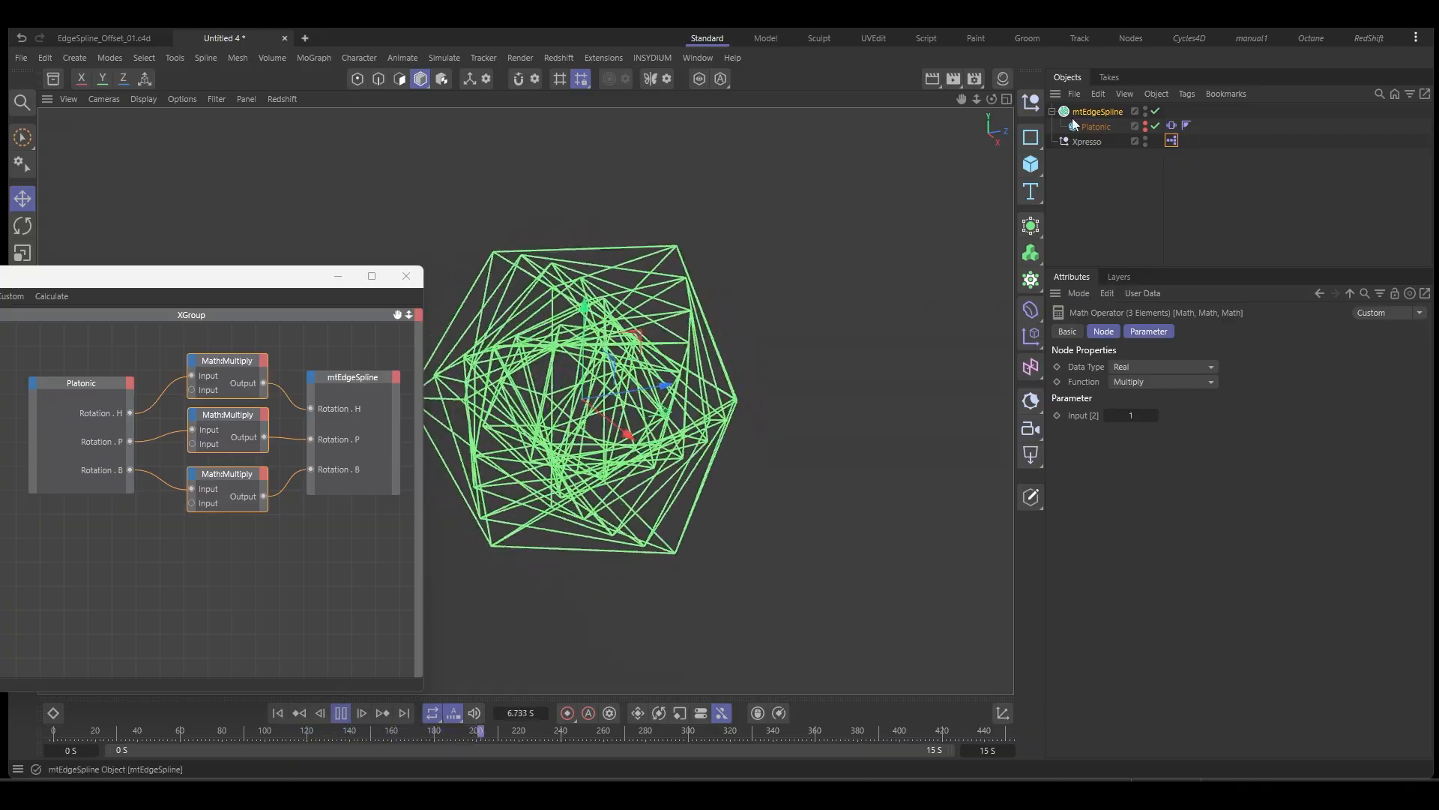
left_click(361, 712)
type("2")
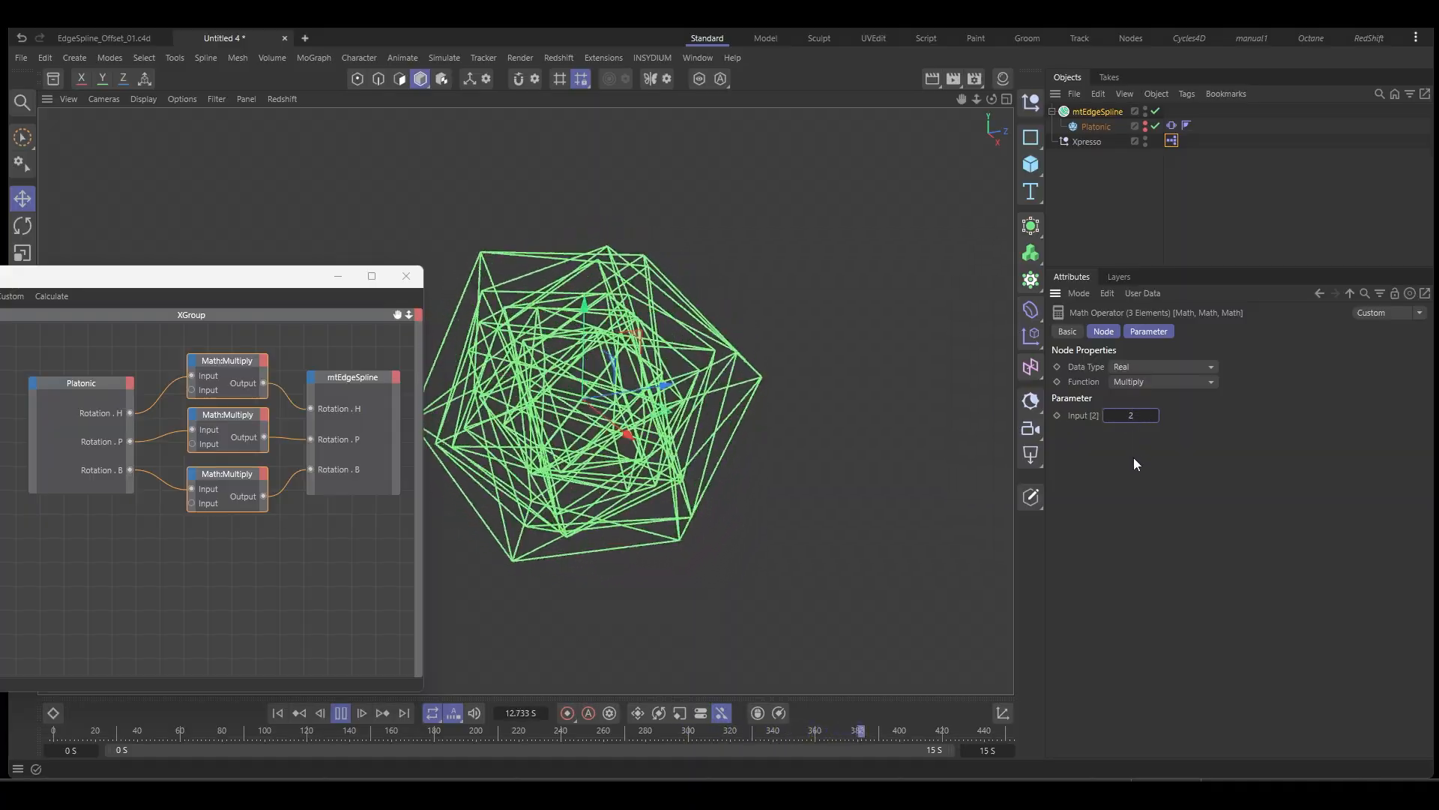
left_click(362, 712)
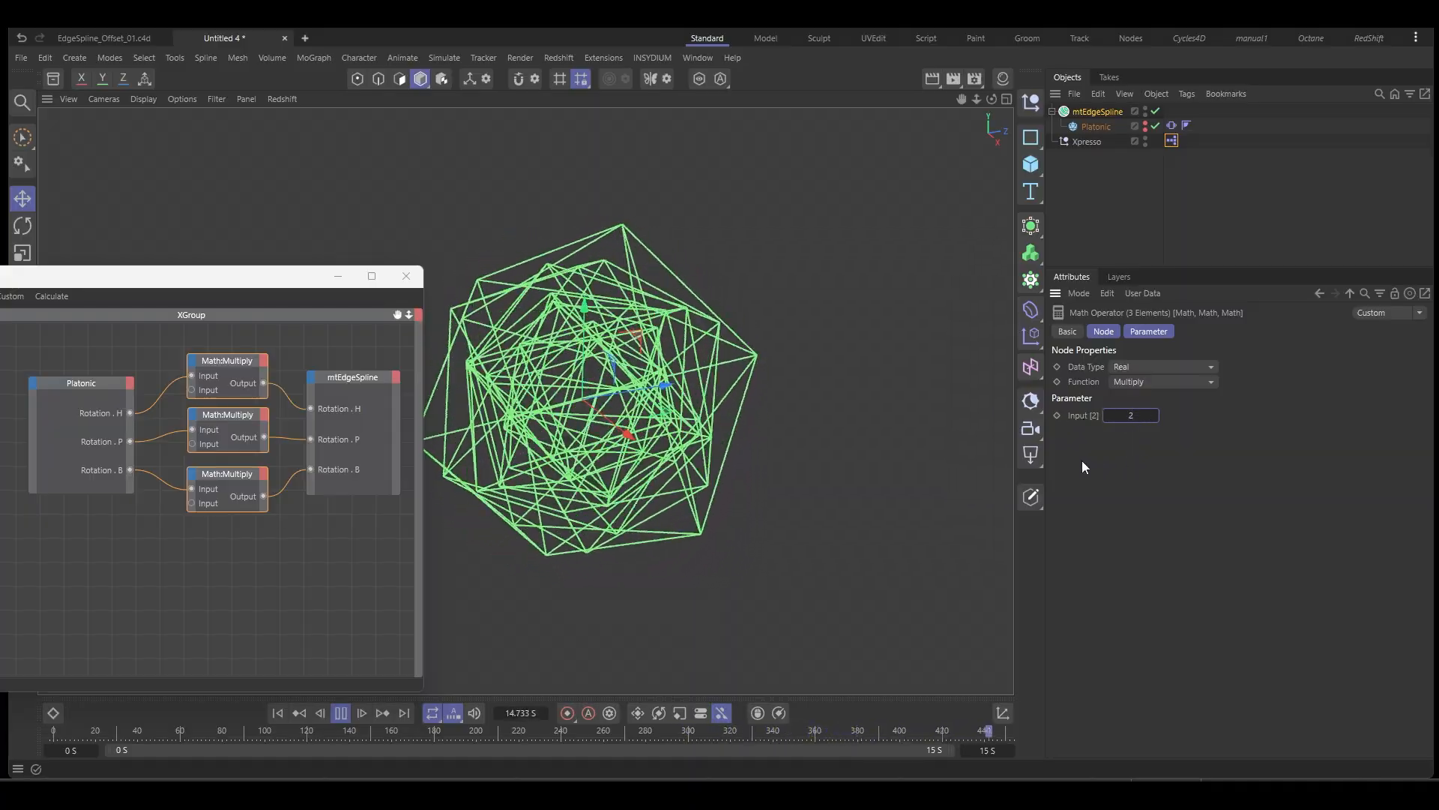